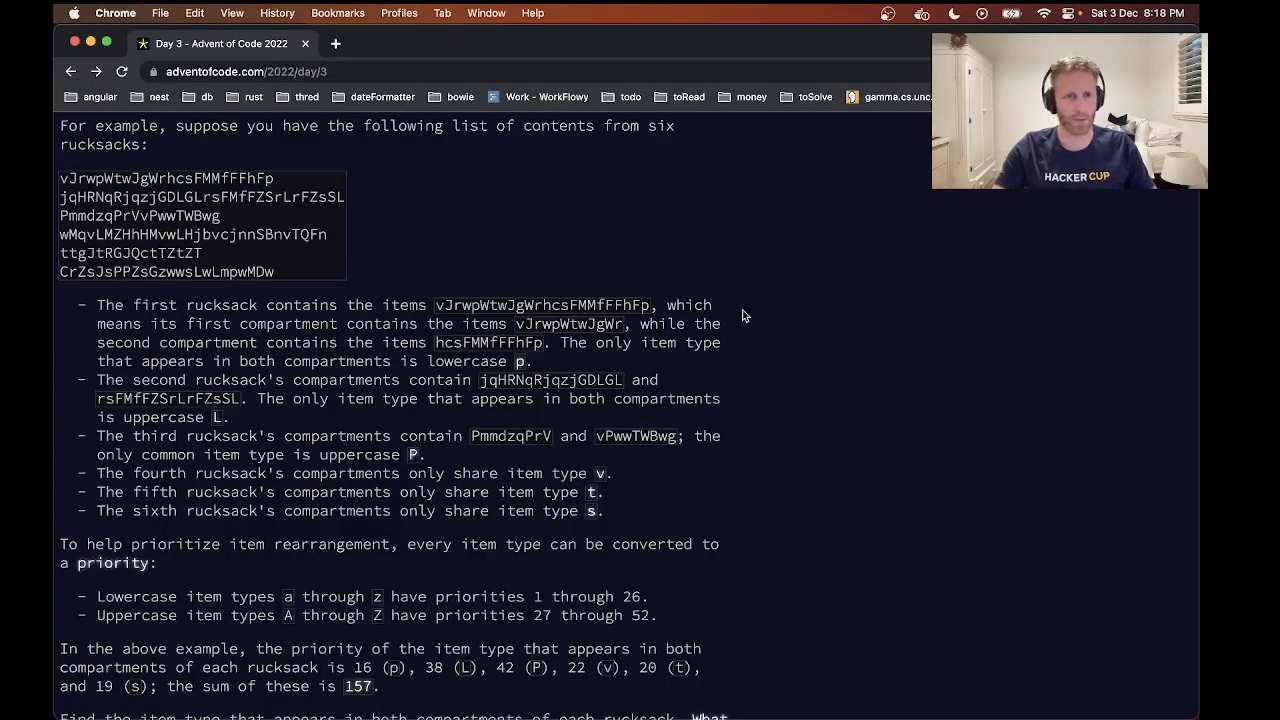
Step: Read the Day 3 puzzle description, highlighting the first rucksack's shared item p
{"action": "scroll", "scroll_direction": "up", "scroll_amount": 3}
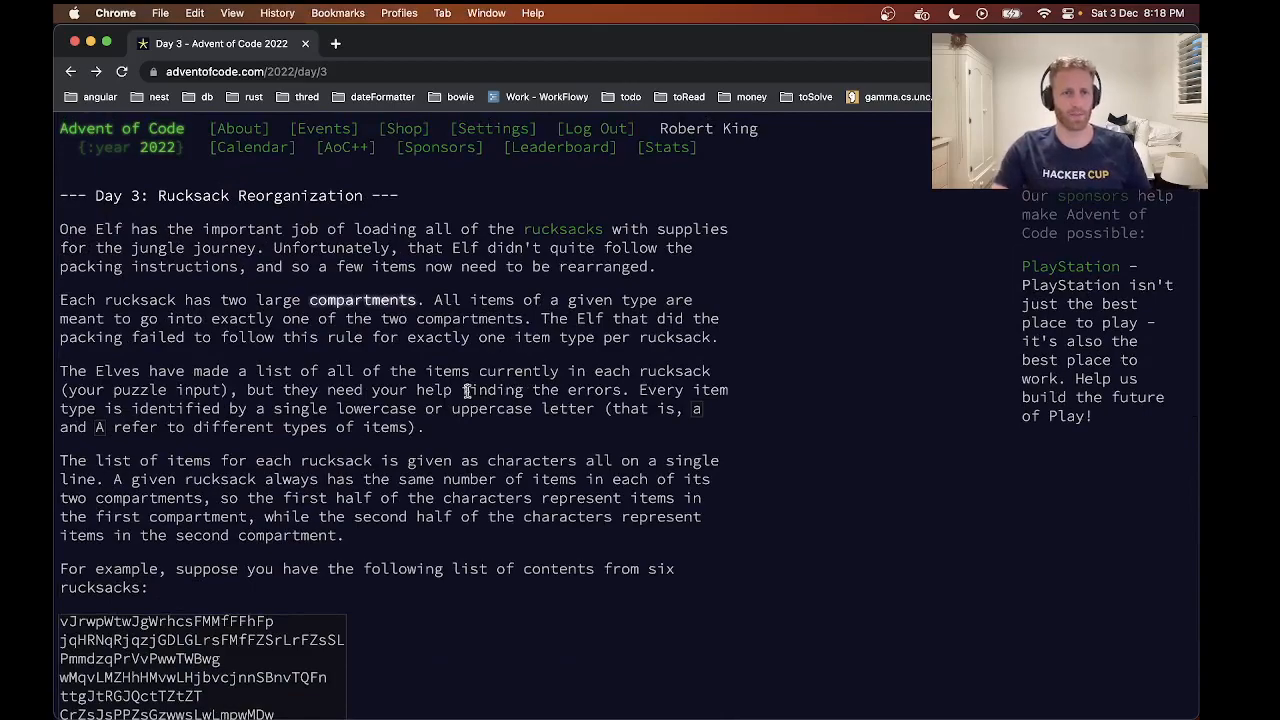
{"action": "double_click", "coordinate": [72, 228]}
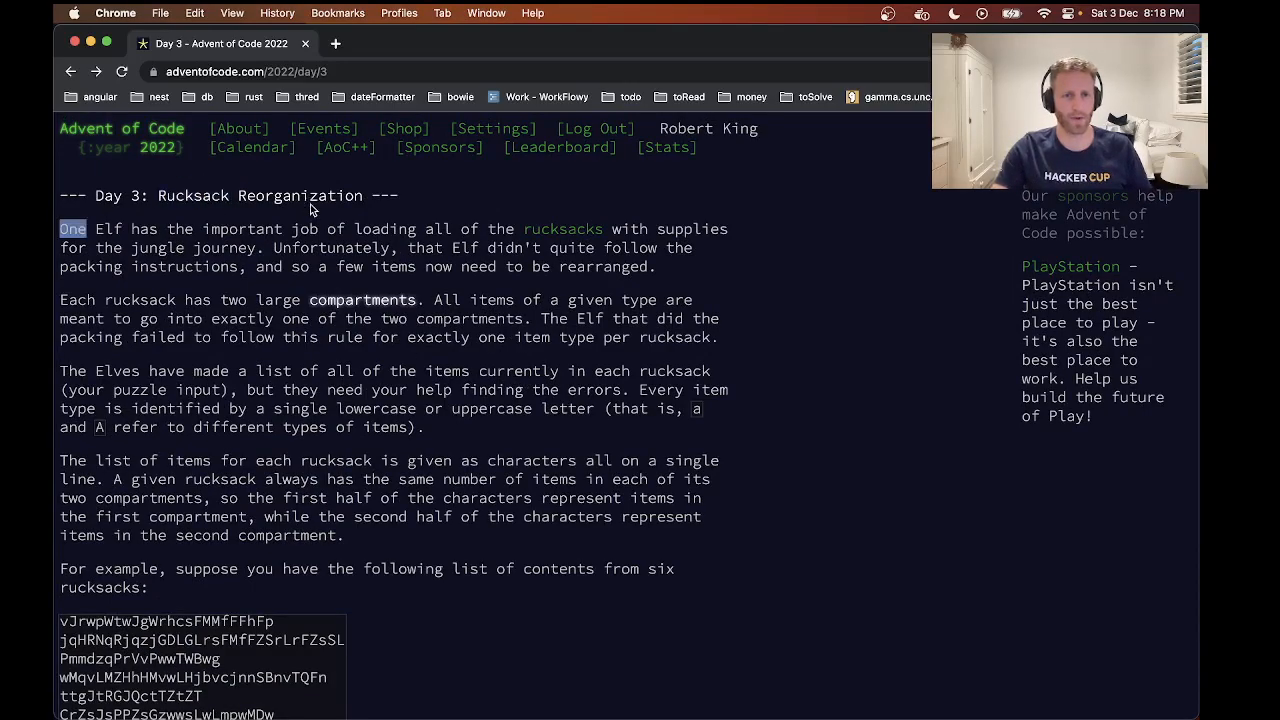
{"action": "left_click_drag", "start_coordinate": [59, 228], "coordinate": [320, 318]}
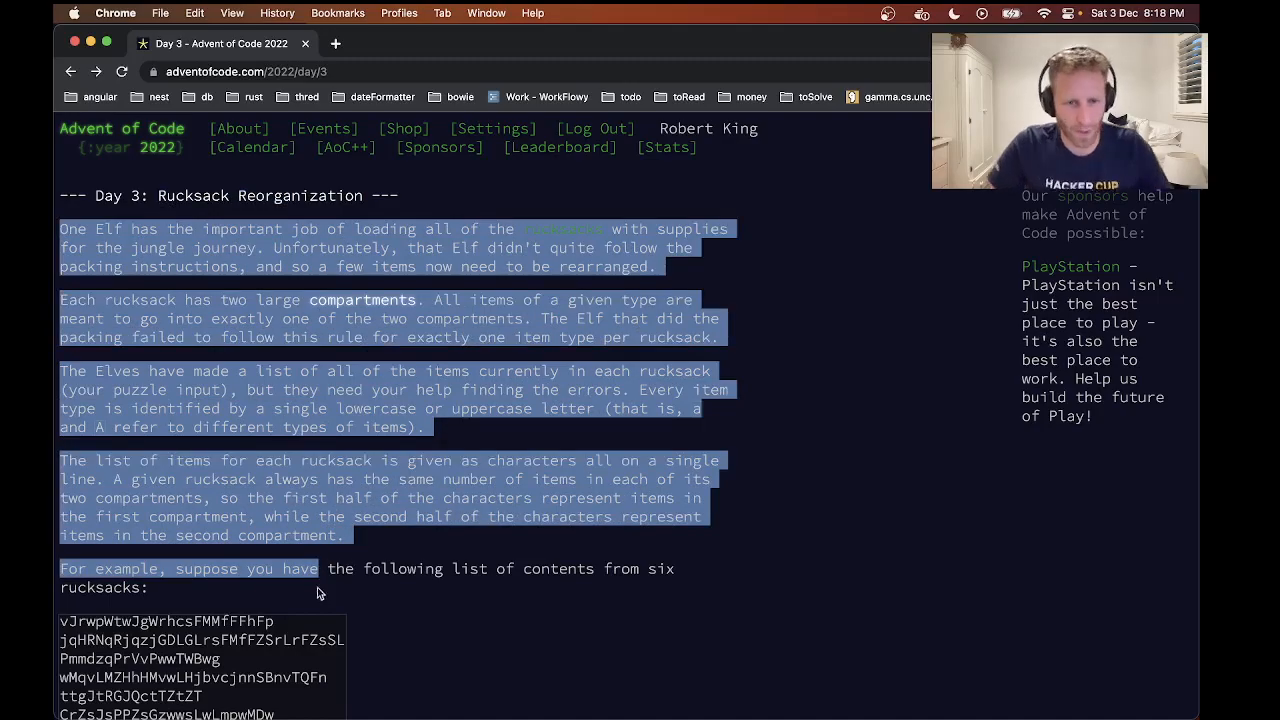
{"action": "scroll", "scroll_direction": "down", "scroll_amount": 3}
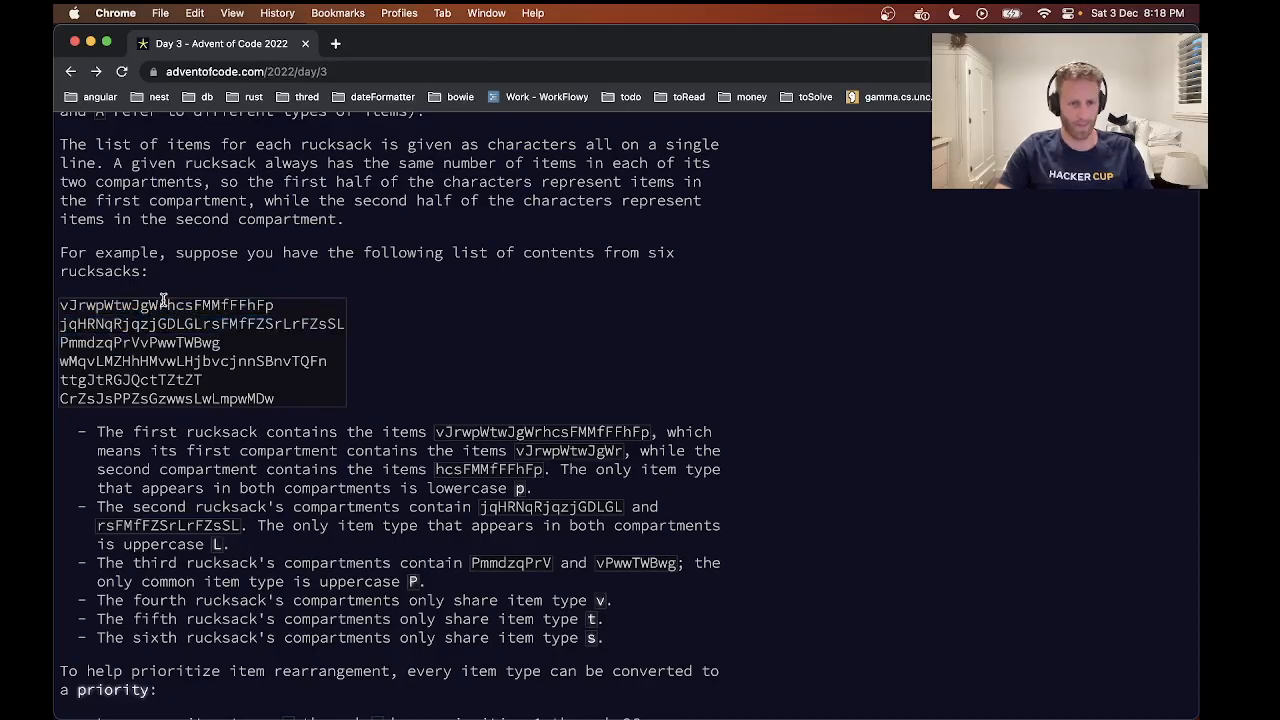
{"action": "left_click_drag", "start_coordinate": [59, 304], "coordinate": [156, 304]}
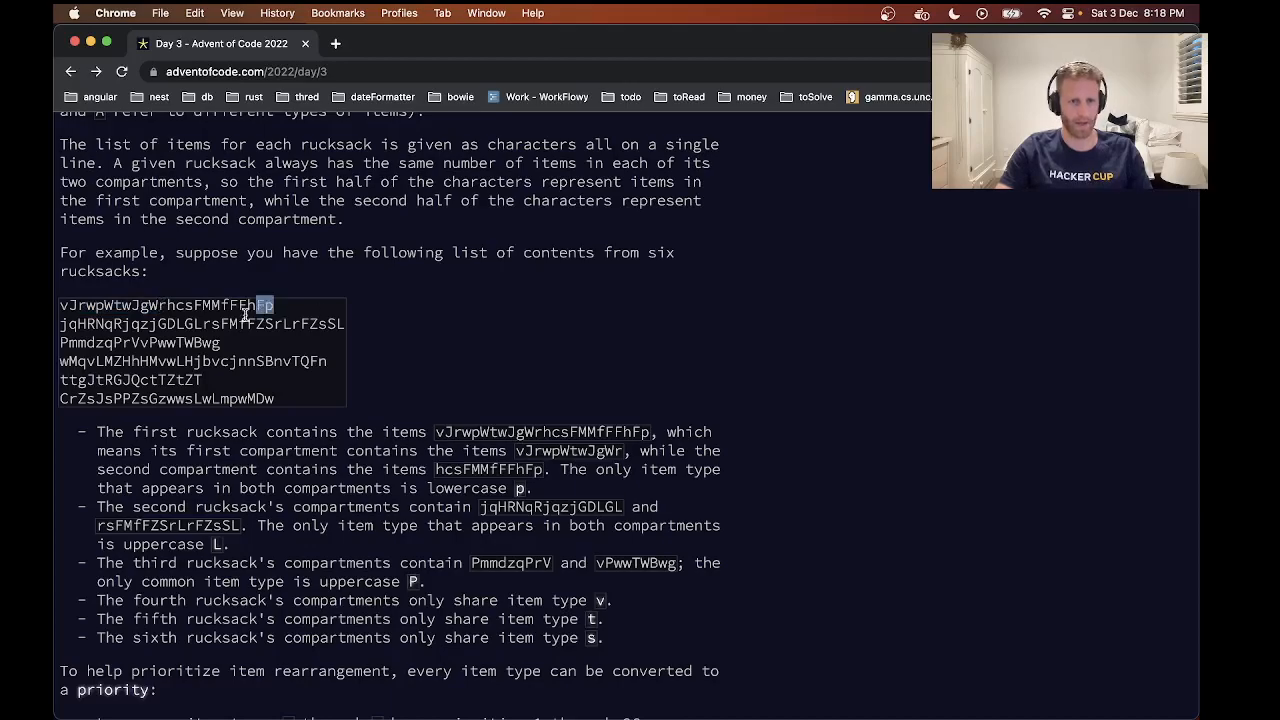
{"action": "left_click_drag", "start_coordinate": [272, 305], "coordinate": [172, 305]}
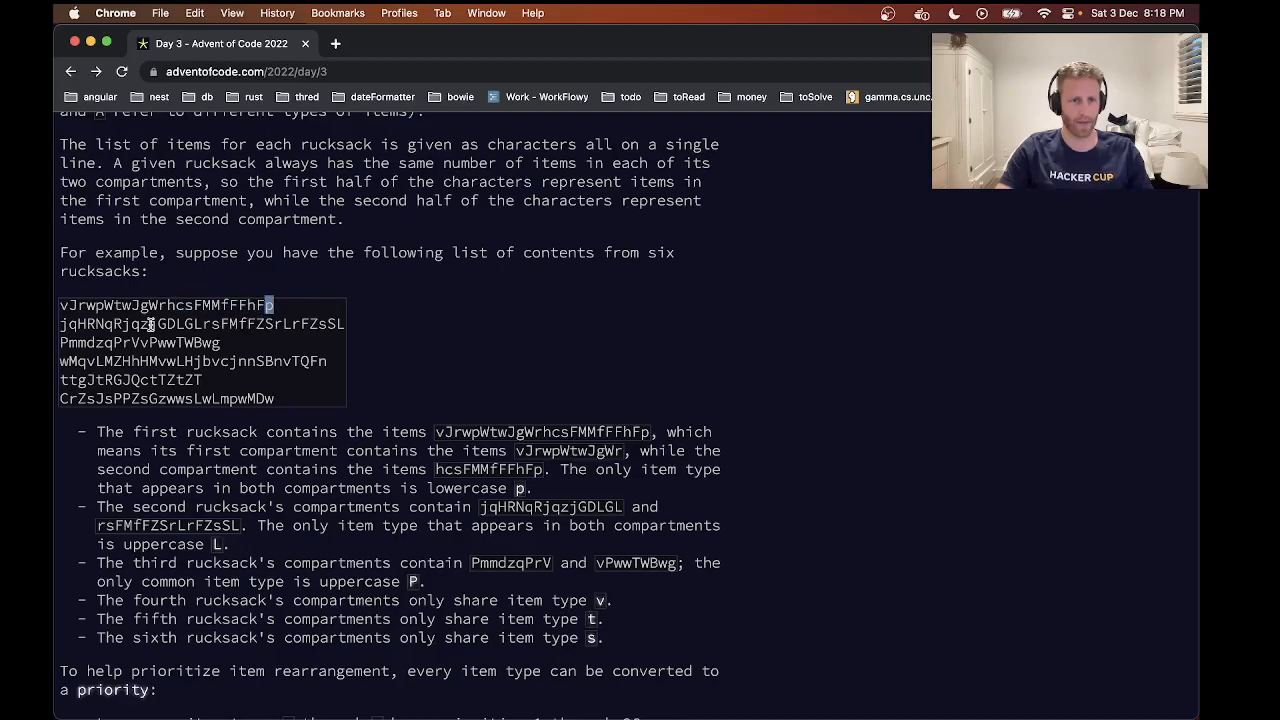
{"action": "scroll", "scroll_direction": "down", "scroll_amount": 3}
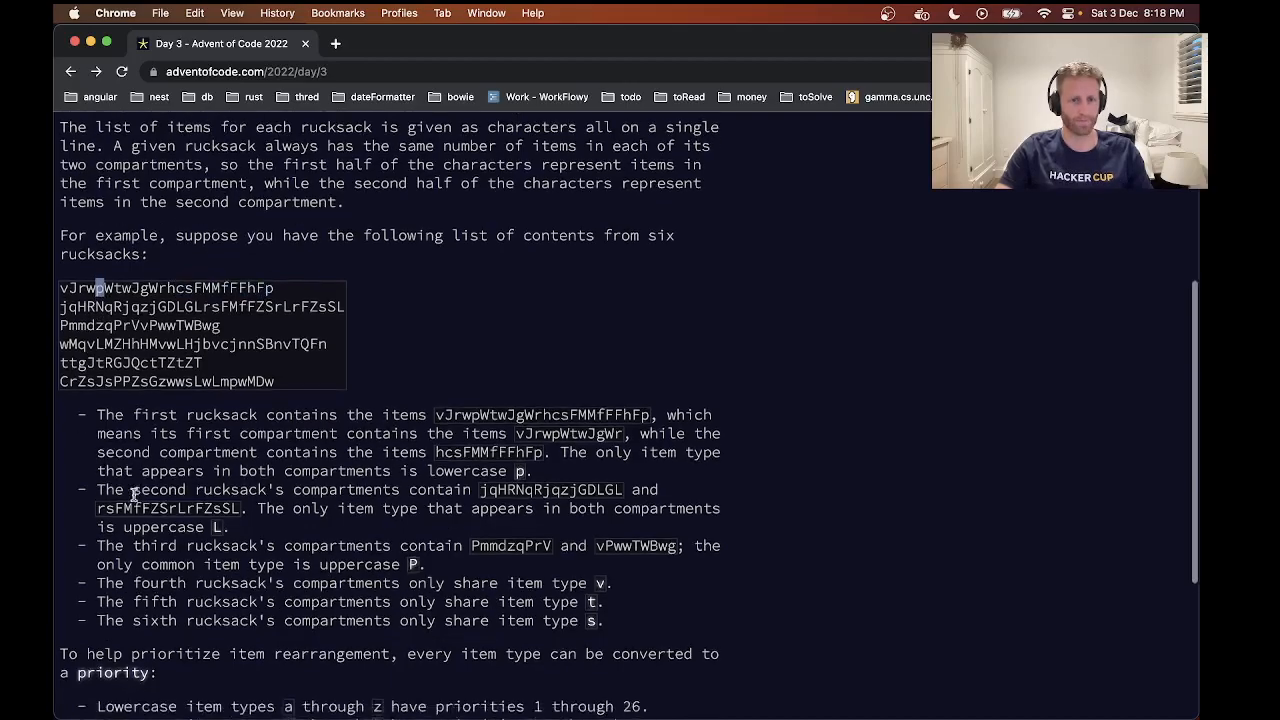
{"action": "scroll", "scroll_direction": "down", "scroll_amount": 3}
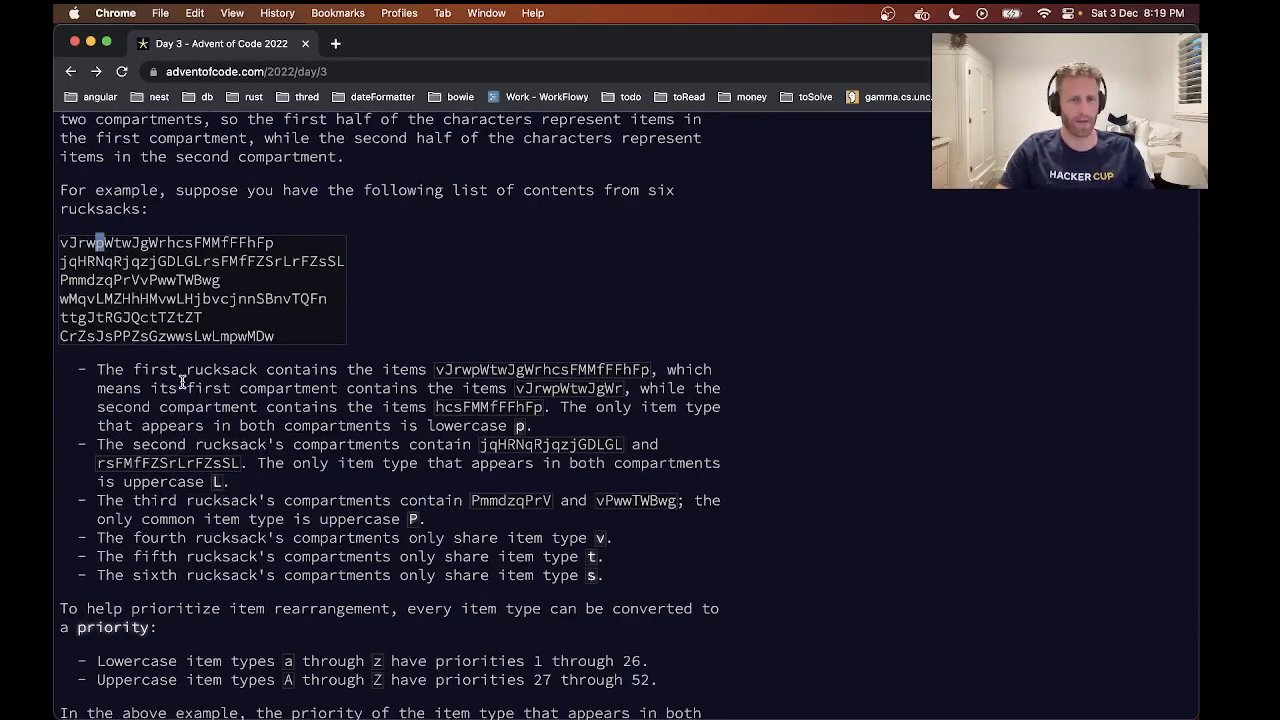
{"action": "mouse_move", "coordinate": [175, 271]}
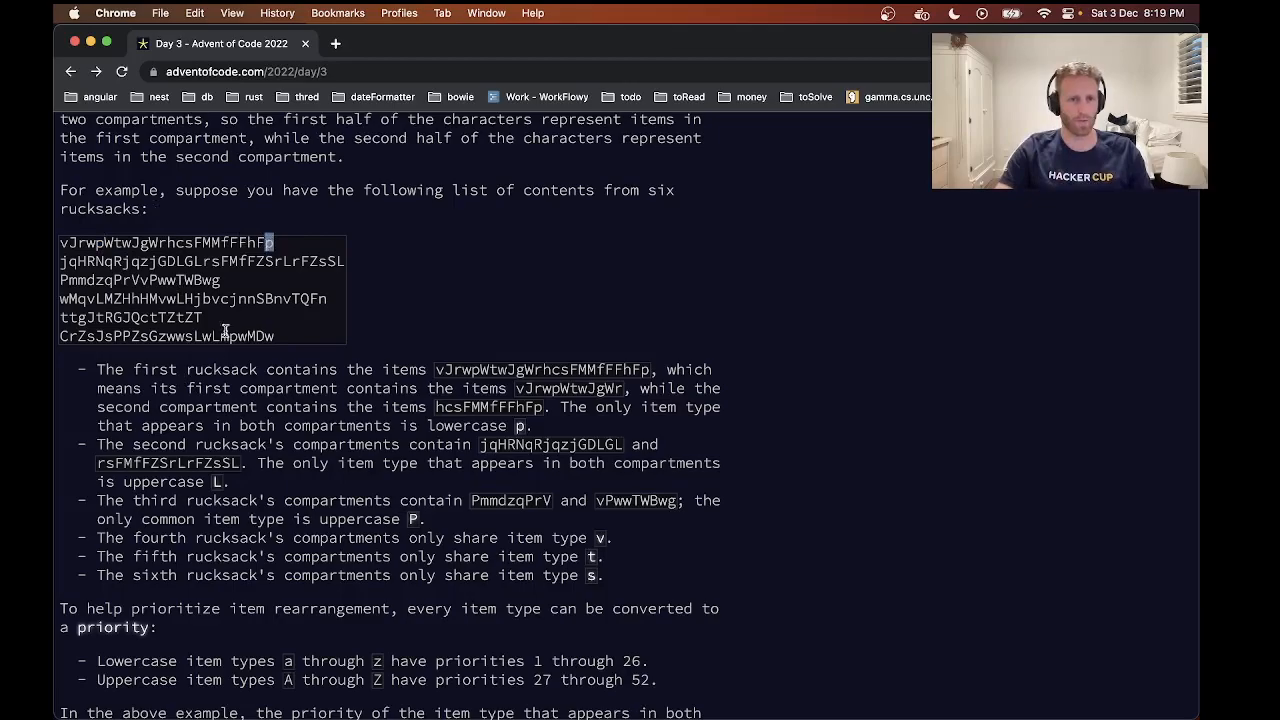
{"action": "scroll", "scroll_direction": "down", "scroll_amount": 3}
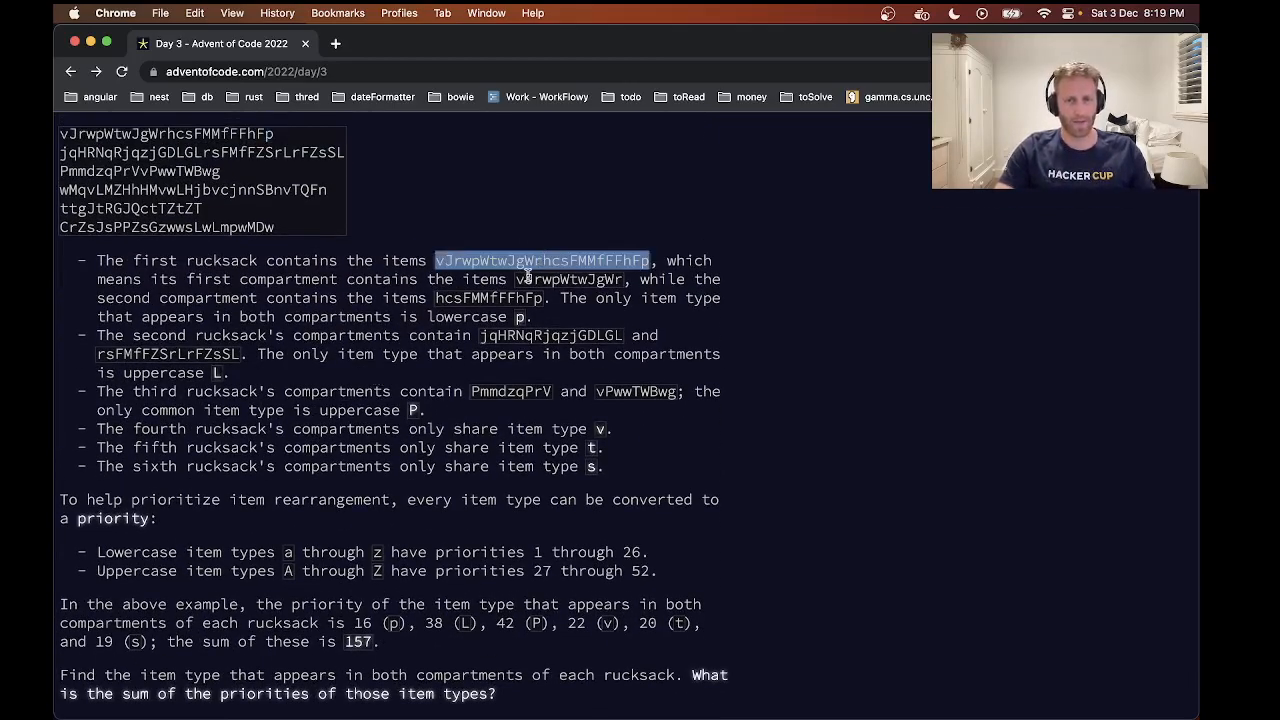
{"action": "scroll", "scroll_direction": "down", "scroll_amount": 3}
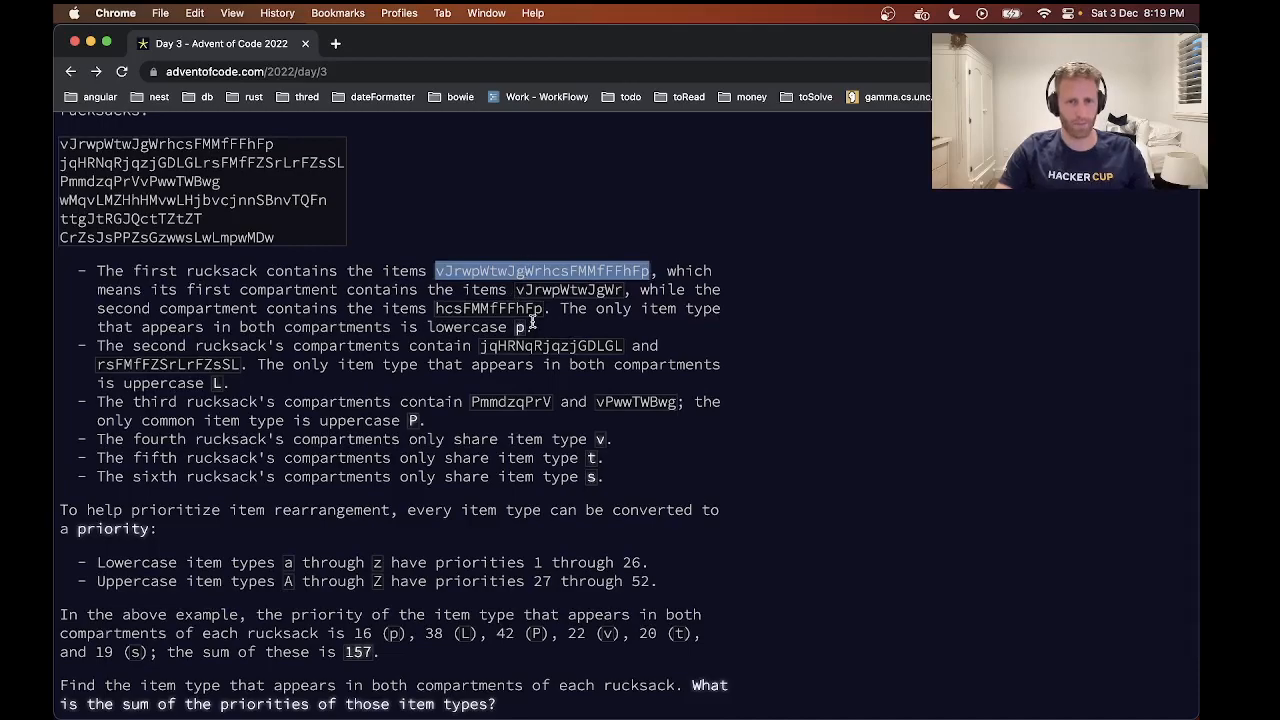
{"action": "mouse_move", "coordinate": [510, 330]}
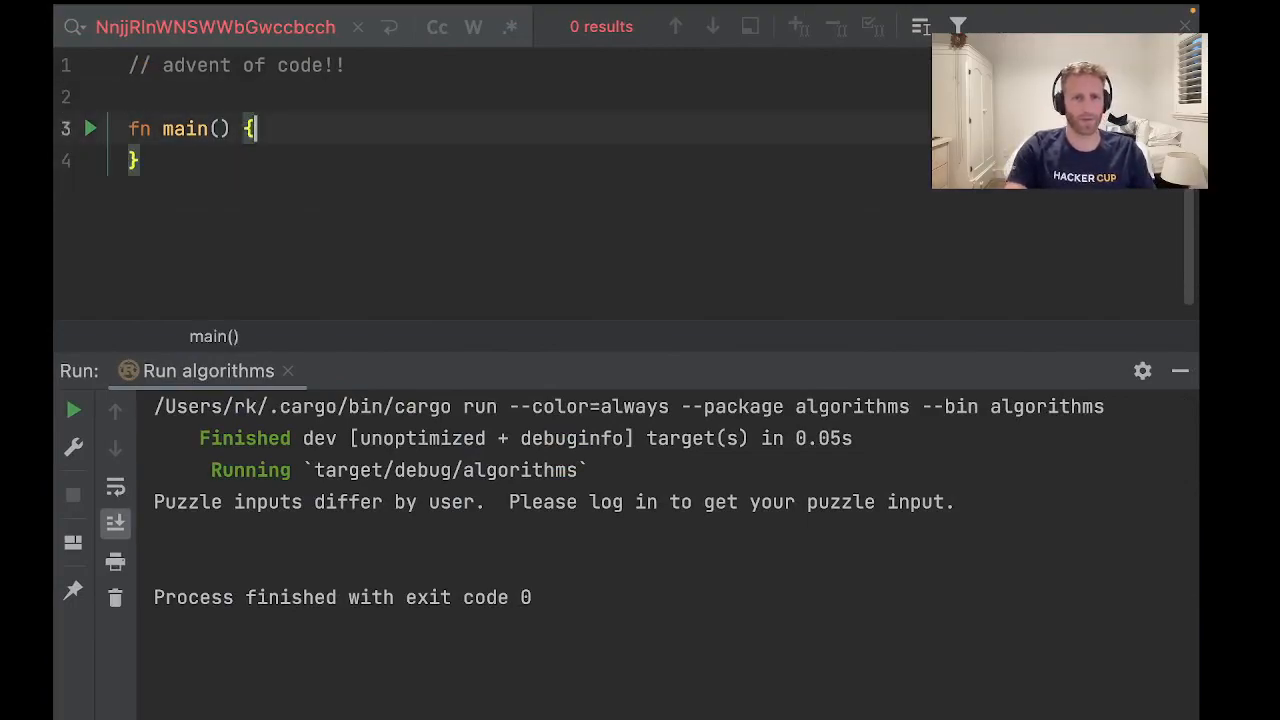
Step: Store the six example rucksack lines in a terminated let input string statement
{"action": "type", "text": "let"}
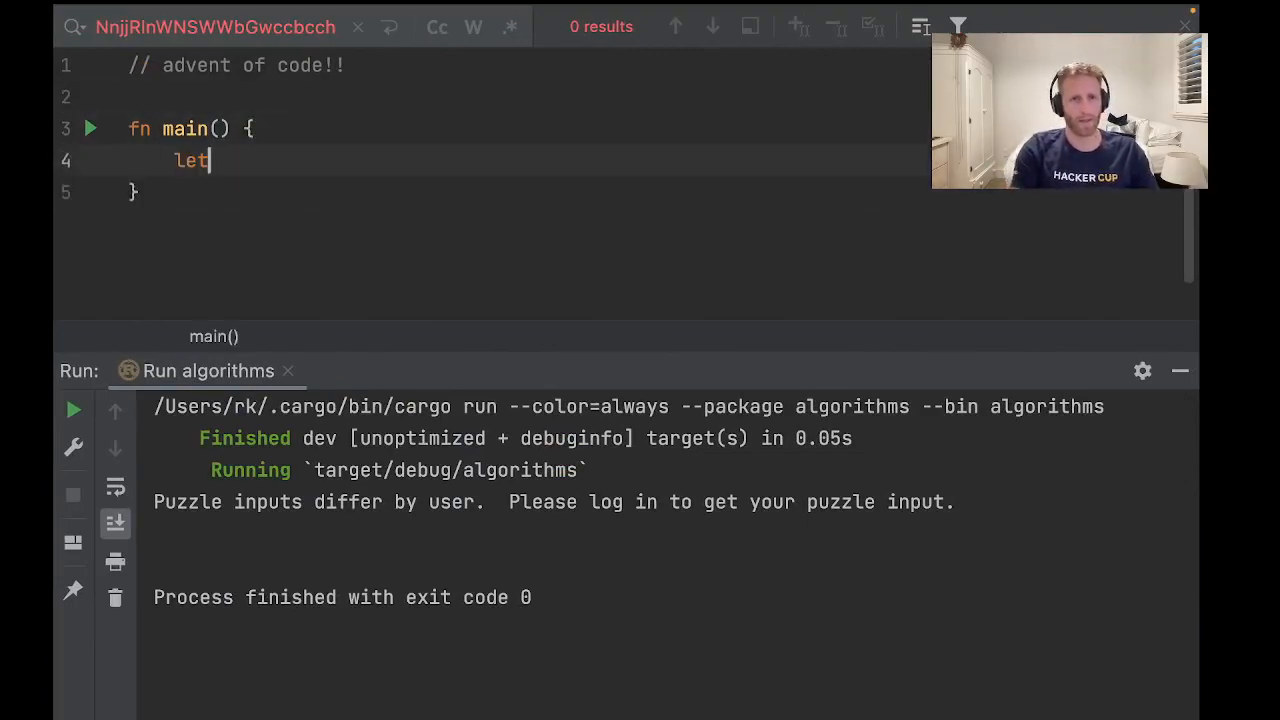
{"action": "type", "text": "input = \"vJrwpWtwJgWrhcsFMMfFFhFp"}
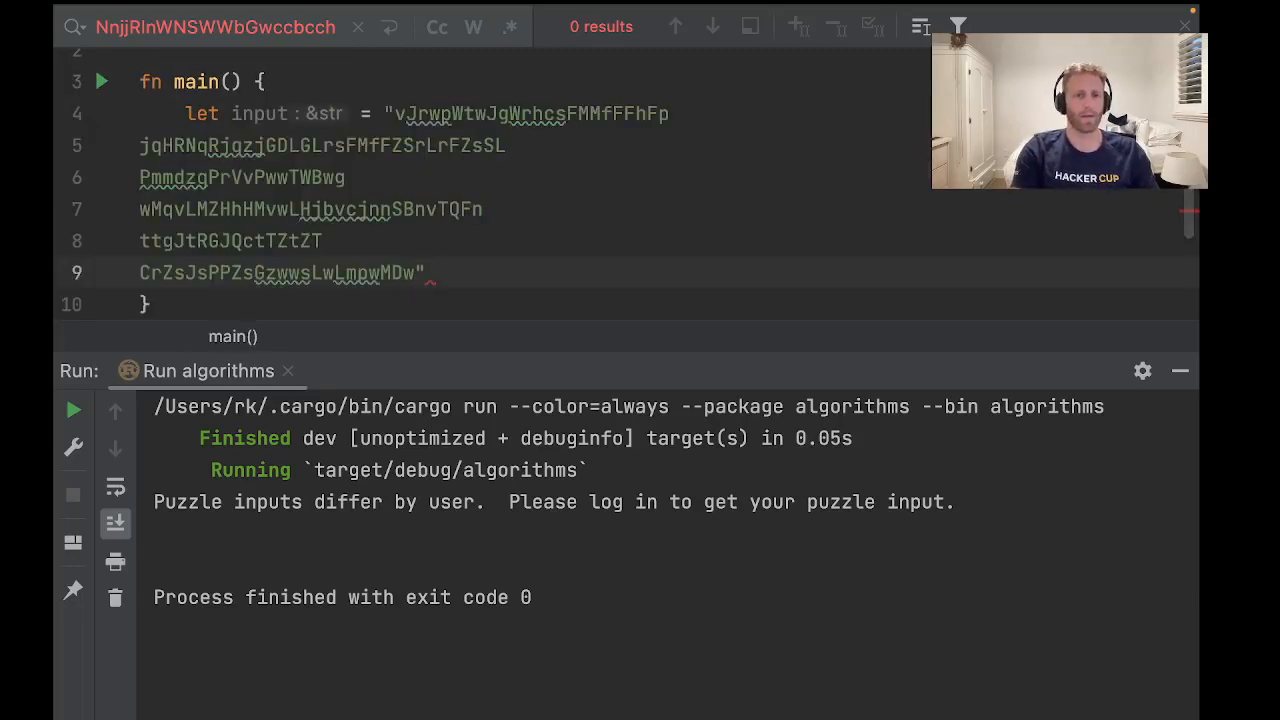
{"action": "type", "text": ";"}
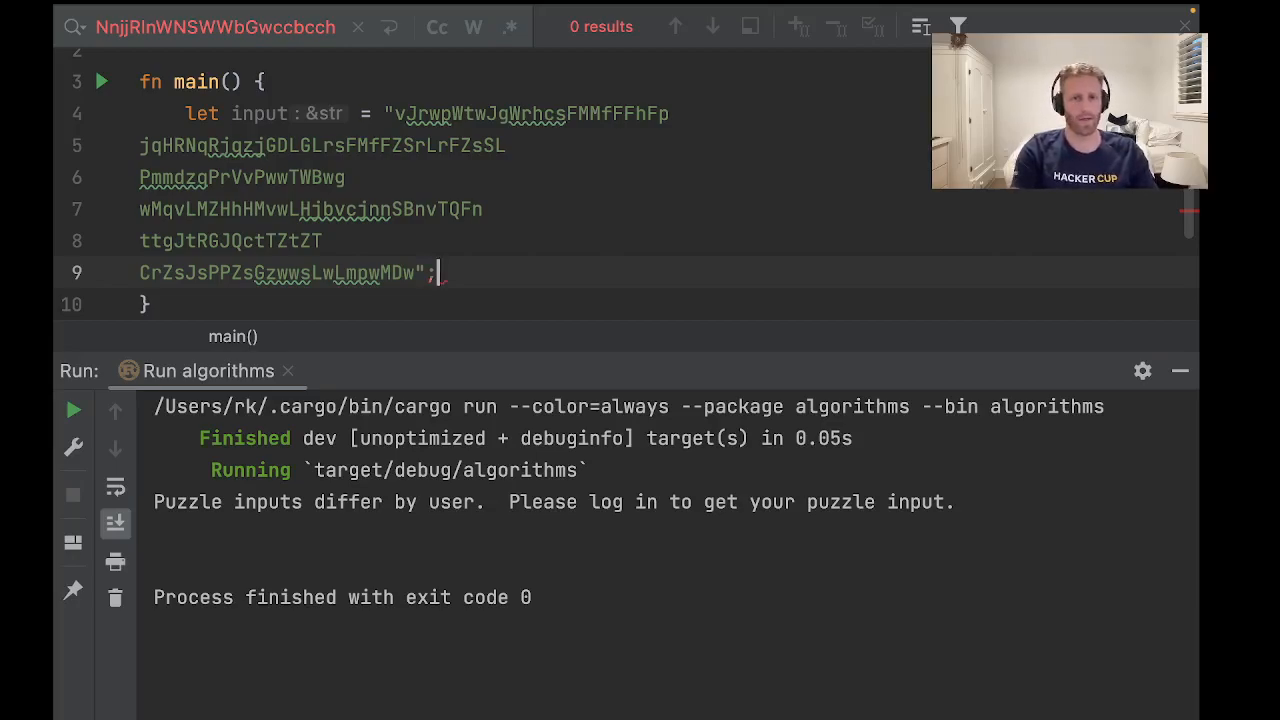
{"action": "key", "text": "enter"}
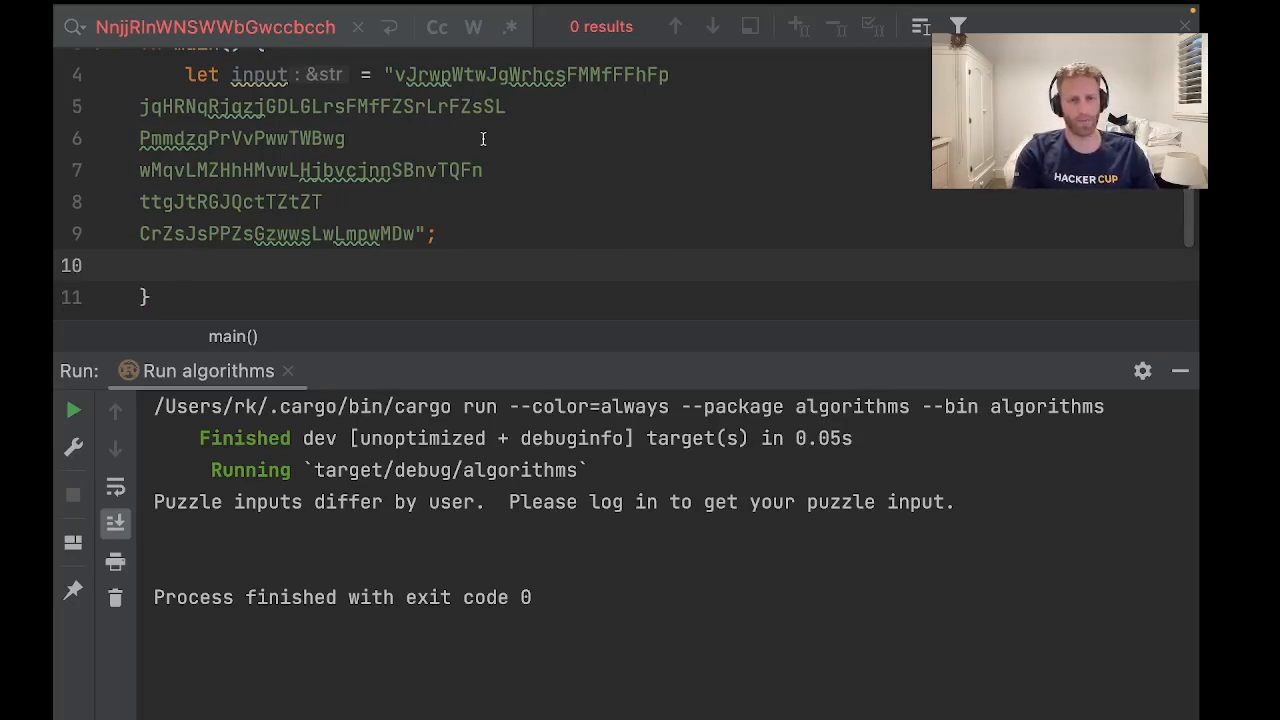
Step: Add an empty for loop over each line of input.split('\n')
{"action": "type", "text": "for line in"}
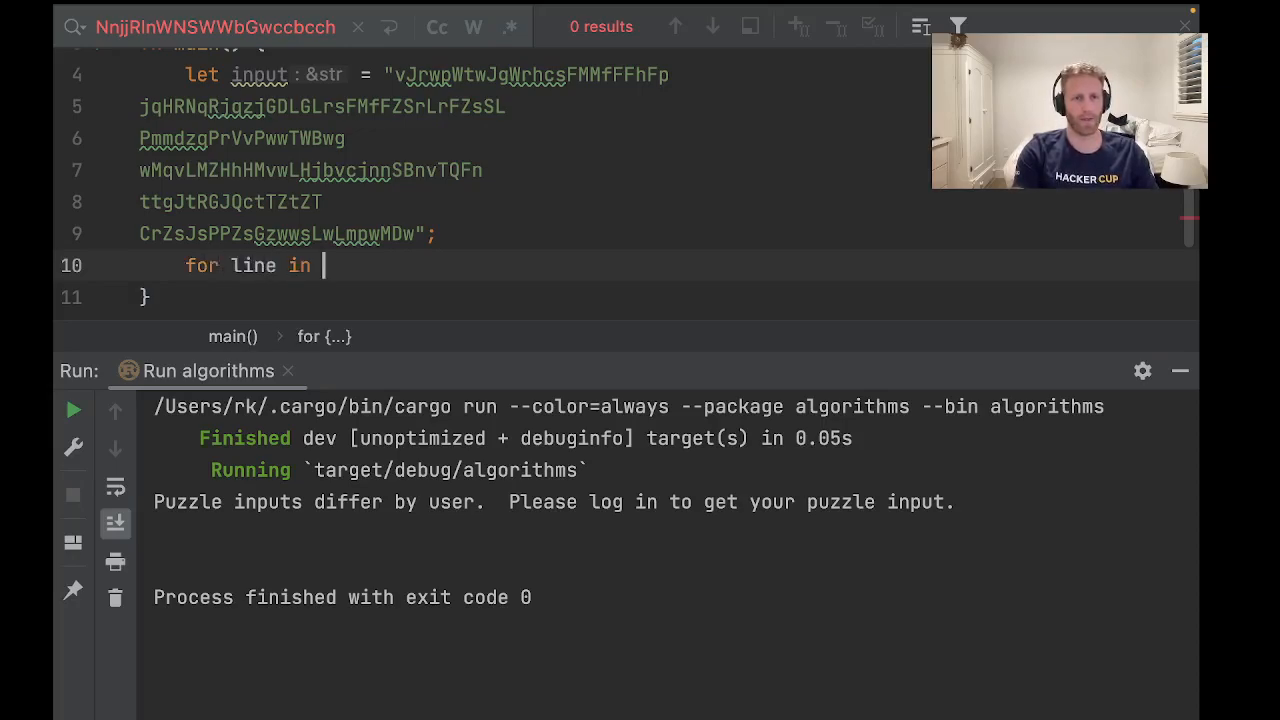
{"action": "type", "text": "input.split"}
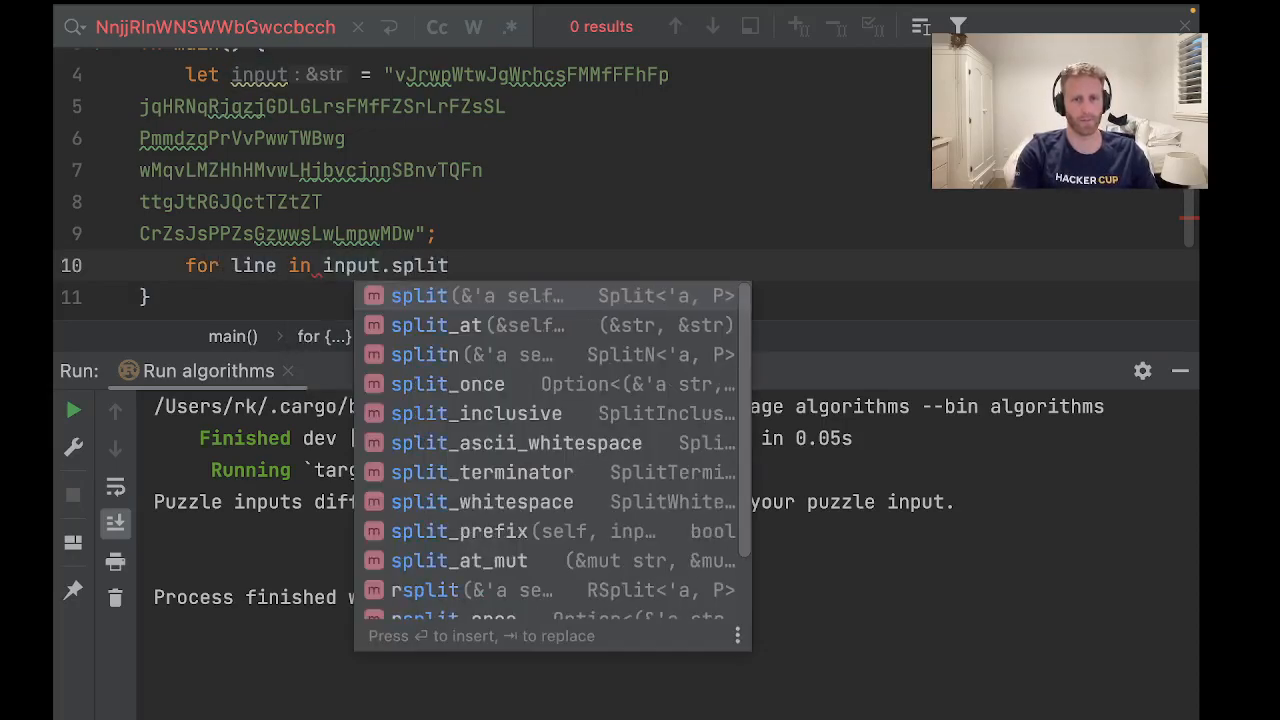
{"action": "left_click", "coordinate": [419, 295]}
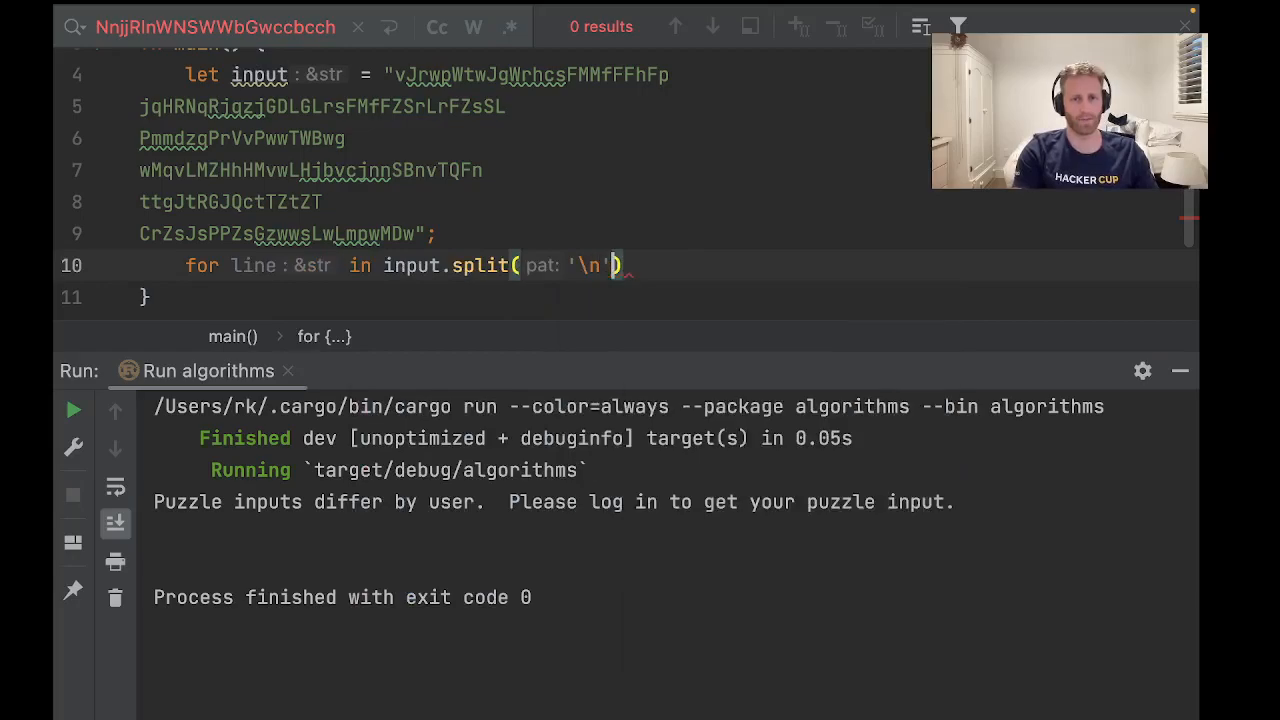
{"action": "type", "text": "{"}
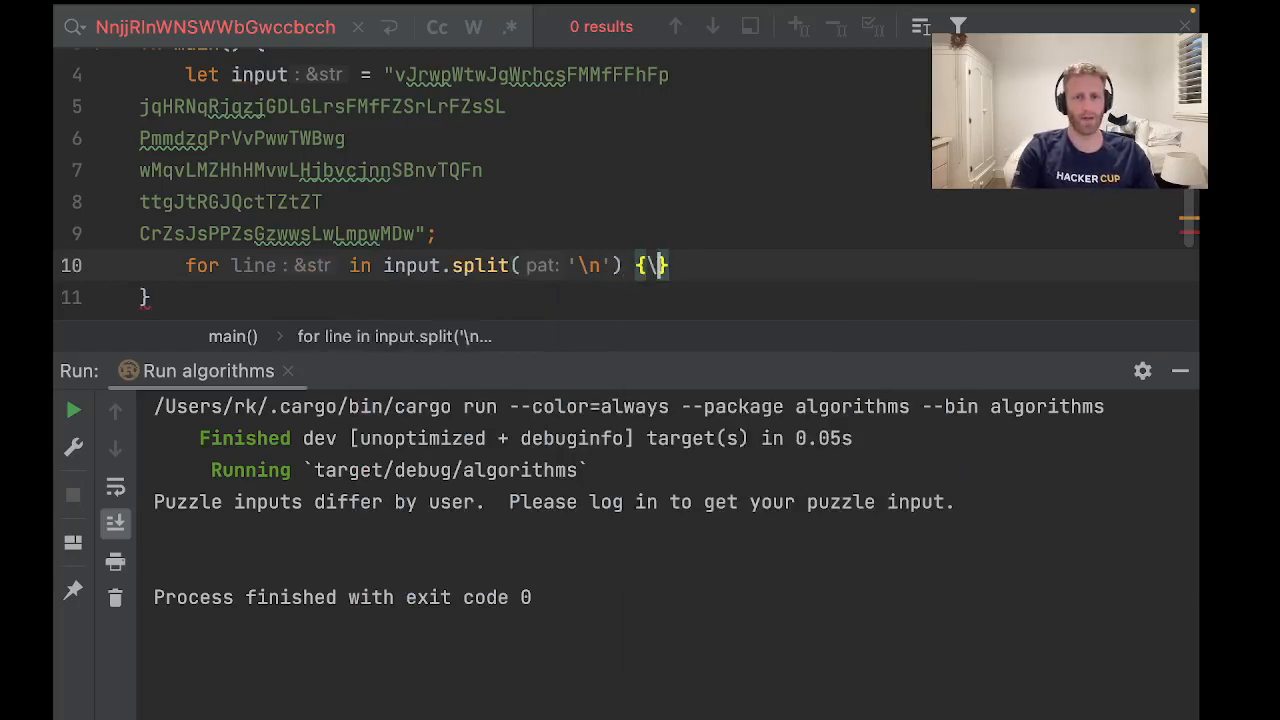
{"action": "key", "text": "enter"}
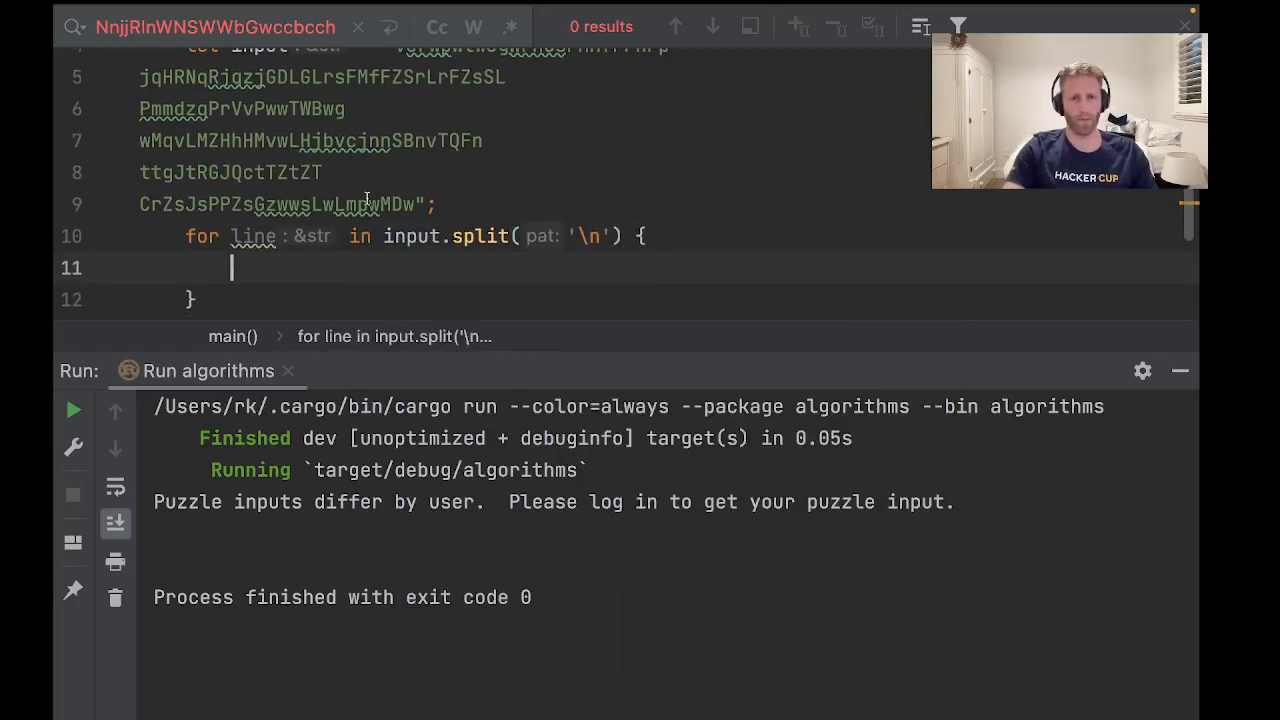
{"action": "double_click", "coordinate": [478, 236]}
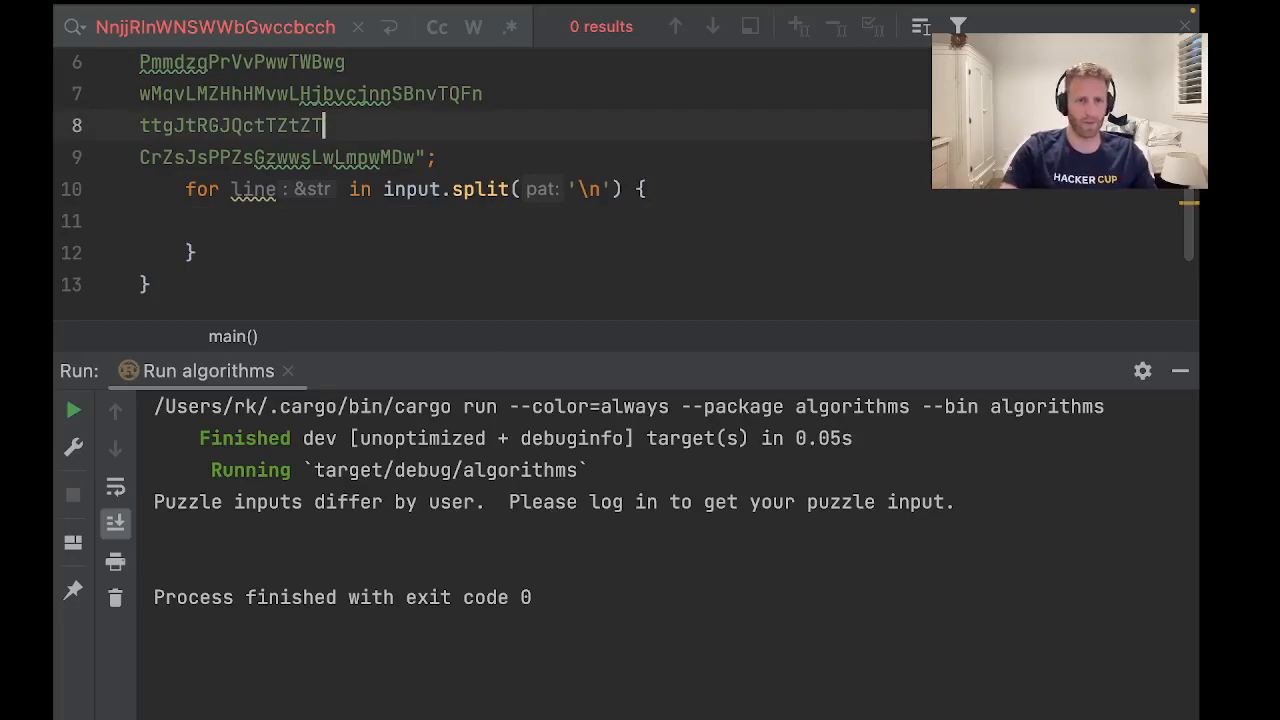
{"action": "left_click", "coordinate": [232, 221]}
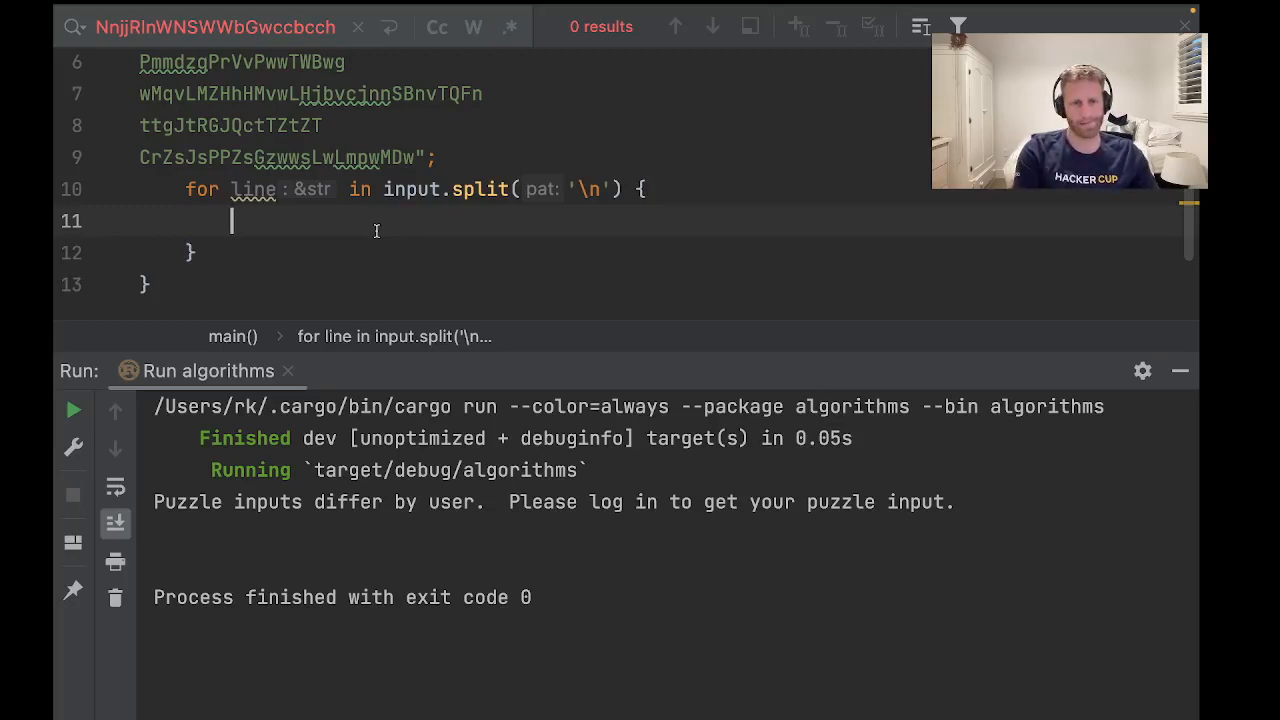
Step: Set n = line.len(), assert n%2 == 0, and slice bag1 = &line[..n/2], bag2 = &line[n/2..]
{"action": "type", "text": "let ba"}
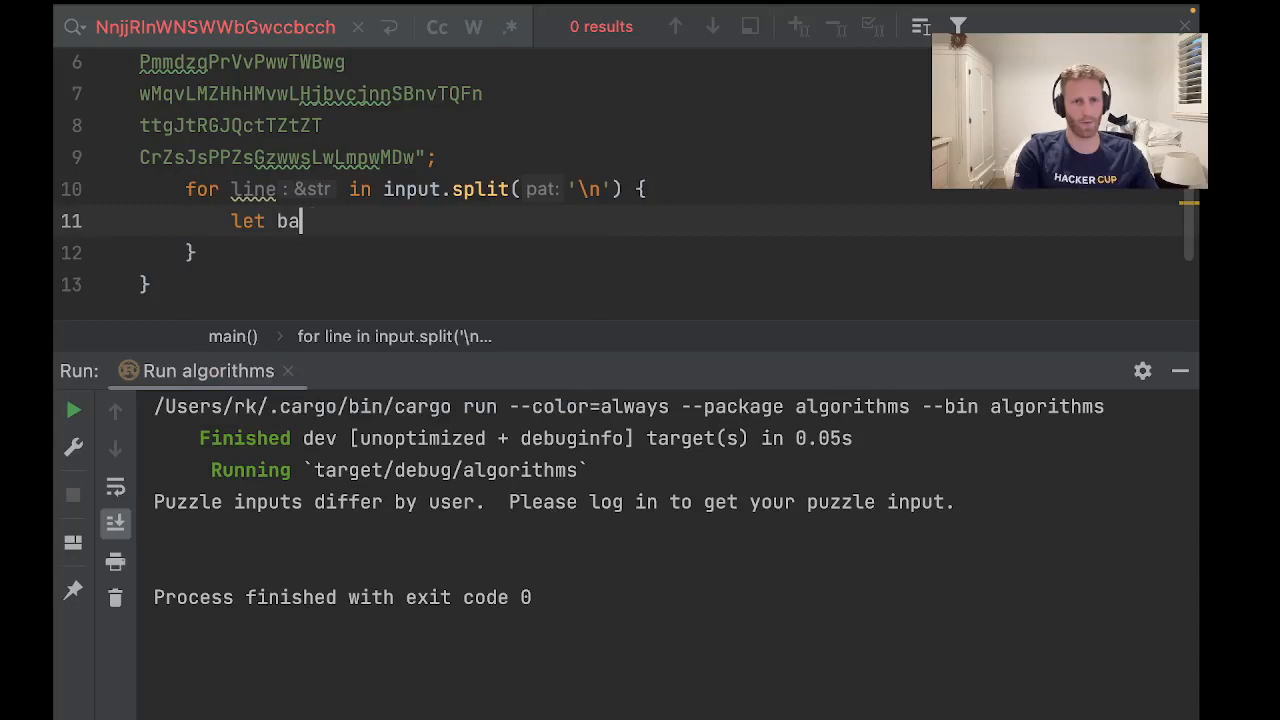
{"action": "type", "text": "g1"}
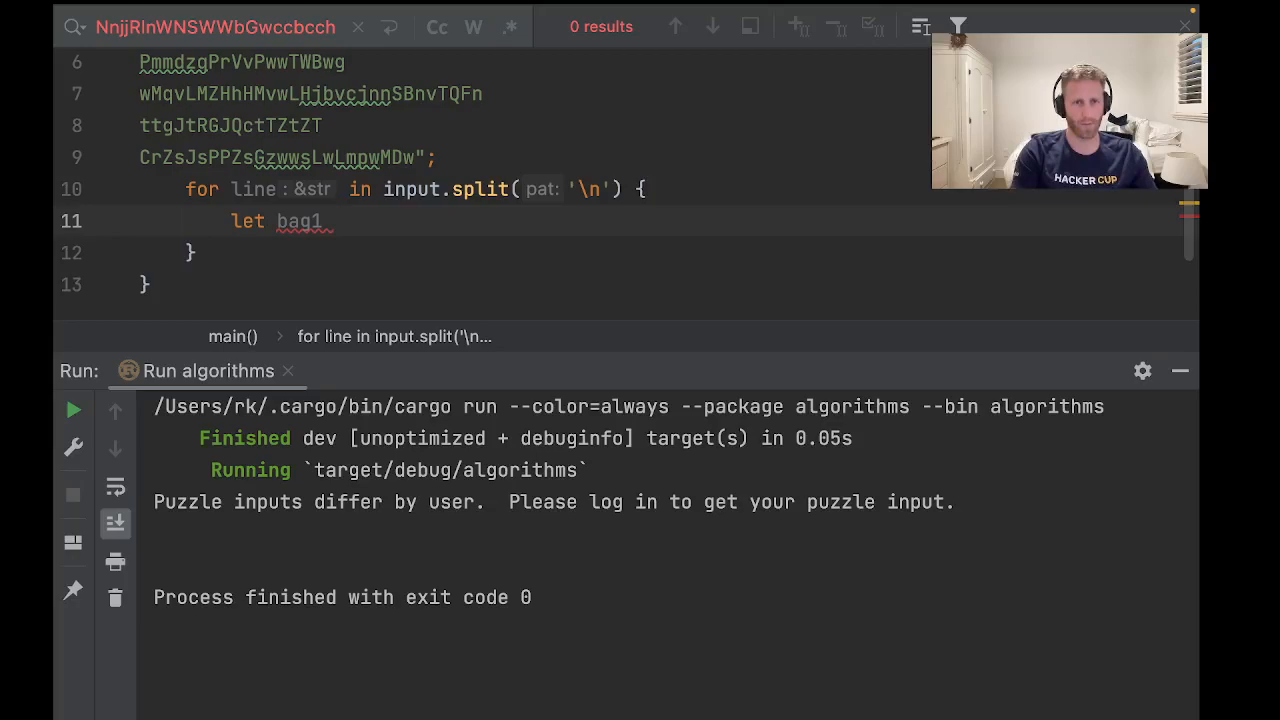
{"action": "type", "text": "= &line["}
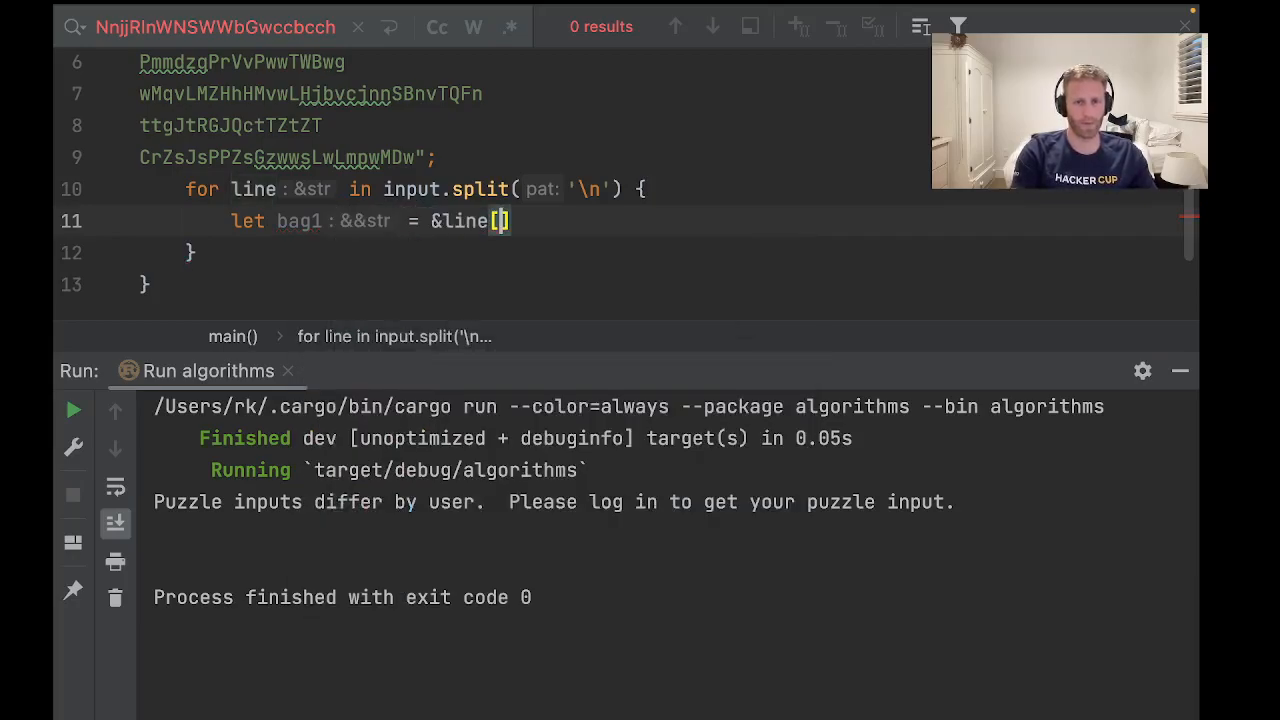
{"action": "type", "text": "..]"}
{"action": "type", "text": "let n ="}
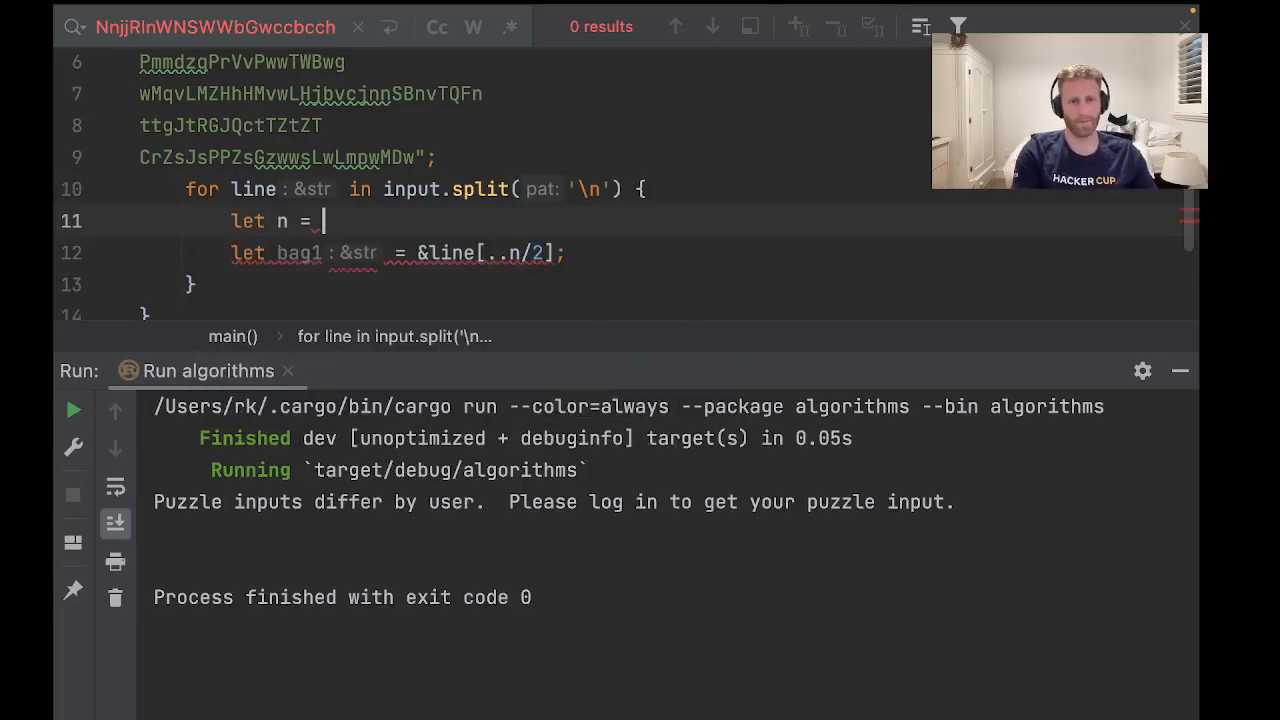
{"action": "type", "text": "line.len();"}
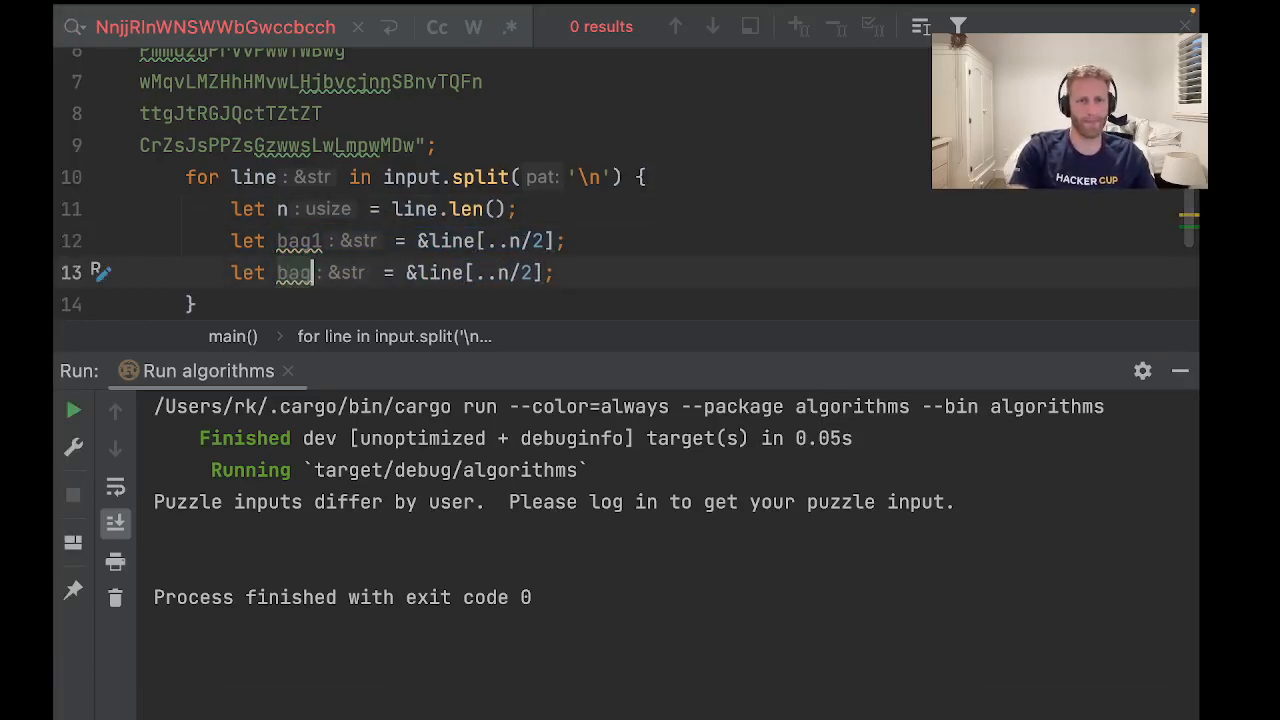
{"action": "type", "text": "2"}
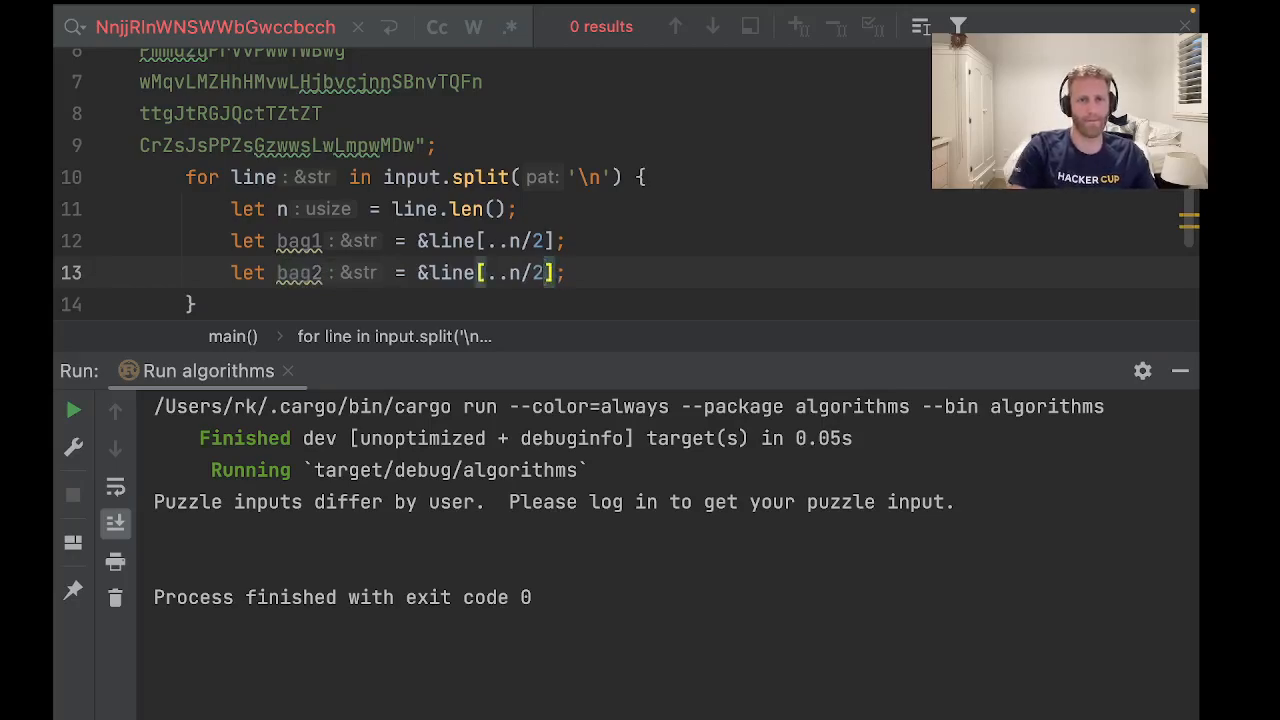
{"action": "type", "text": "n/2"}
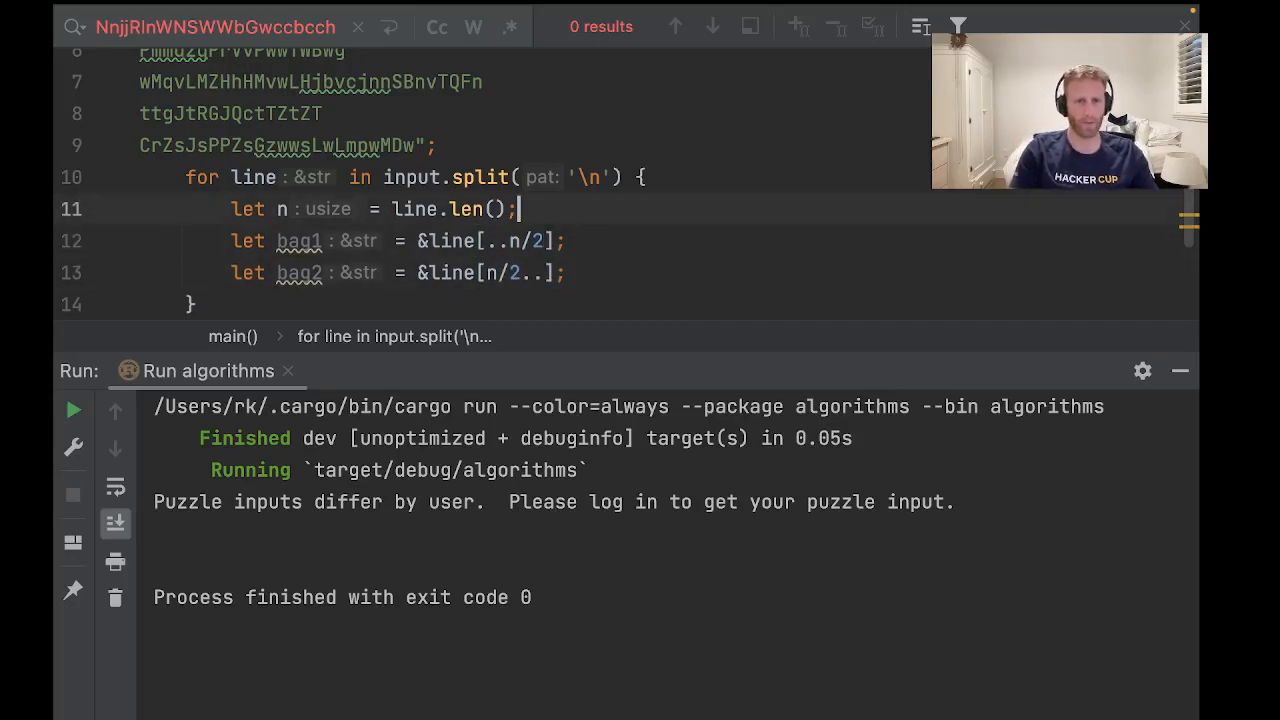
{"action": "type", "text": "assert_eq!(n%2, 0);"}
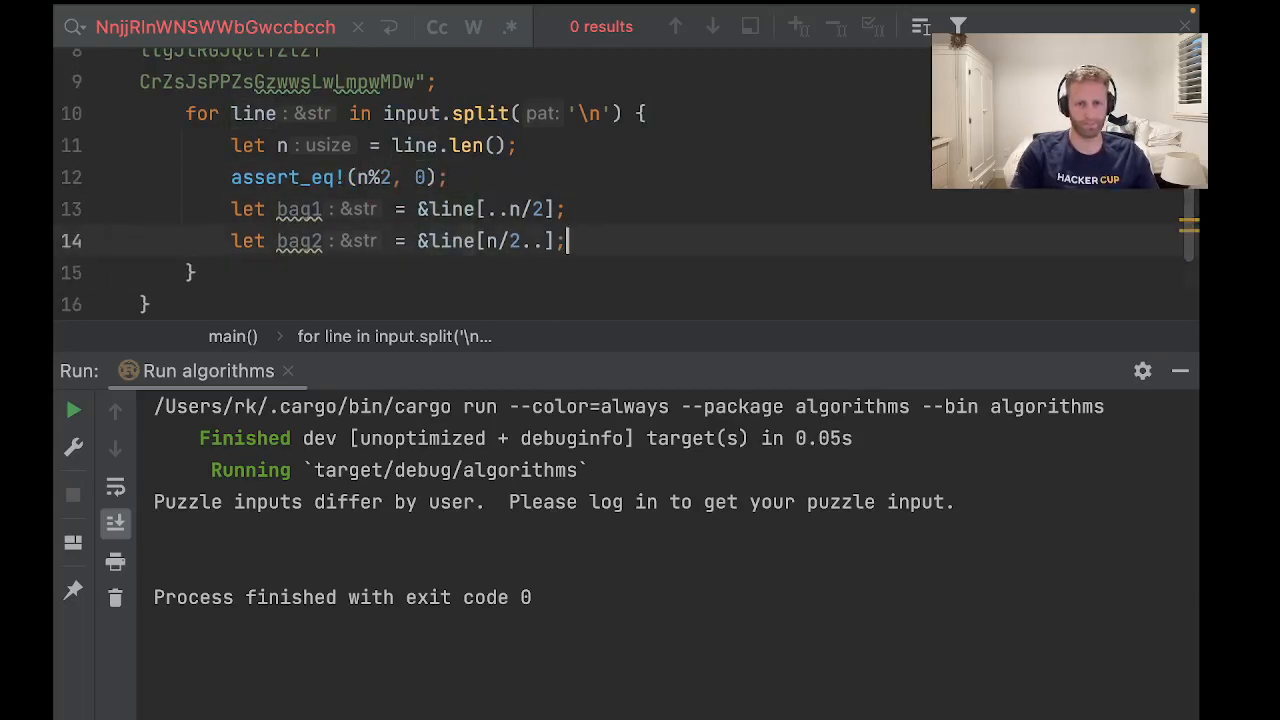
{"action": "key", "text": "enter"}
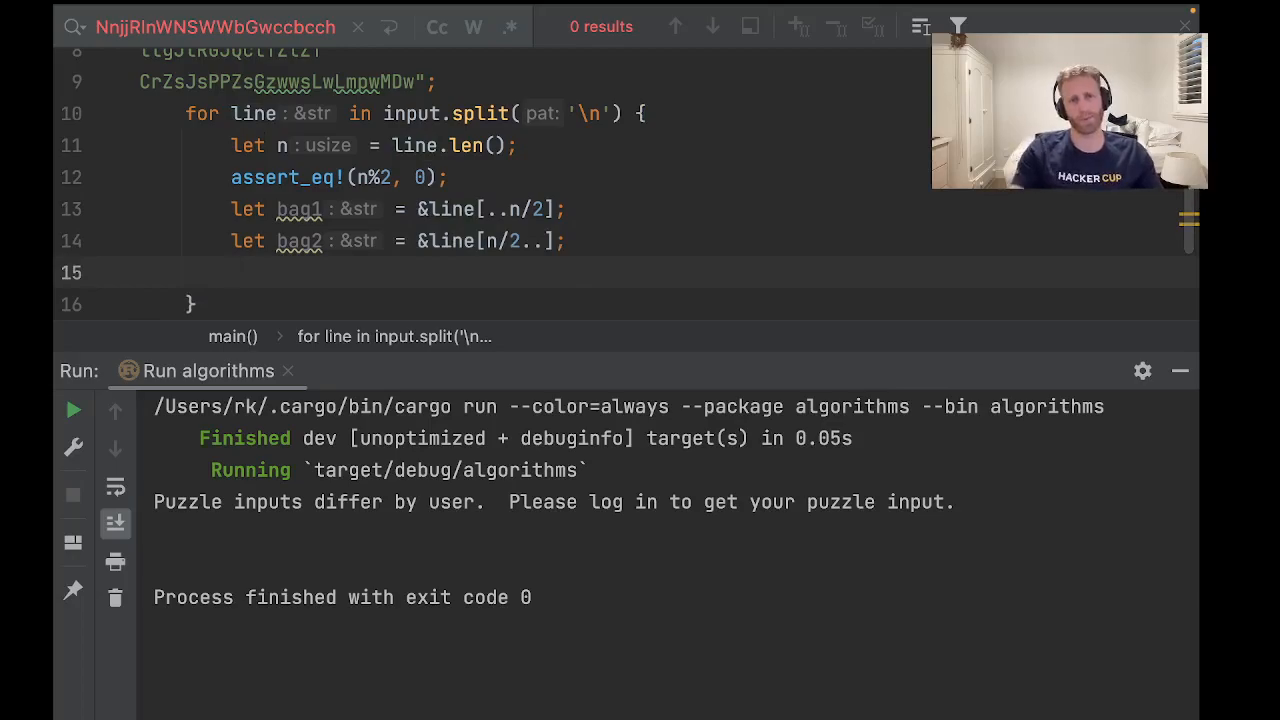
{"action": "double_click", "coordinate": [299, 240]}
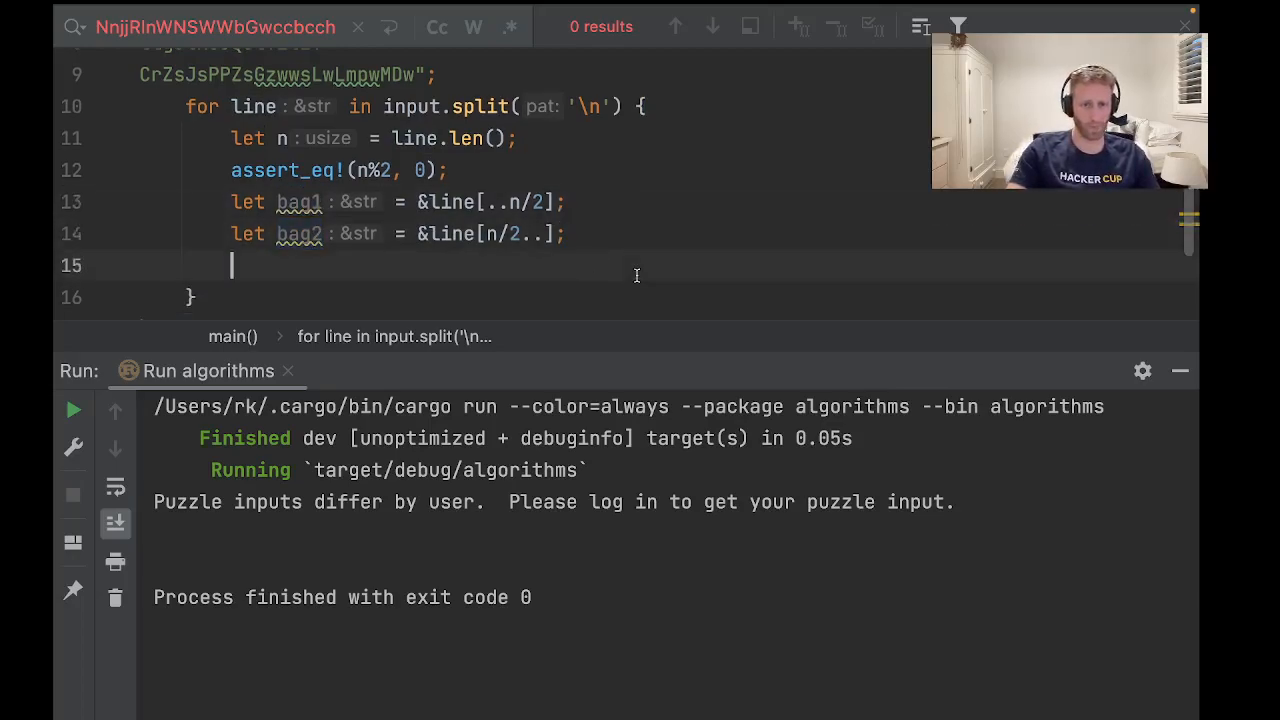
Step: Build HashSet<char> s1 from bag1.chars() and s2 from bag2.chars() using HashSet::from_iter
{"action": "type", "text": "Has"}
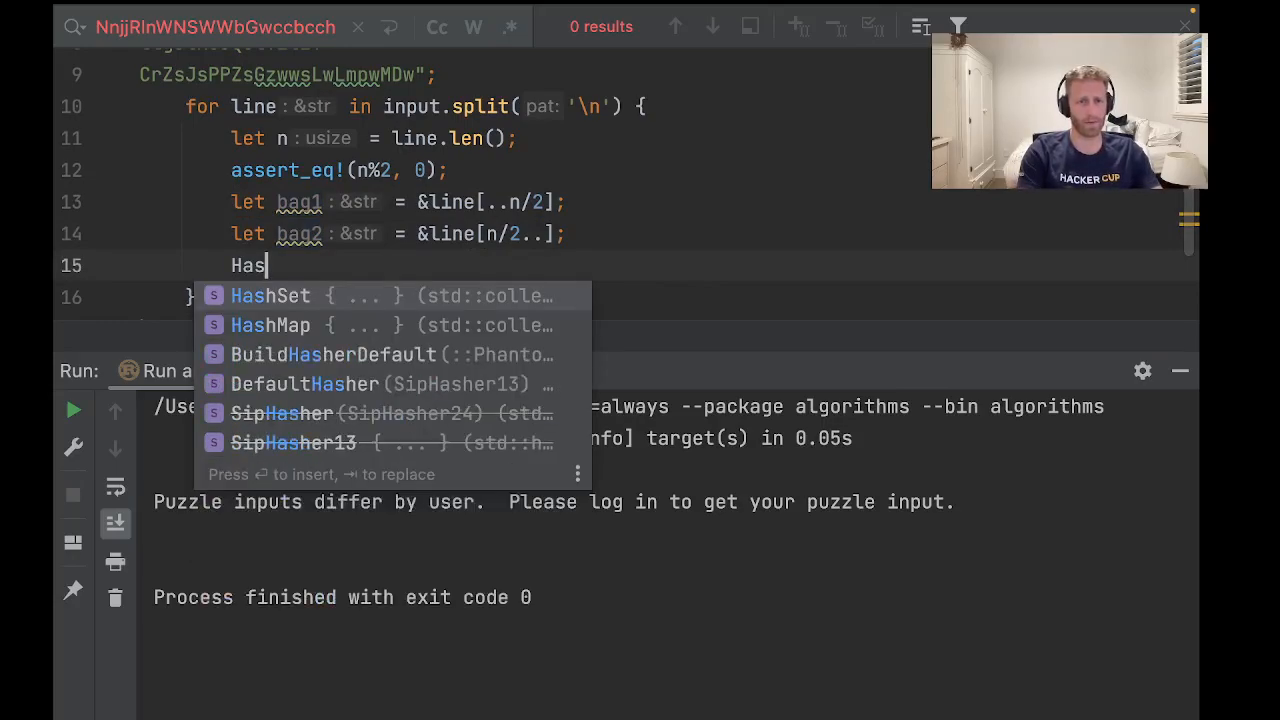
{"action": "left_click", "coordinate": [270, 295]}
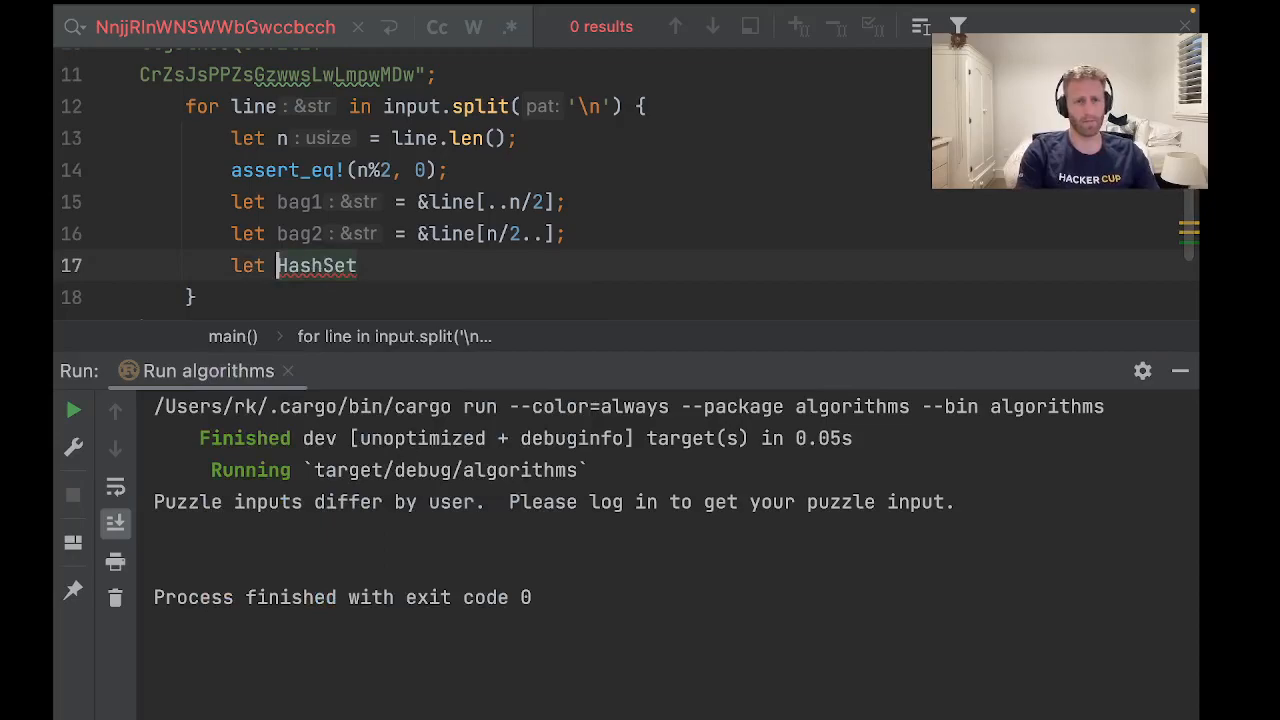
{"action": "type", "text": "s1 ="}
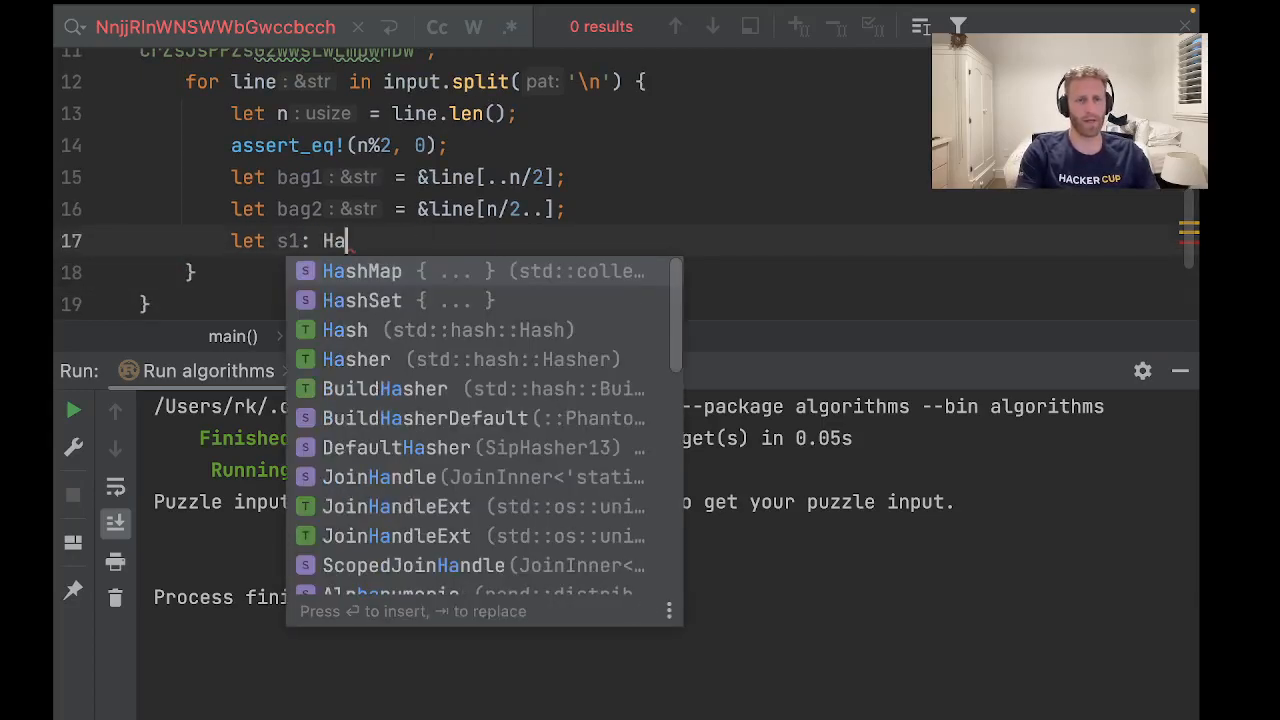
{"action": "left_click", "coordinate": [362, 300]}
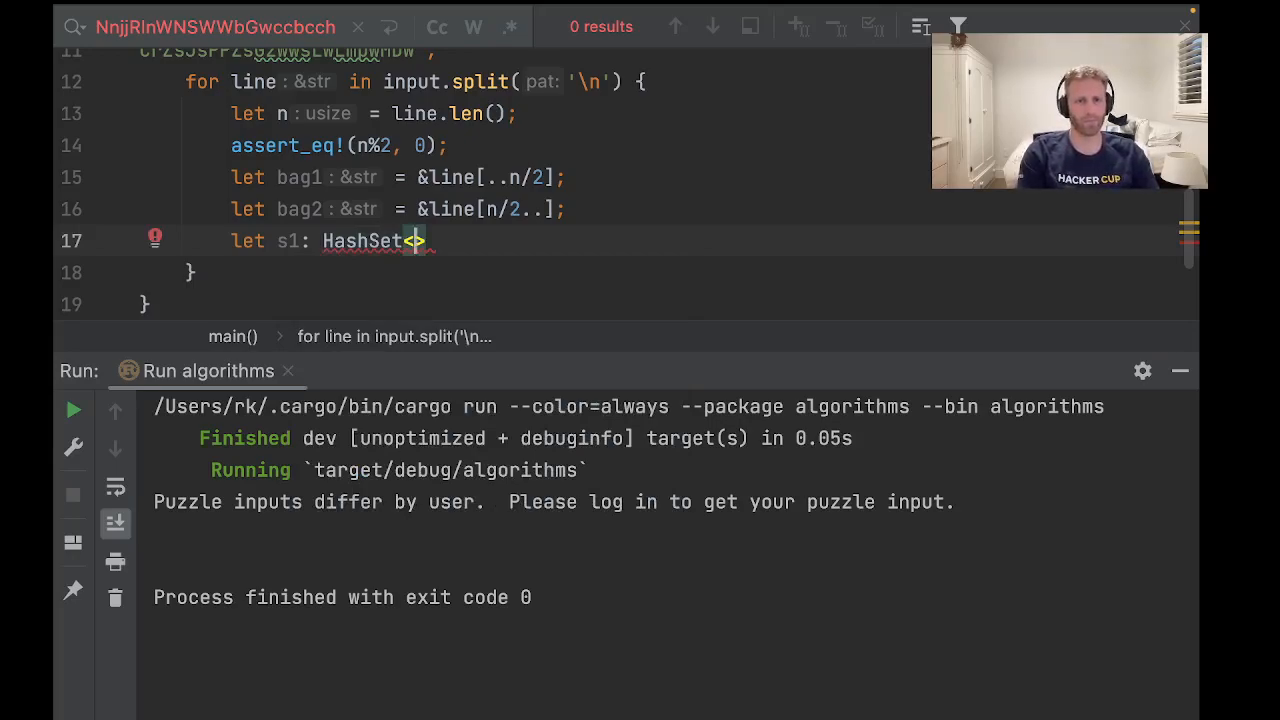
{"action": "type", "text": "char"}
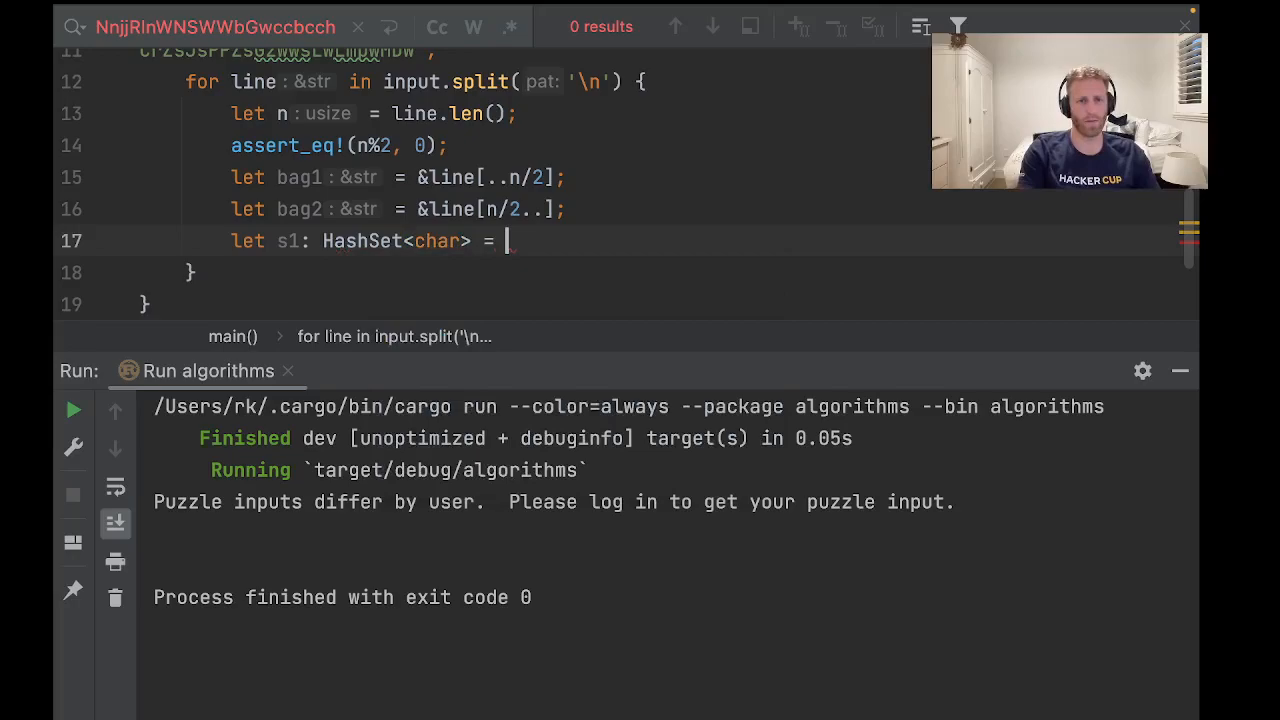
{"action": "type", "text": "HashSet::from_iter("}
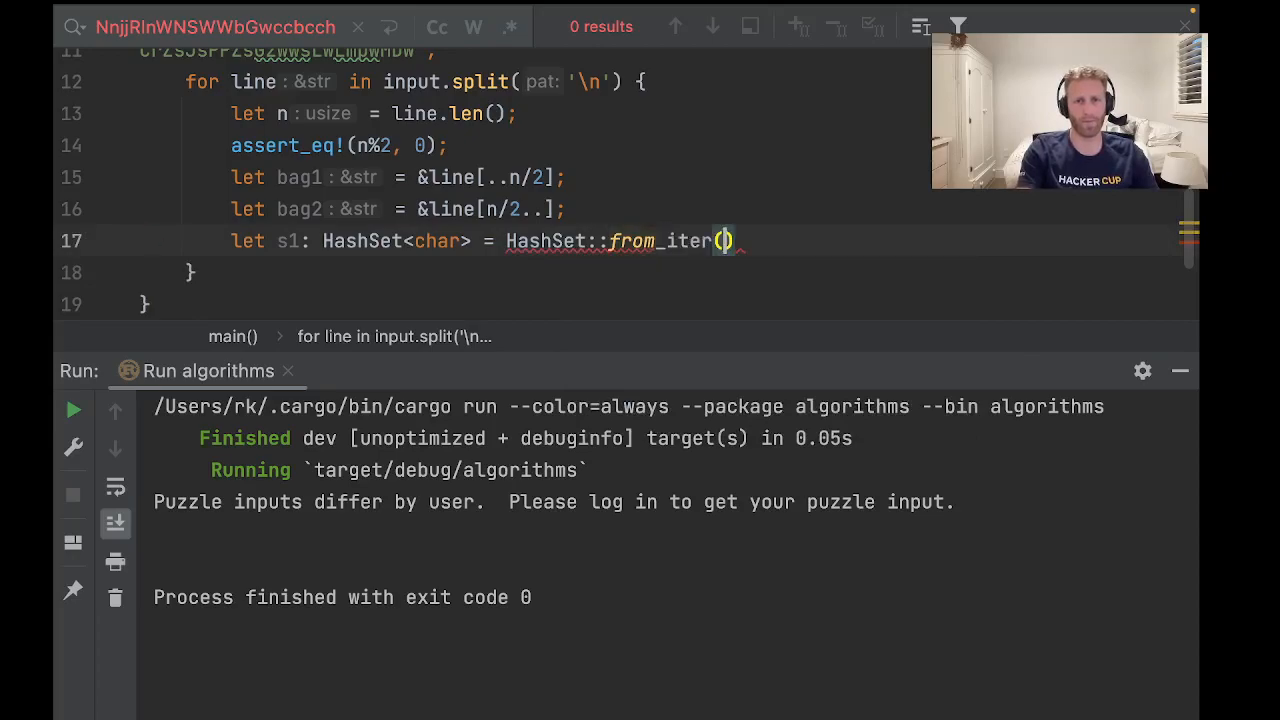
{"action": "type", "text": "bag"}
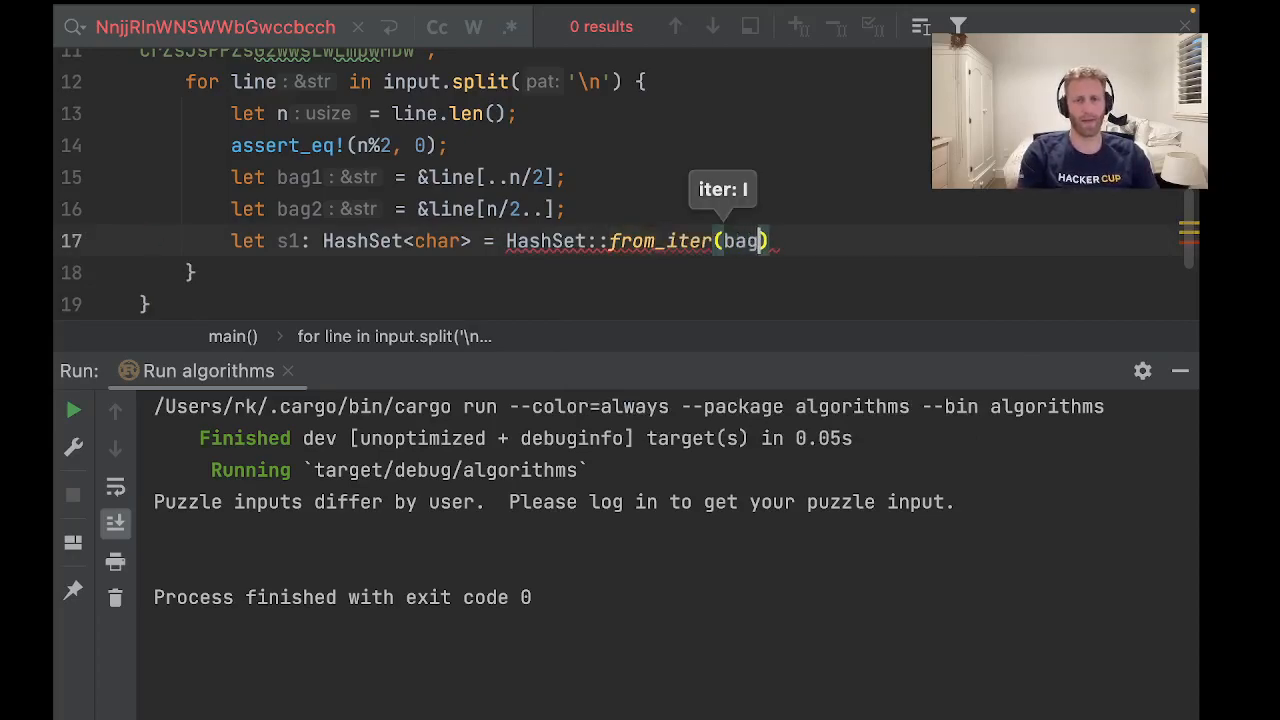
{"action": "type", "text": "1.chars()"}
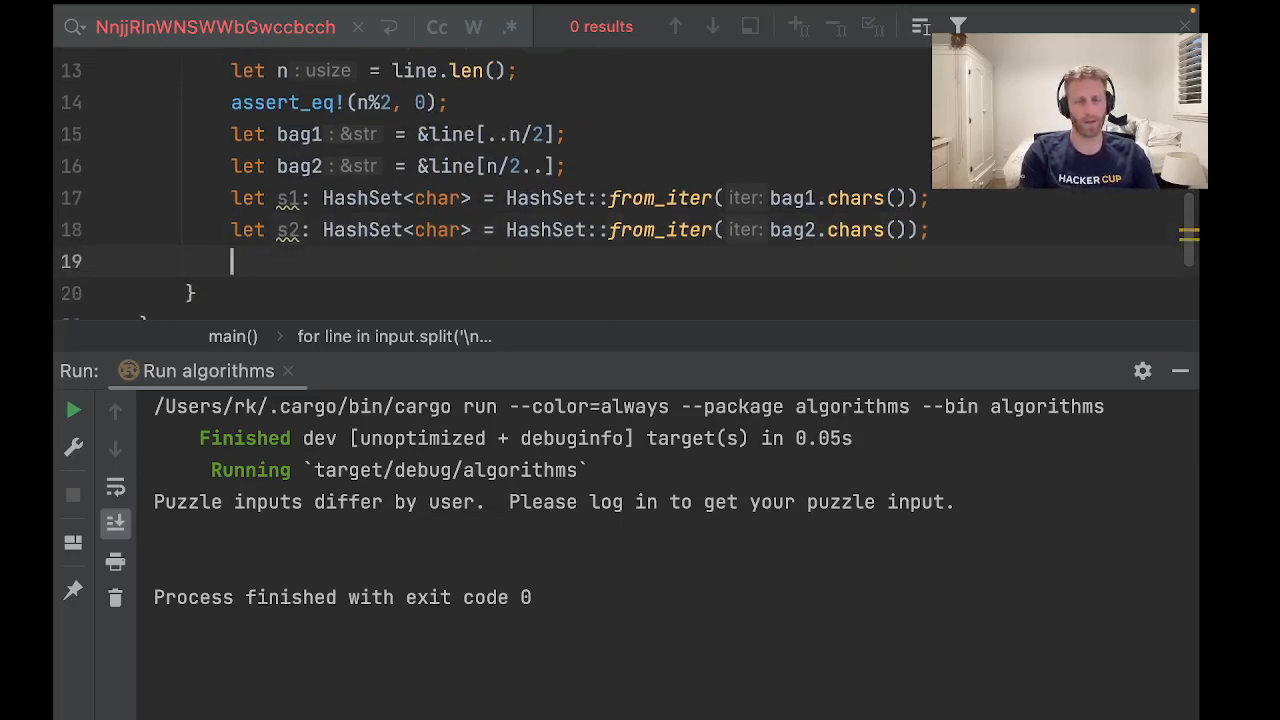
{"action": "type", "text": "f"}
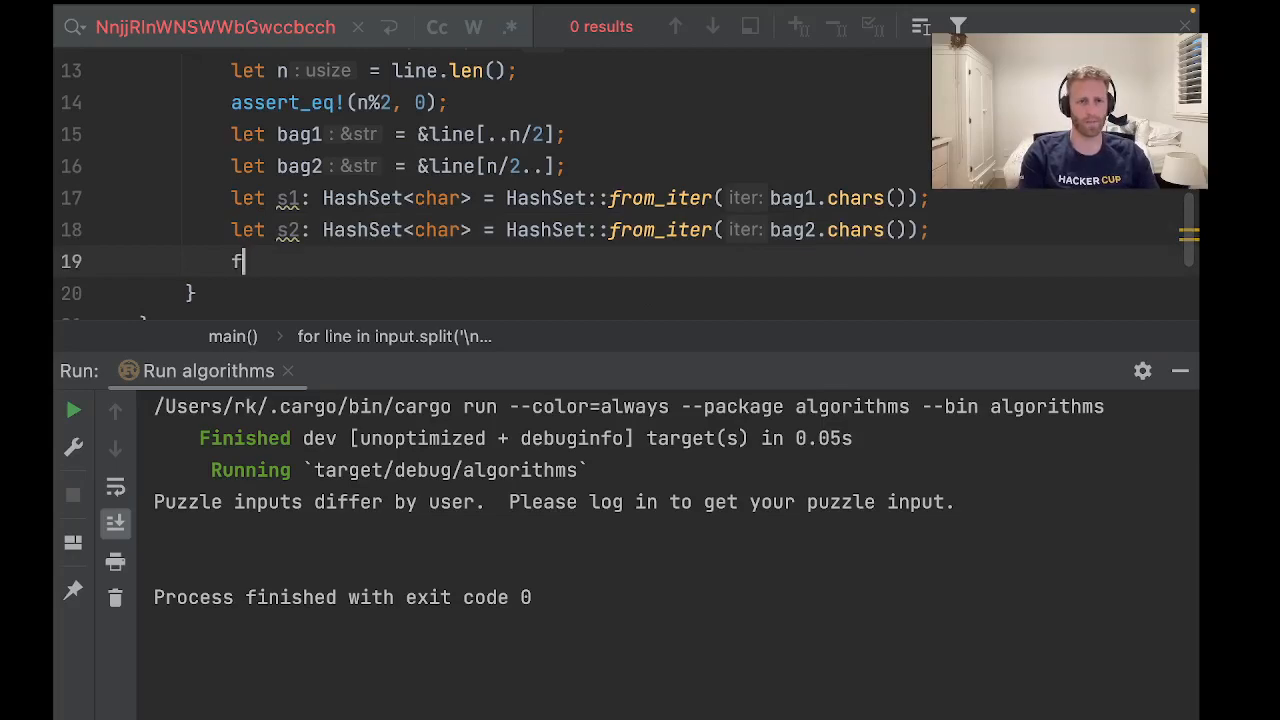
Step: Add an empty for loop over c in s1.intersection(&s2)
{"action": "type", "text": "or"}
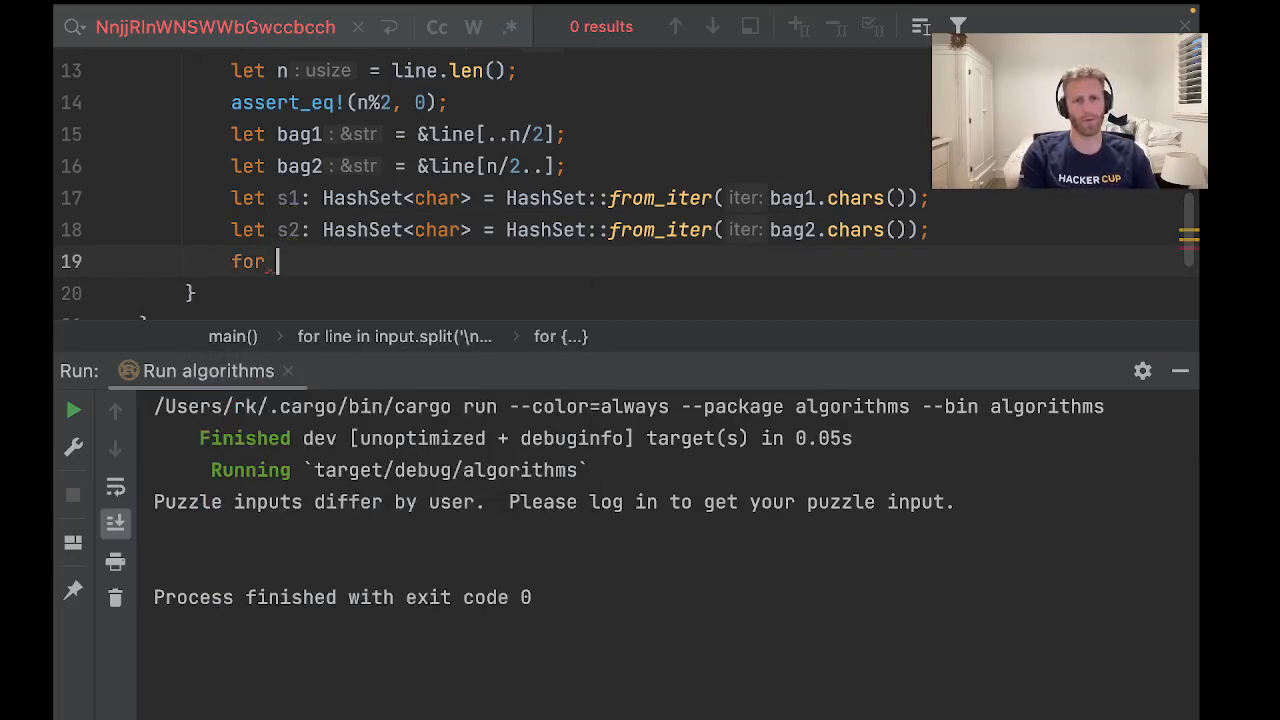
{"action": "type", "text": "c in s1.intersection(&s2) {"}
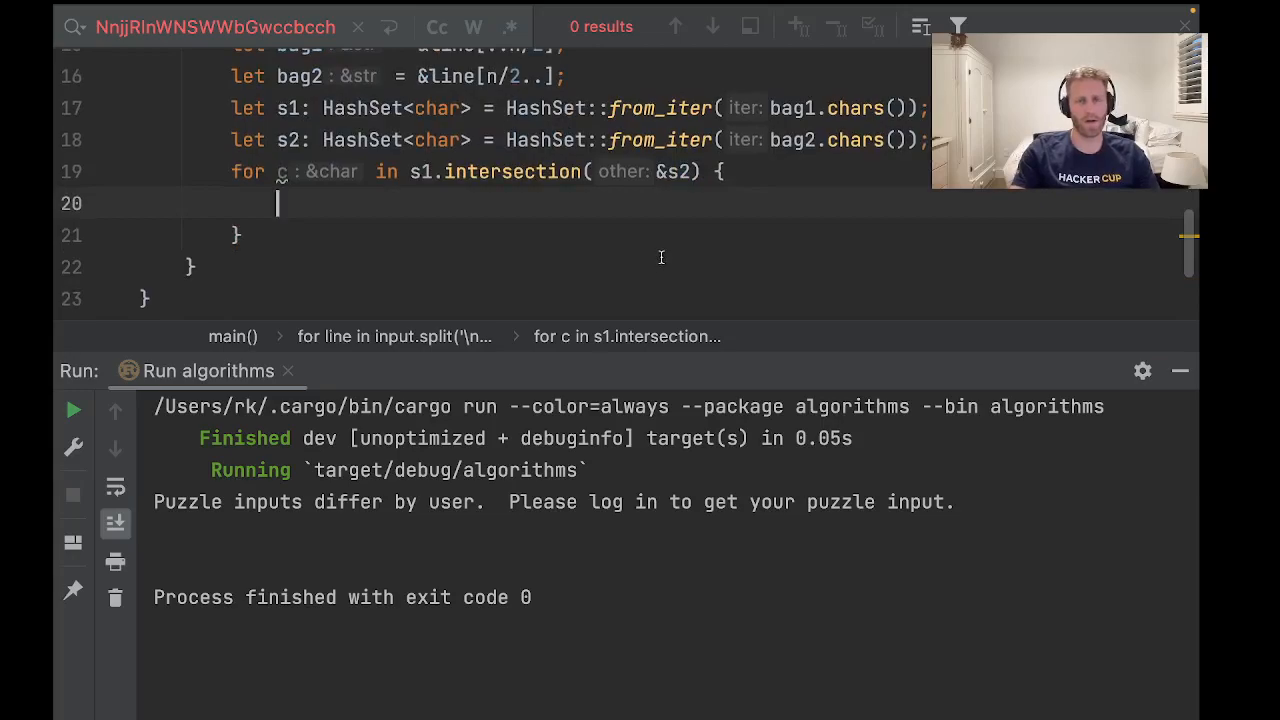
{"action": "mouse_move", "coordinate": [651, 192]}
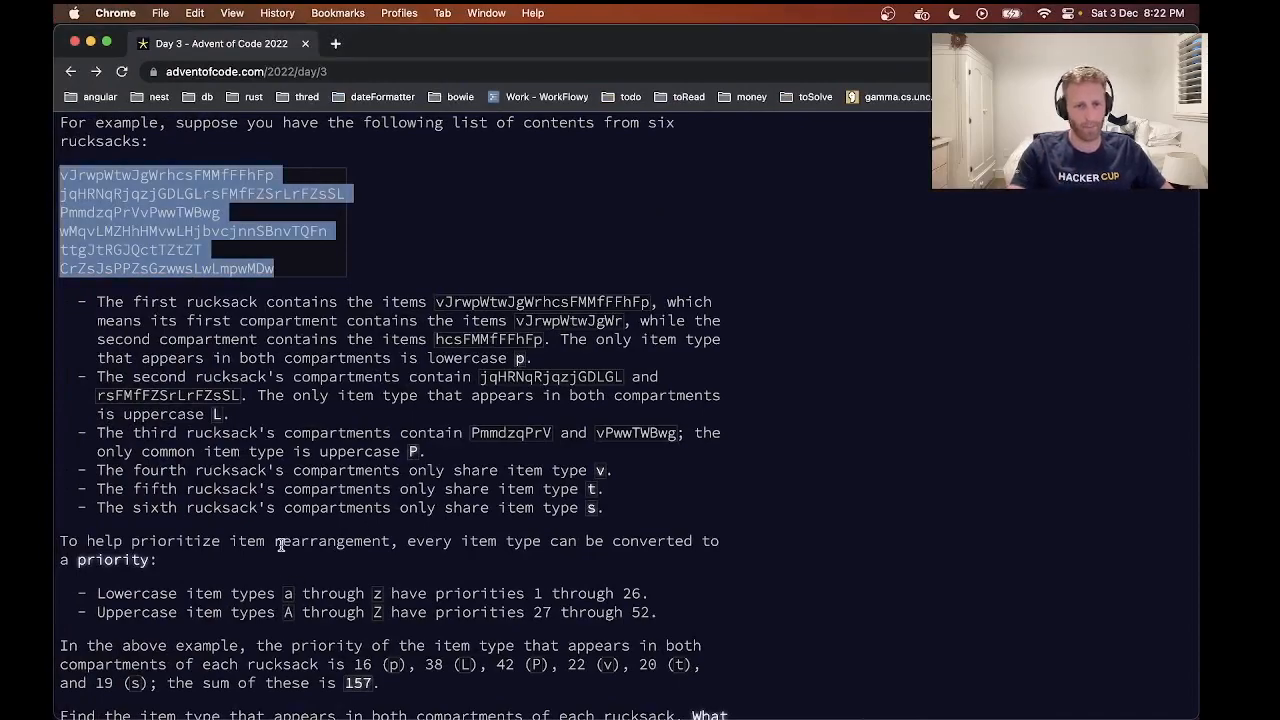
{"action": "scroll", "scroll_direction": "down", "scroll_amount": 3}
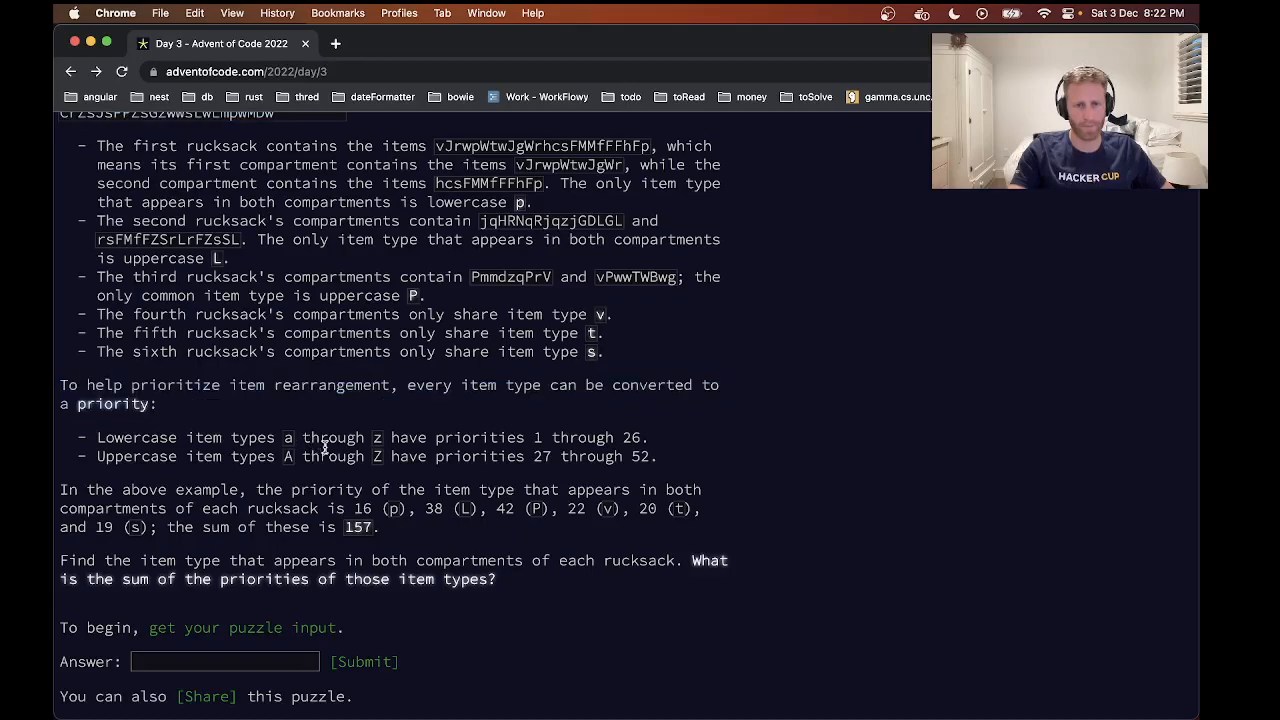
{"action": "left_click_drag", "start_coordinate": [283, 437], "coordinate": [440, 437]}
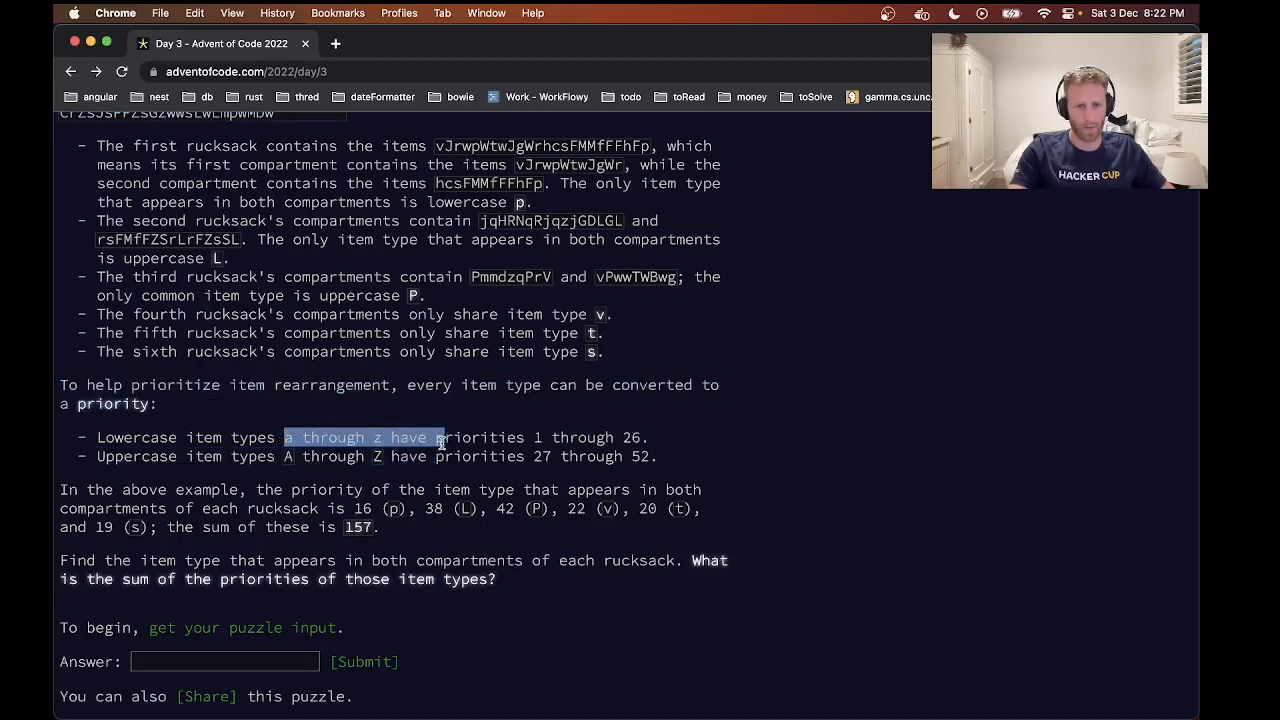
{"action": "left_click", "coordinate": [283, 445]}
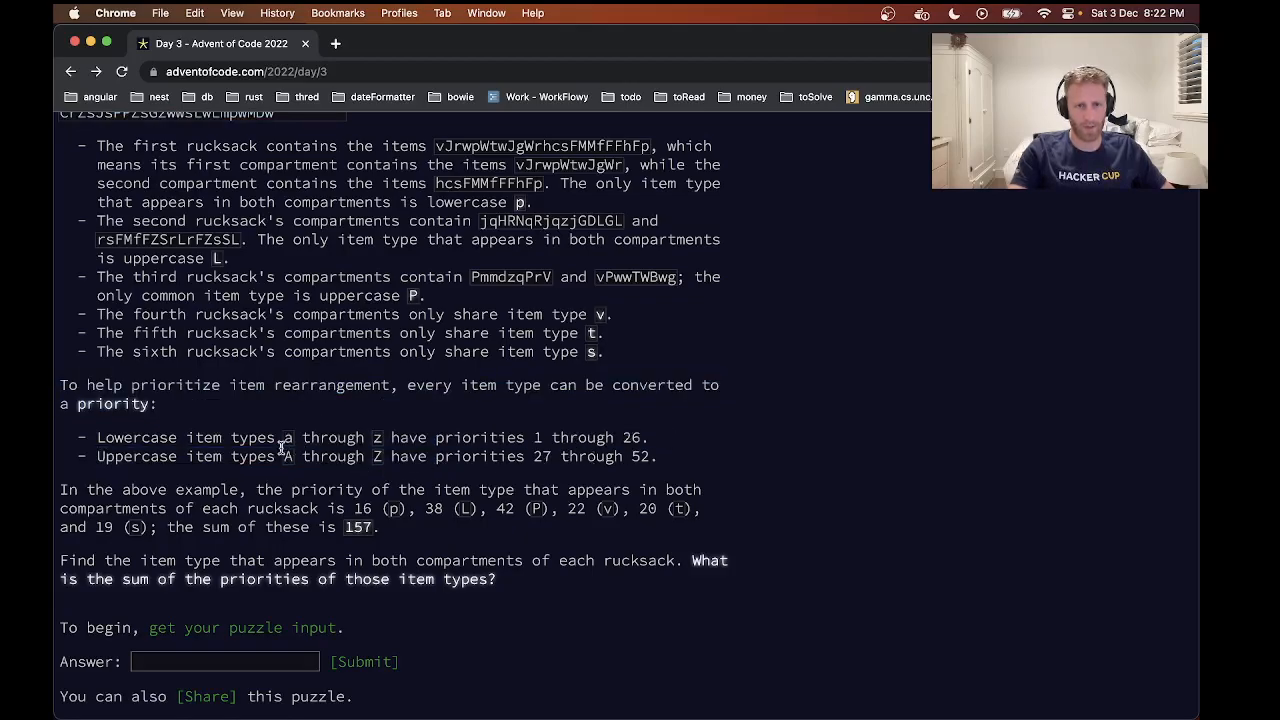
{"action": "left_click_drag", "start_coordinate": [277, 456], "coordinate": [420, 456]}
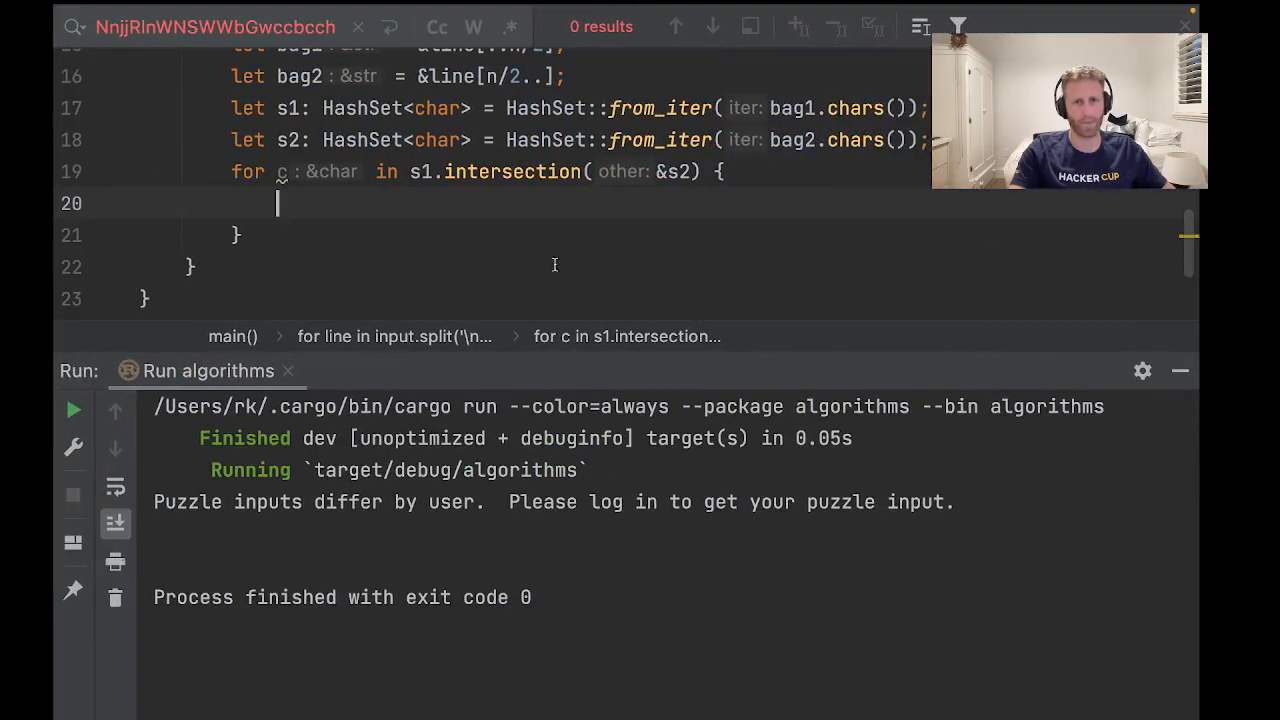
Step: Convert c to a u8 byte b and begin priority with if c.is_uppercase()
{"action": "type", "text": "if"}
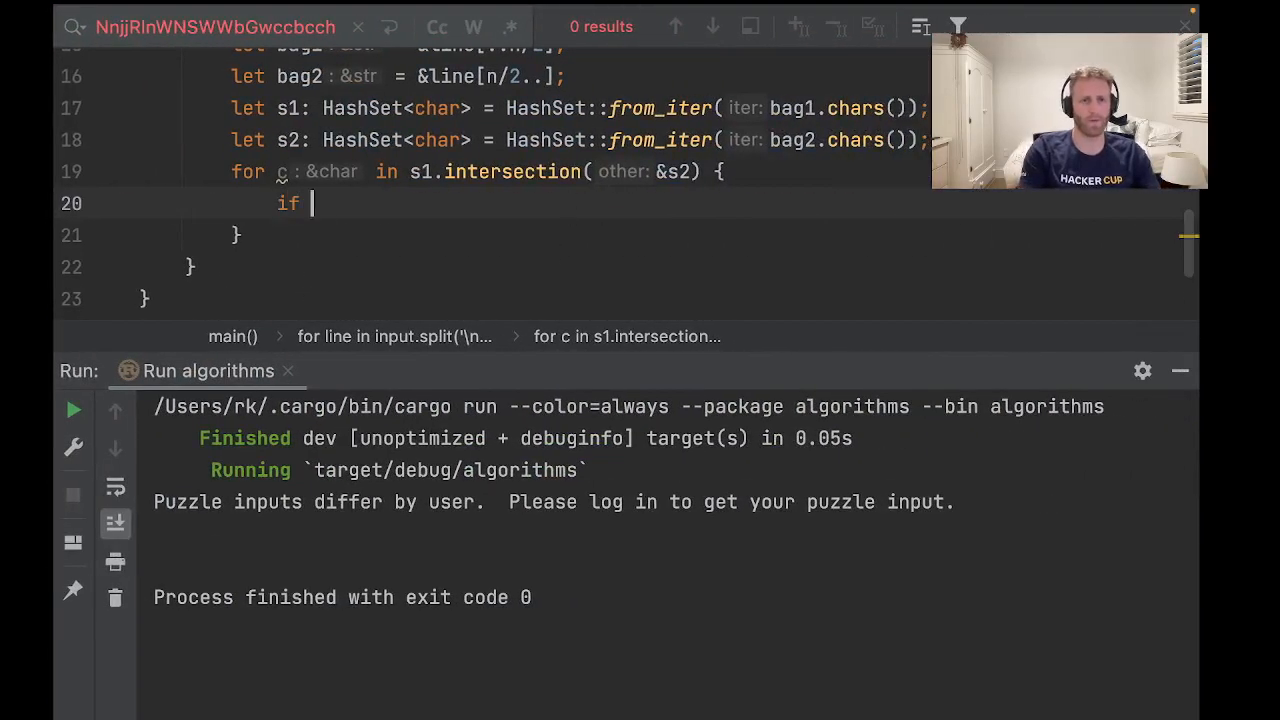
{"action": "type", "text": "c.is_uppercase() {"}
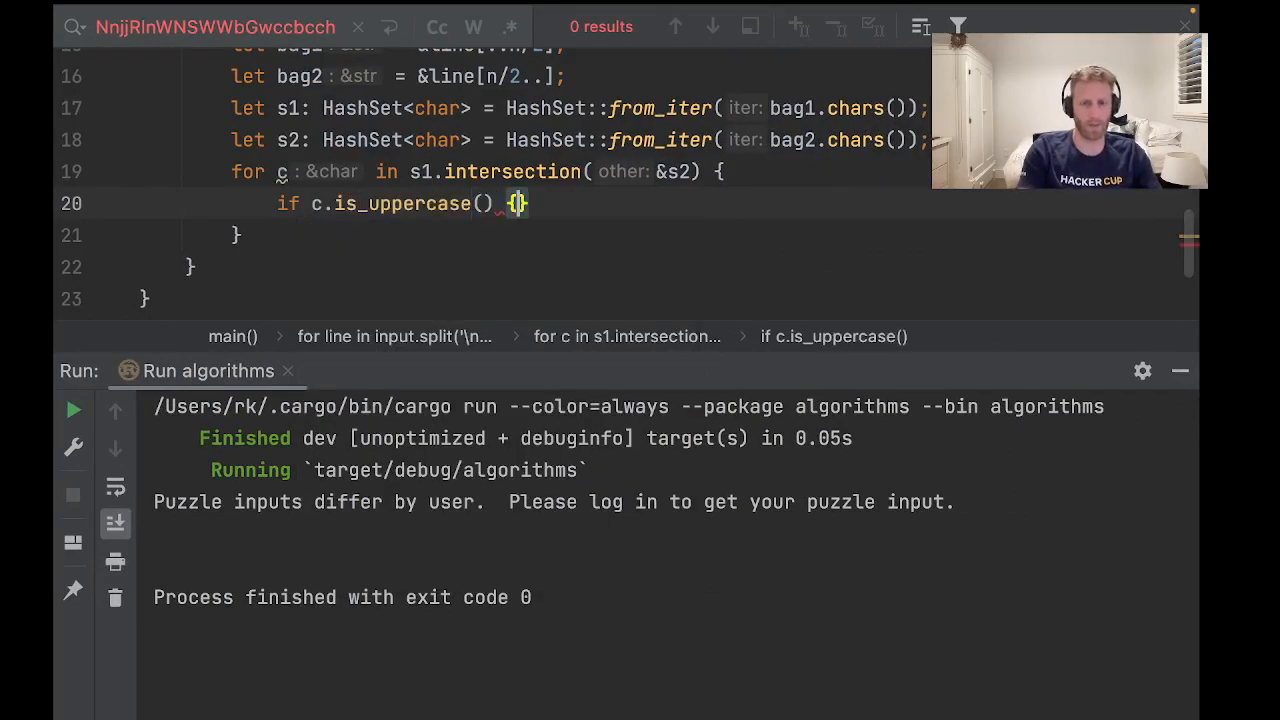
{"action": "key", "text": "Enter"}
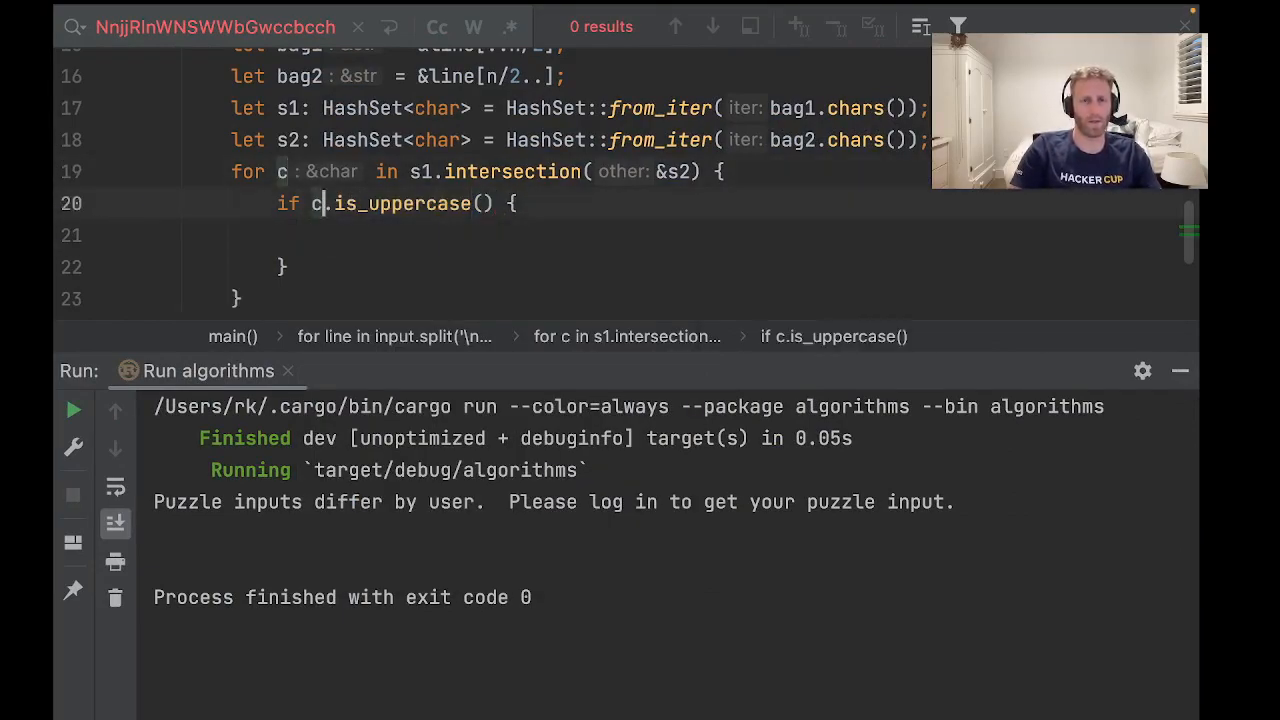
{"action": "type", "text": "let score ="}
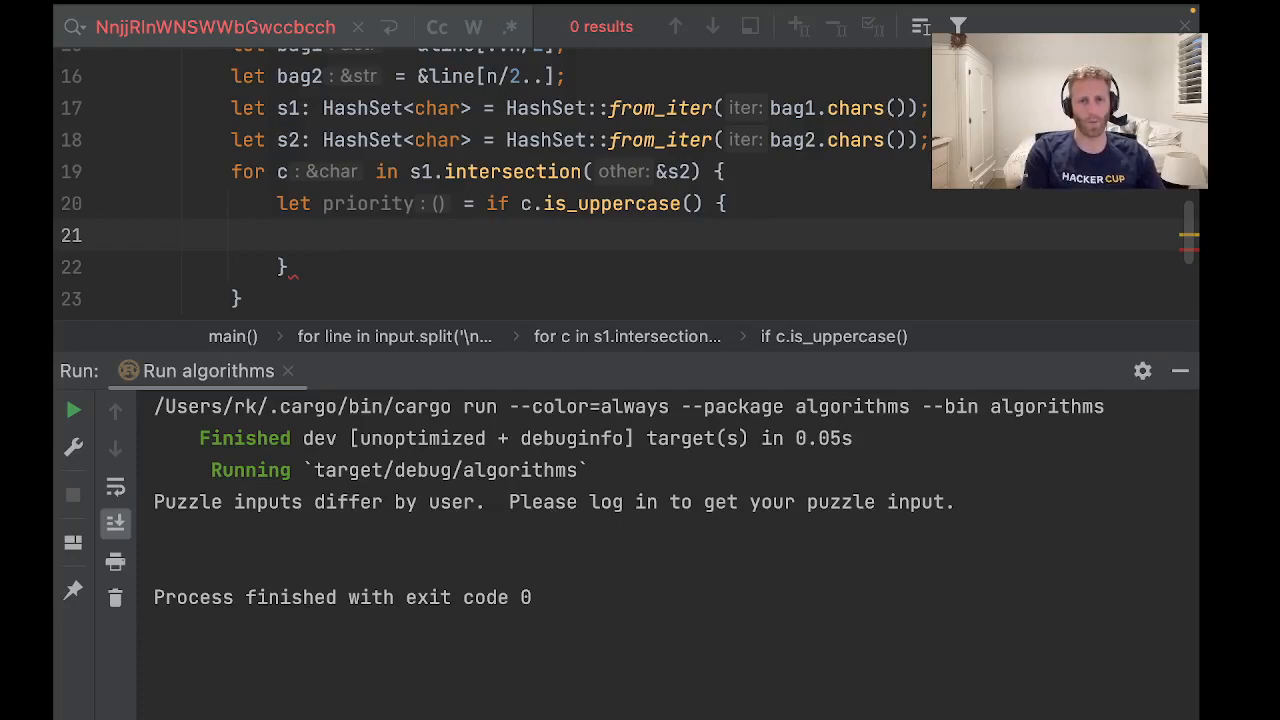
{"action": "type", "text": "(c"}
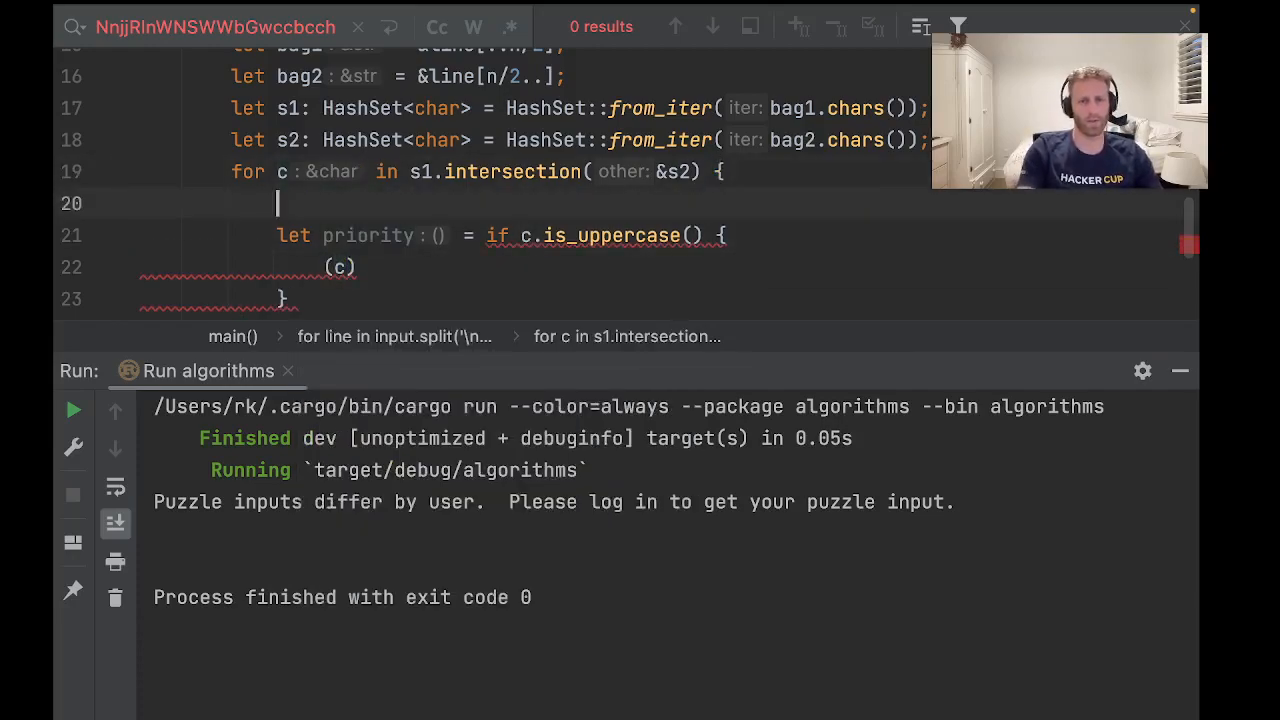
{"action": "type", "text": "u8"}
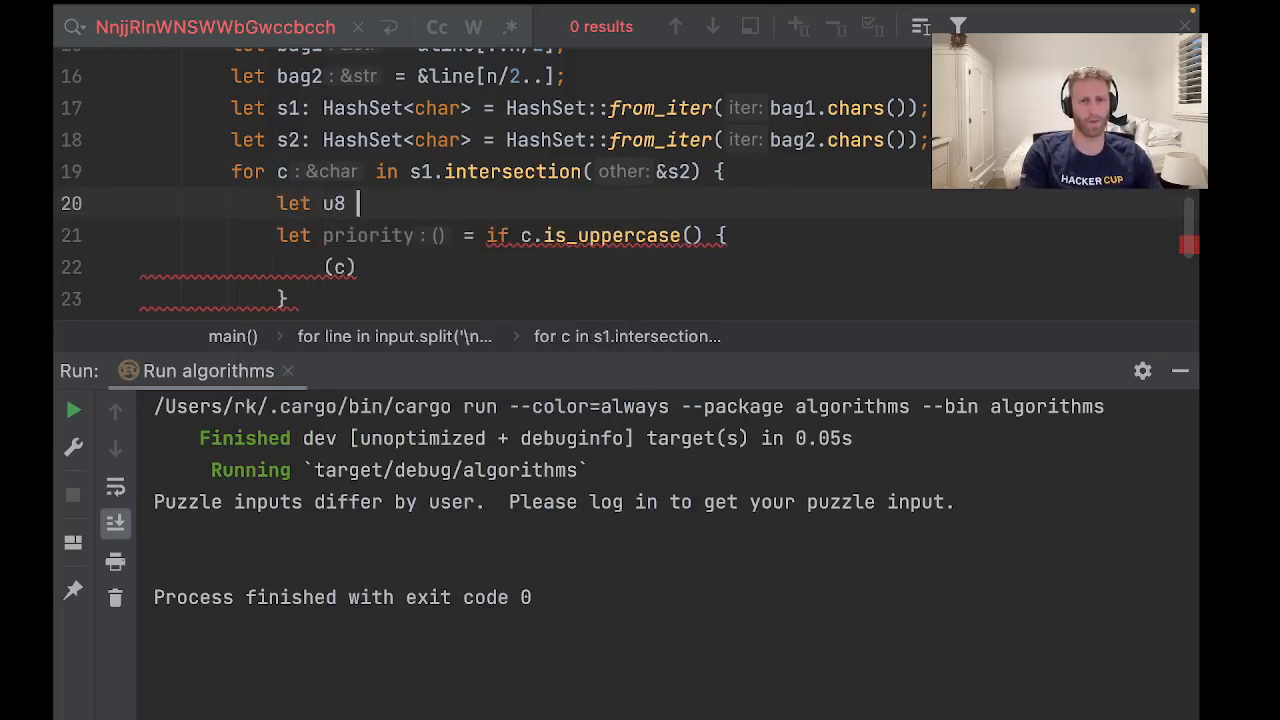
{"action": "type", "text": "="}
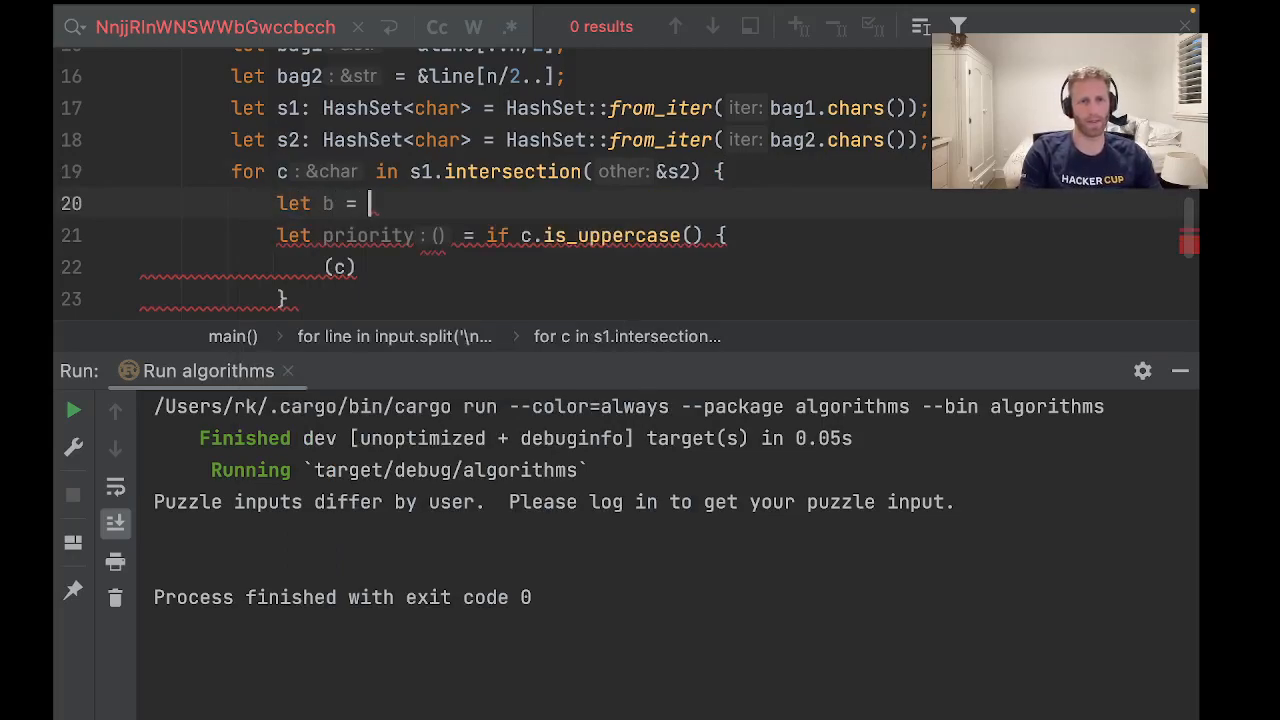
{"action": "type", "text": "(c a"}
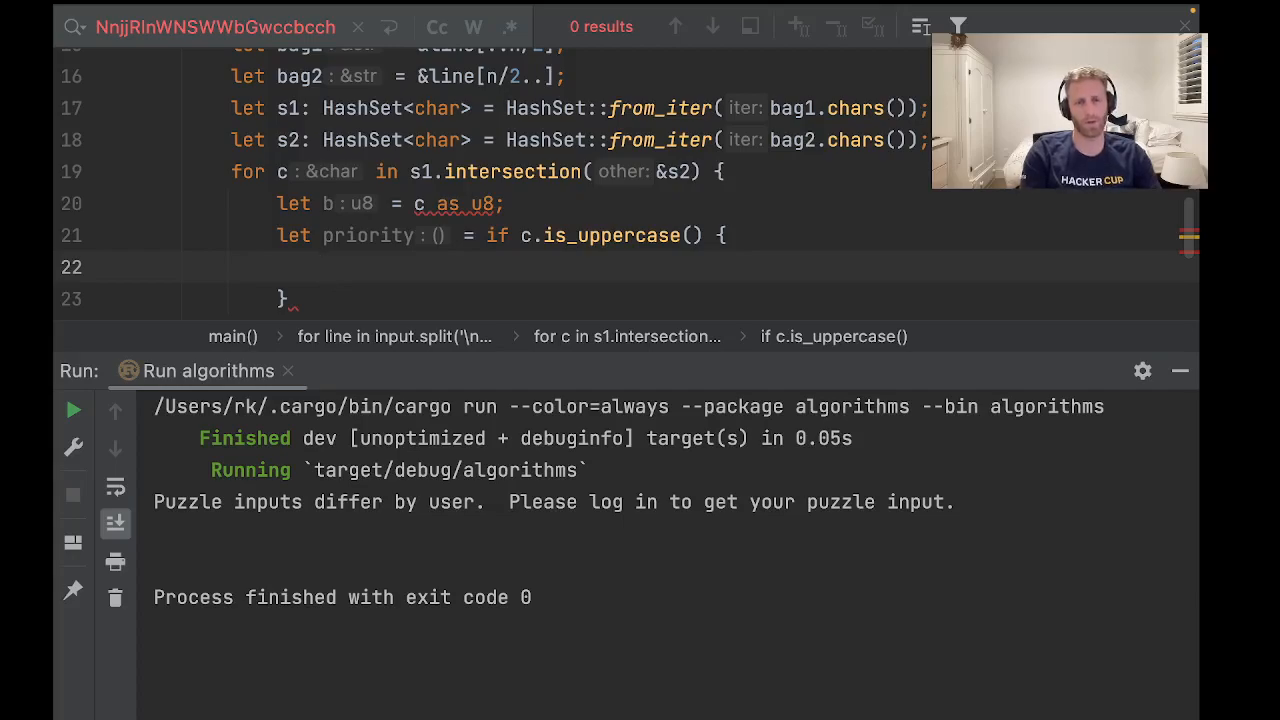
Step: Fill the uppercase branch with b - b'A' + 27 and cast the expression as i32
{"action": "type", "text": "c"}
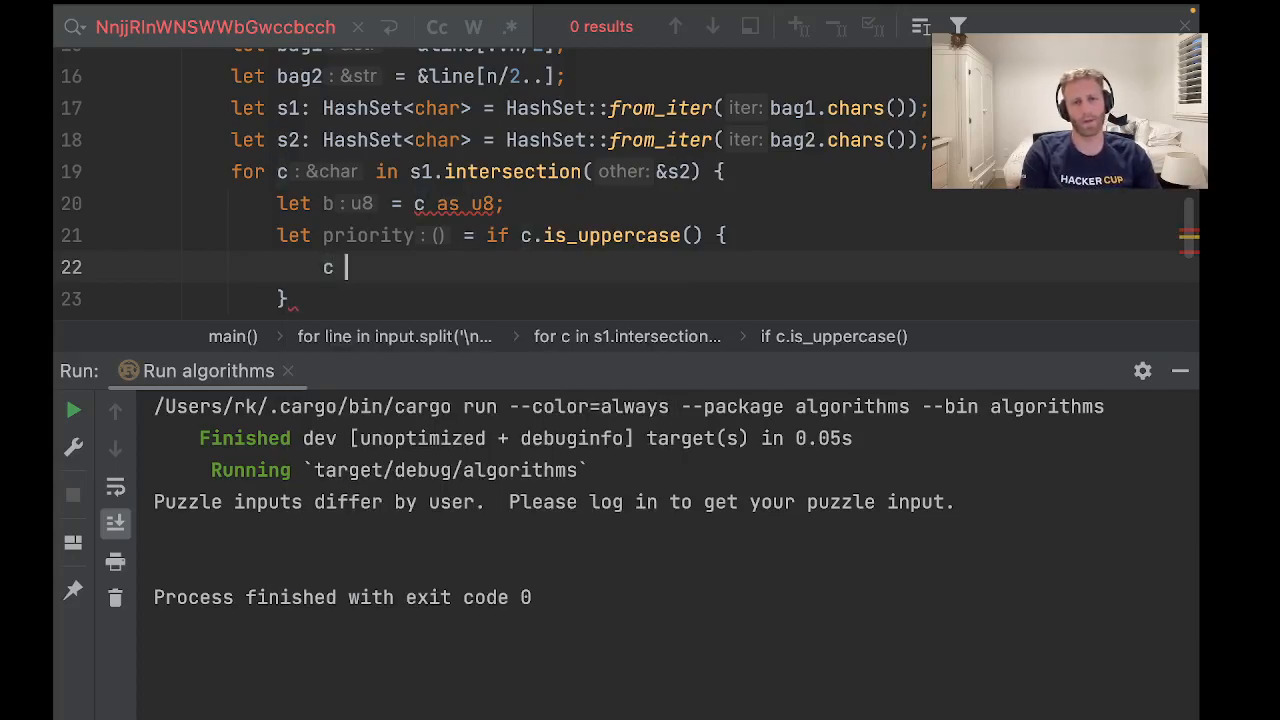
{"action": "type", "text": "-"}
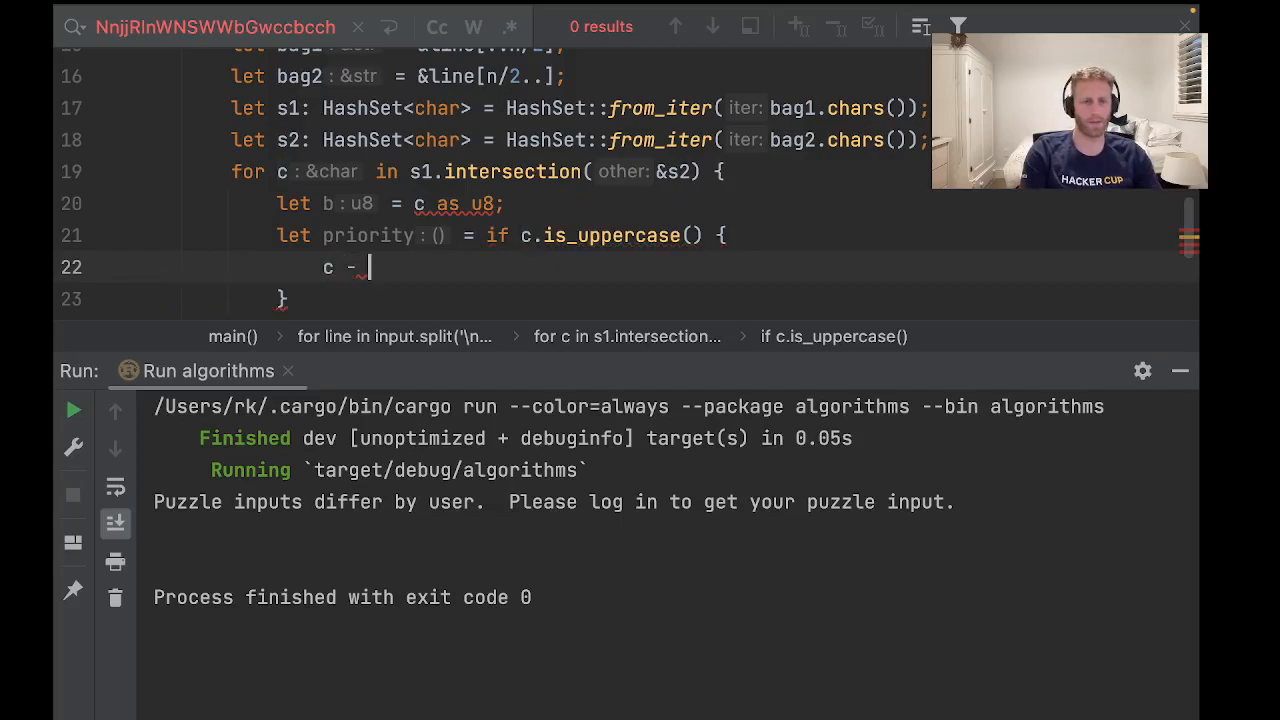
{"action": "type", "text": "b'A' + 2"}
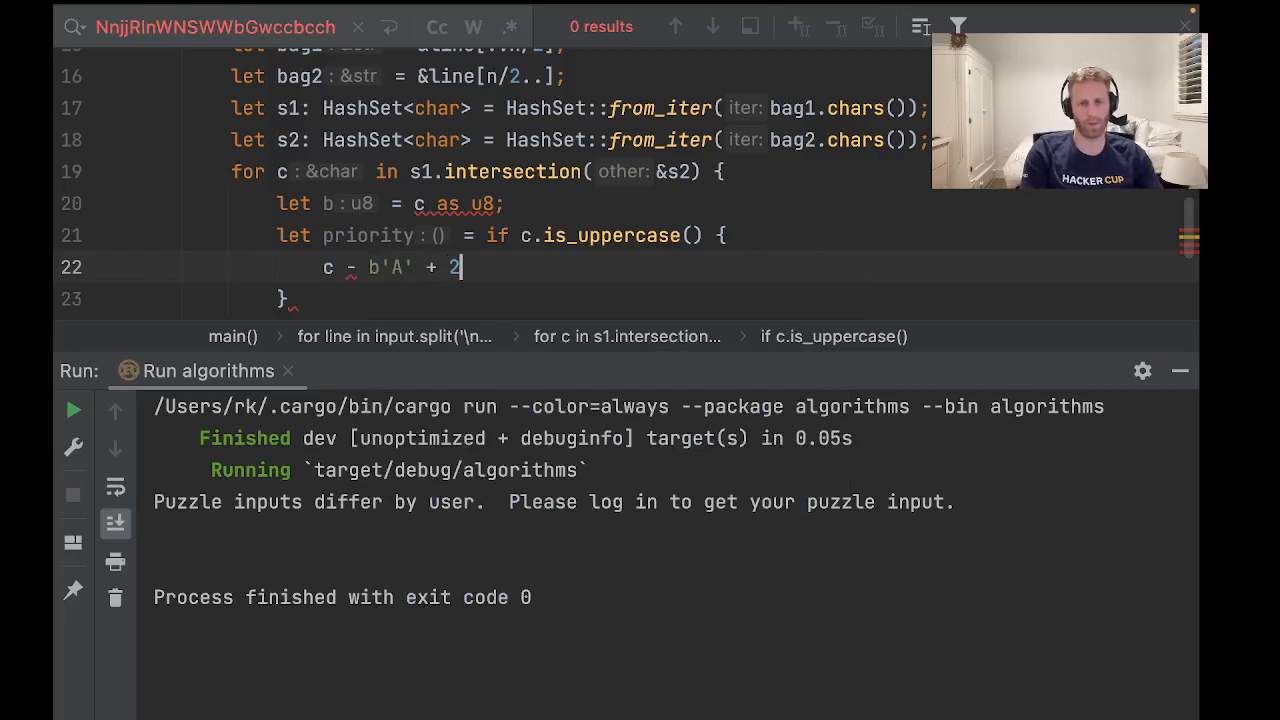
{"action": "type", "text": "7"}
{"action": "left_click", "coordinate": [290, 299]}
{"action": "type", "text": " else {"}
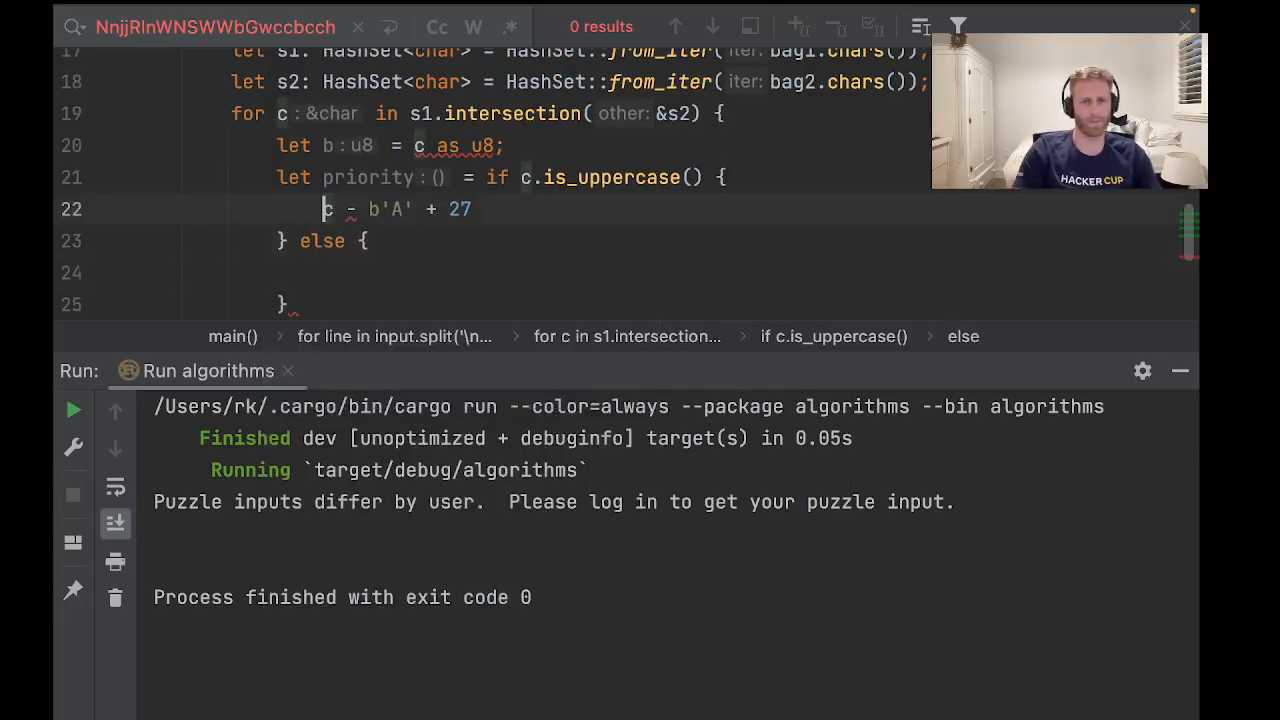
{"action": "left_click_drag", "start_coordinate": [322, 208], "coordinate": [405, 208]}
{"action": "type", "text": "b"}
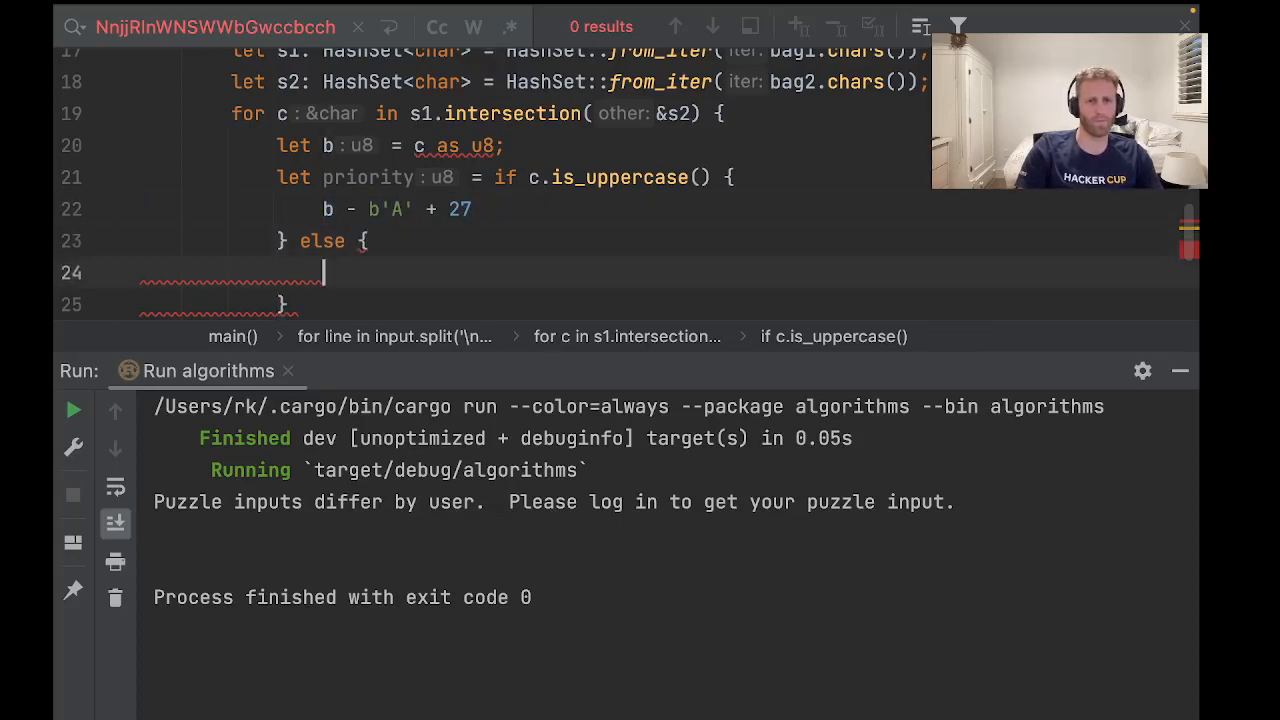
{"action": "type", "text": "as i32"}
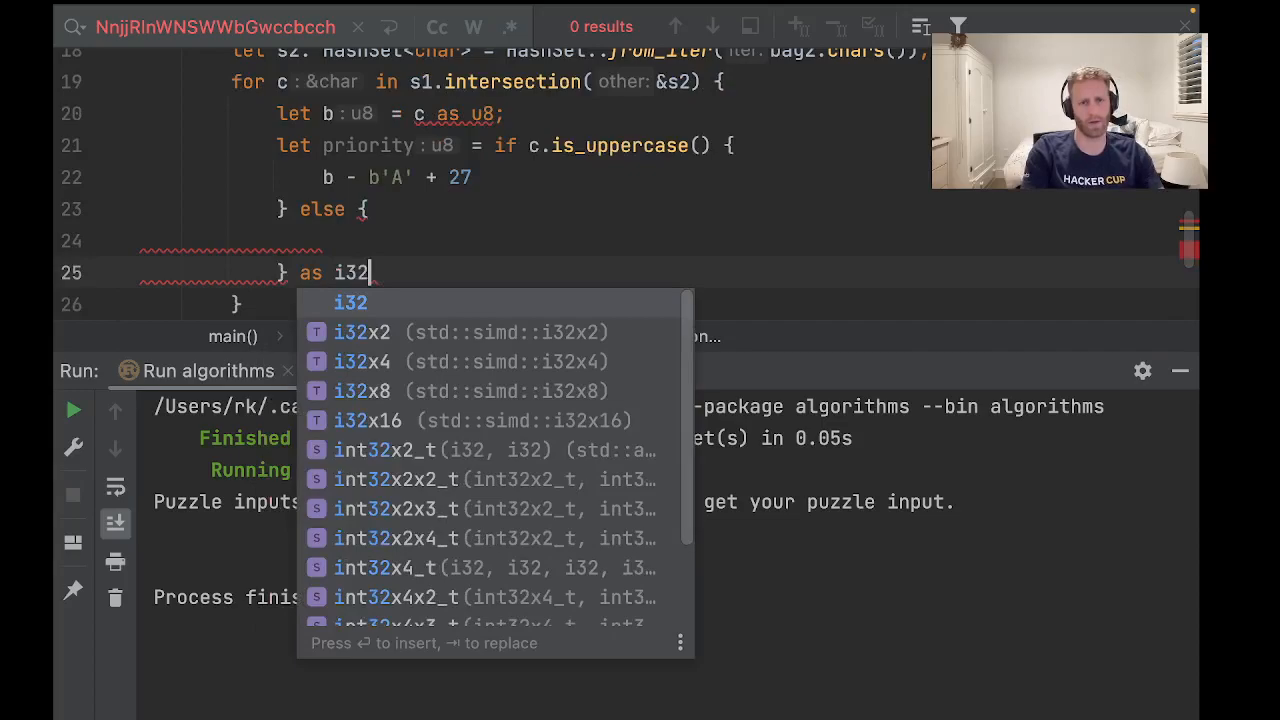
{"action": "key", "text": "enter"}
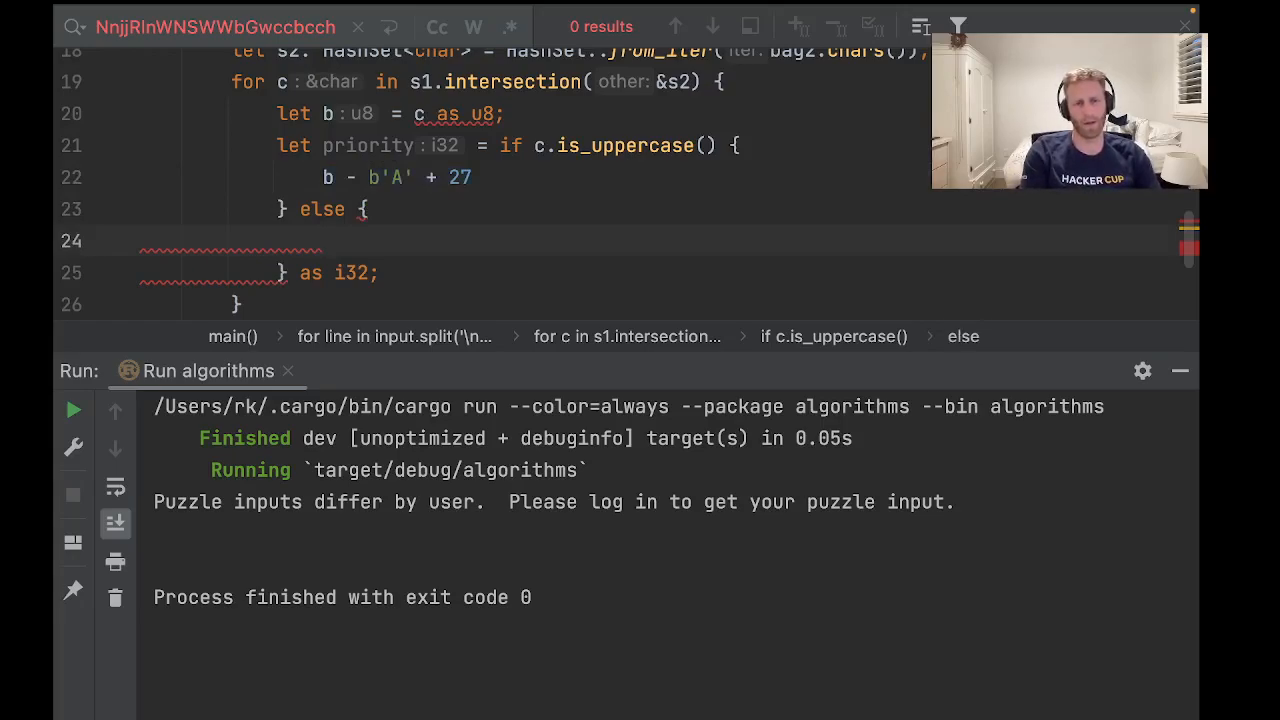
Step: Add the lowercase else branch b - b'a' + 1
{"action": "type", "text": "b -"}
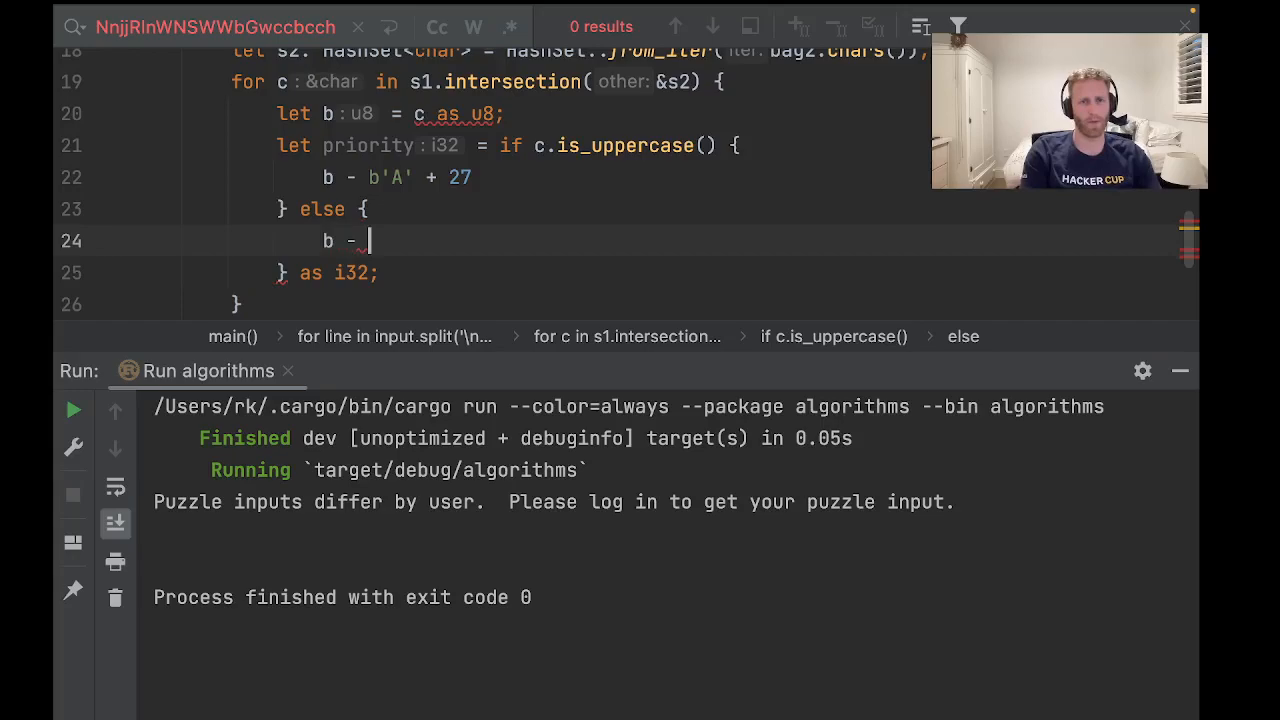
{"action": "type", "text": "b'a'"}
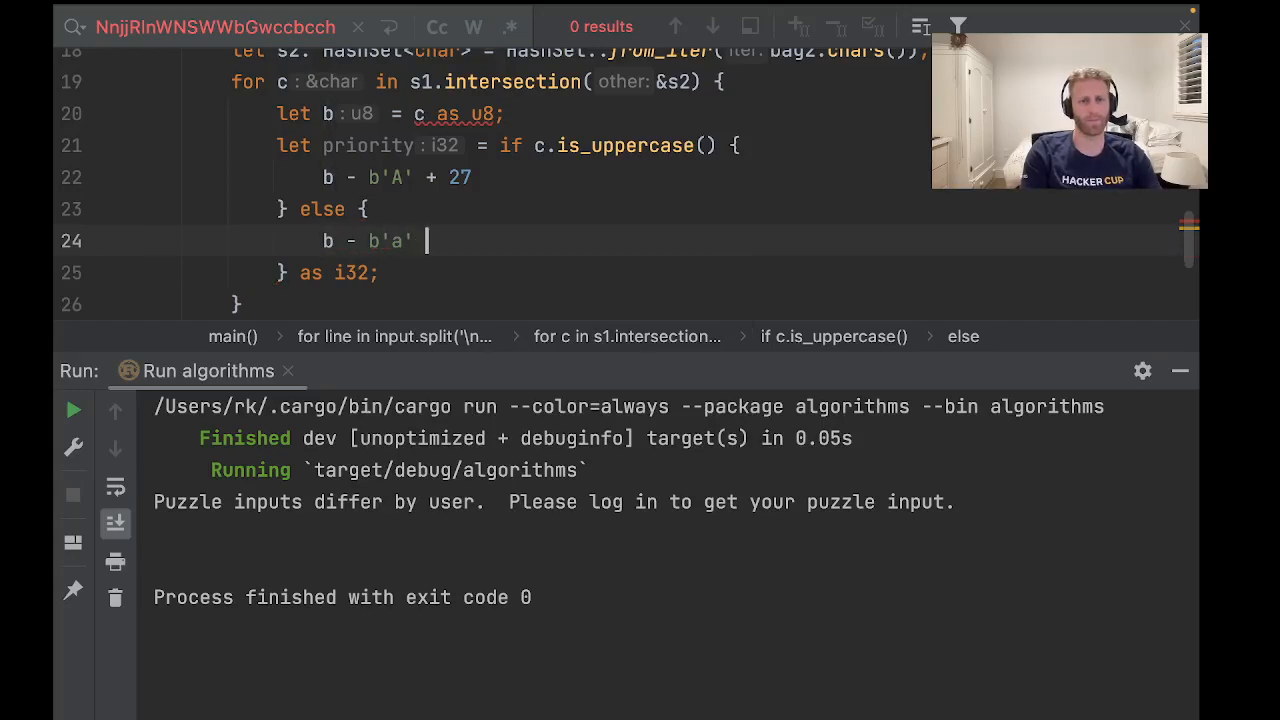
{"action": "type", "text": "+ 1;"}
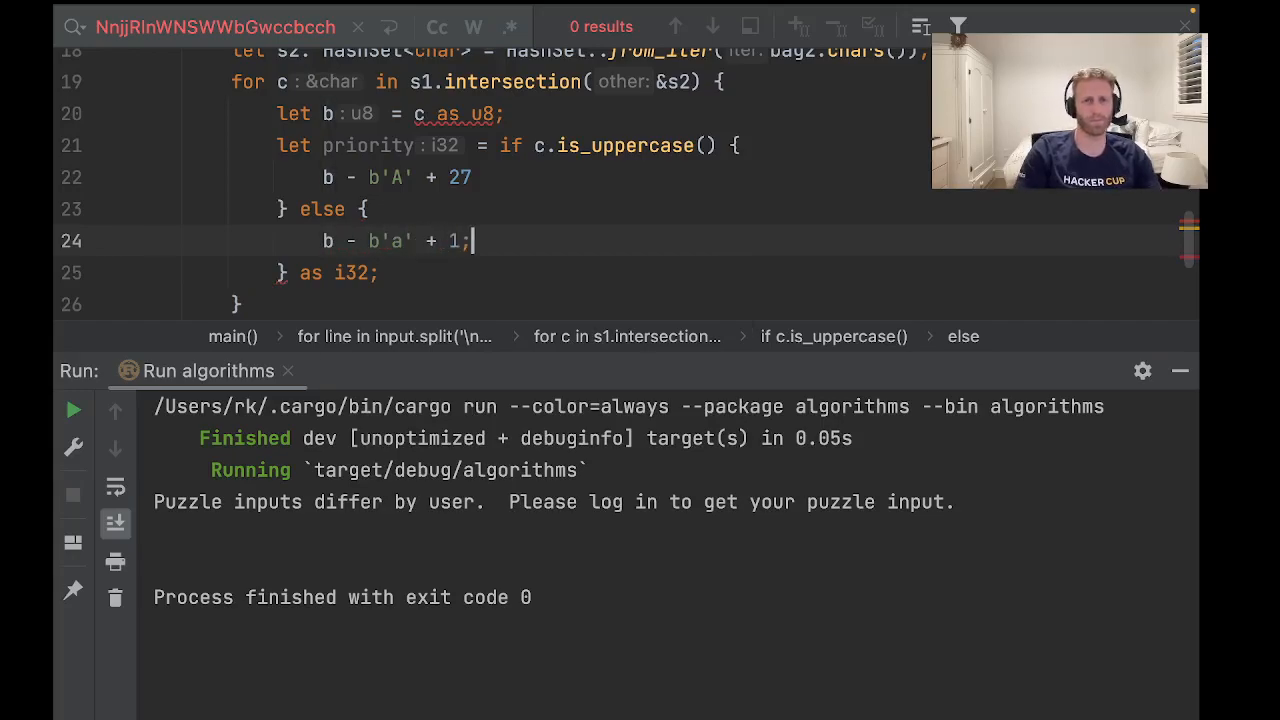
{"action": "key", "text": "BackSpace"}
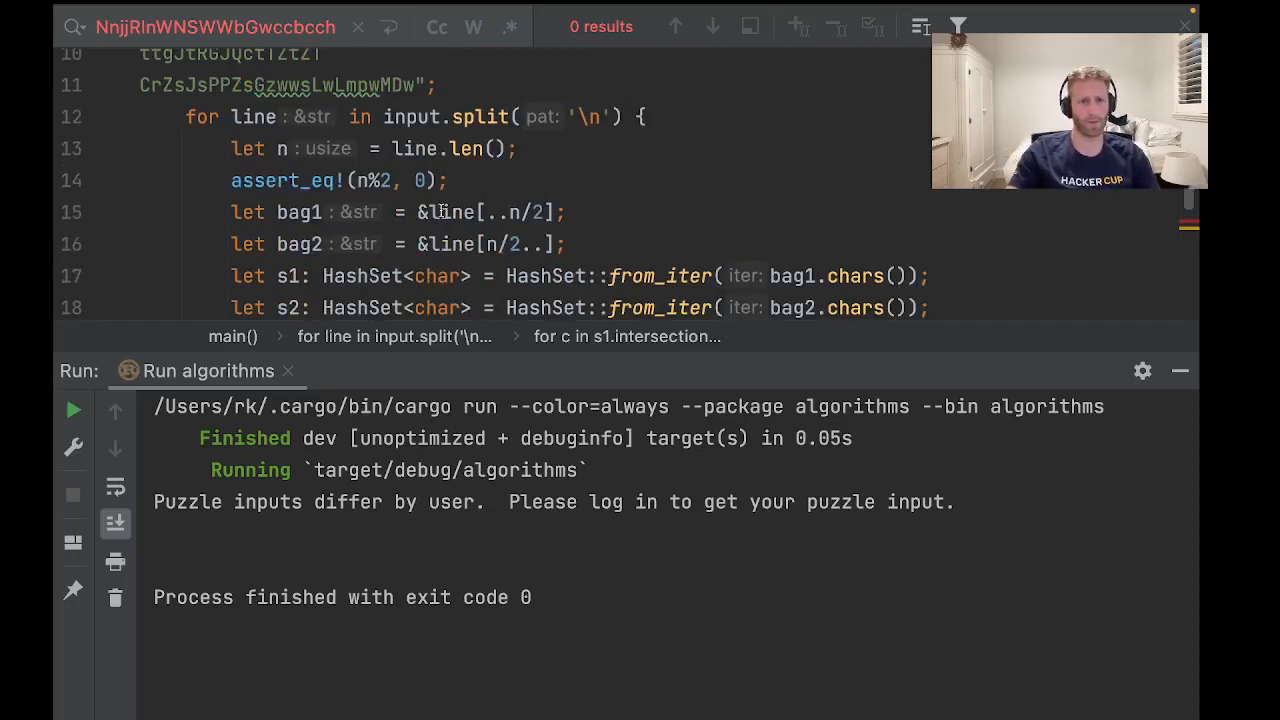
Step: Declare let mut sum: i32 = 0 above the loop and println!("sum {sum}") at main's end
{"action": "type", "text": "l"}
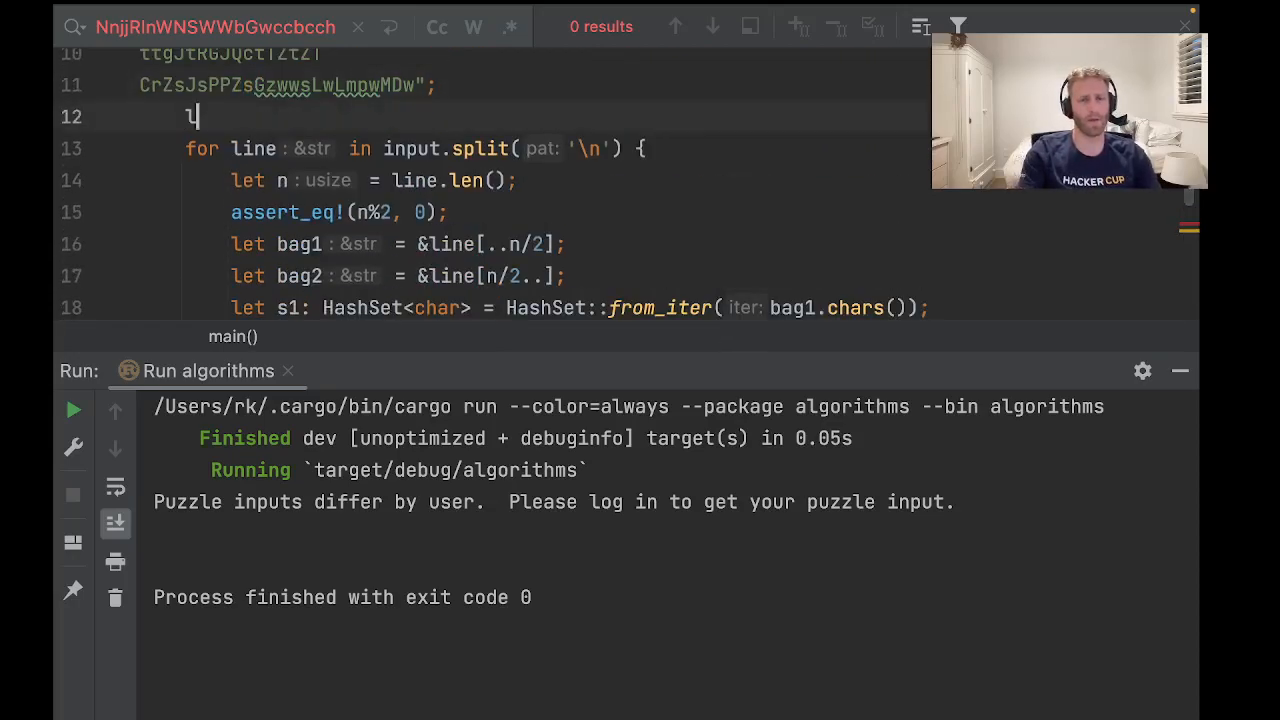
{"action": "type", "text": "let mut sum: i32 = 0;"}
{"action": "type", "text": "println!(\""}
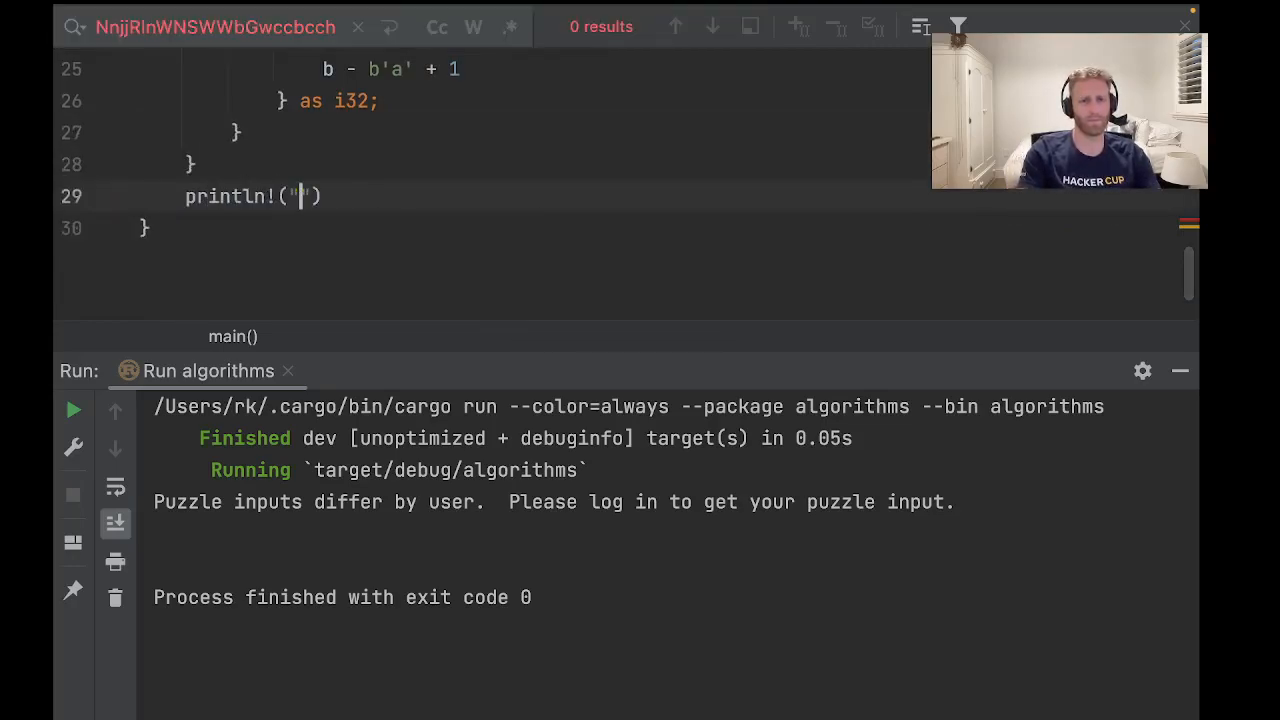
{"action": "type", "text": "sum {}"}
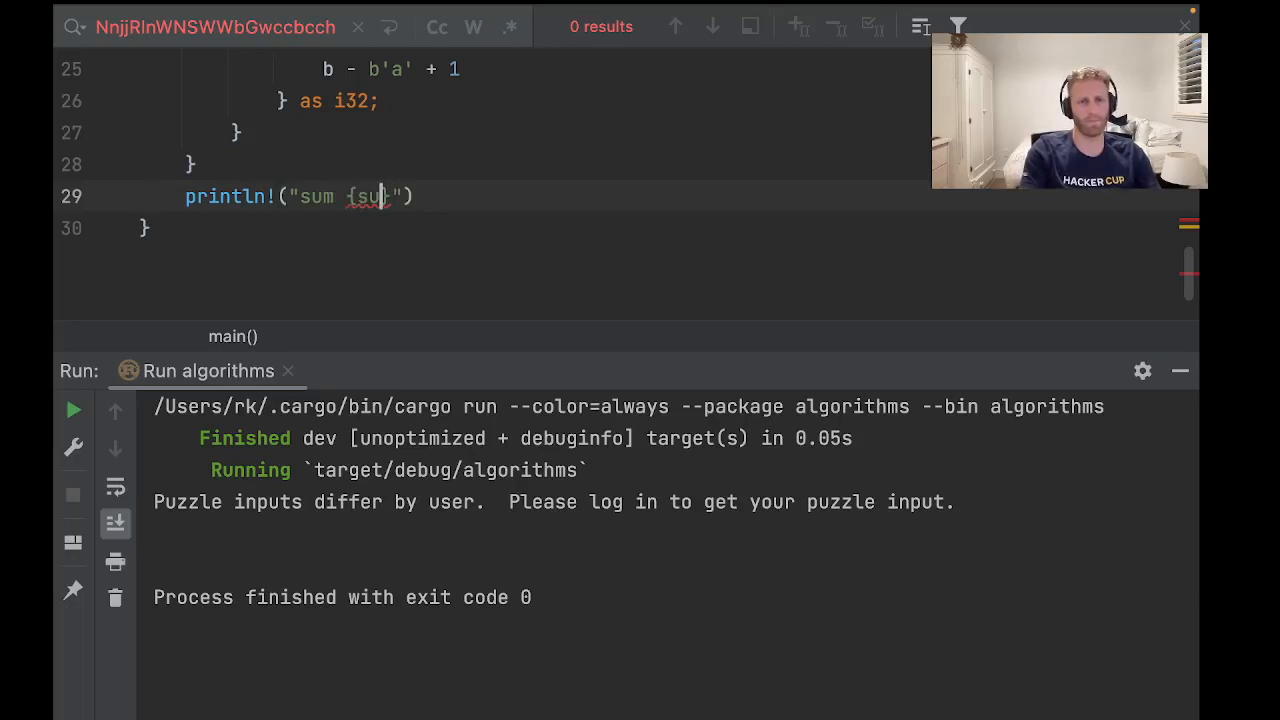
{"action": "type", "text": "m}\");"}
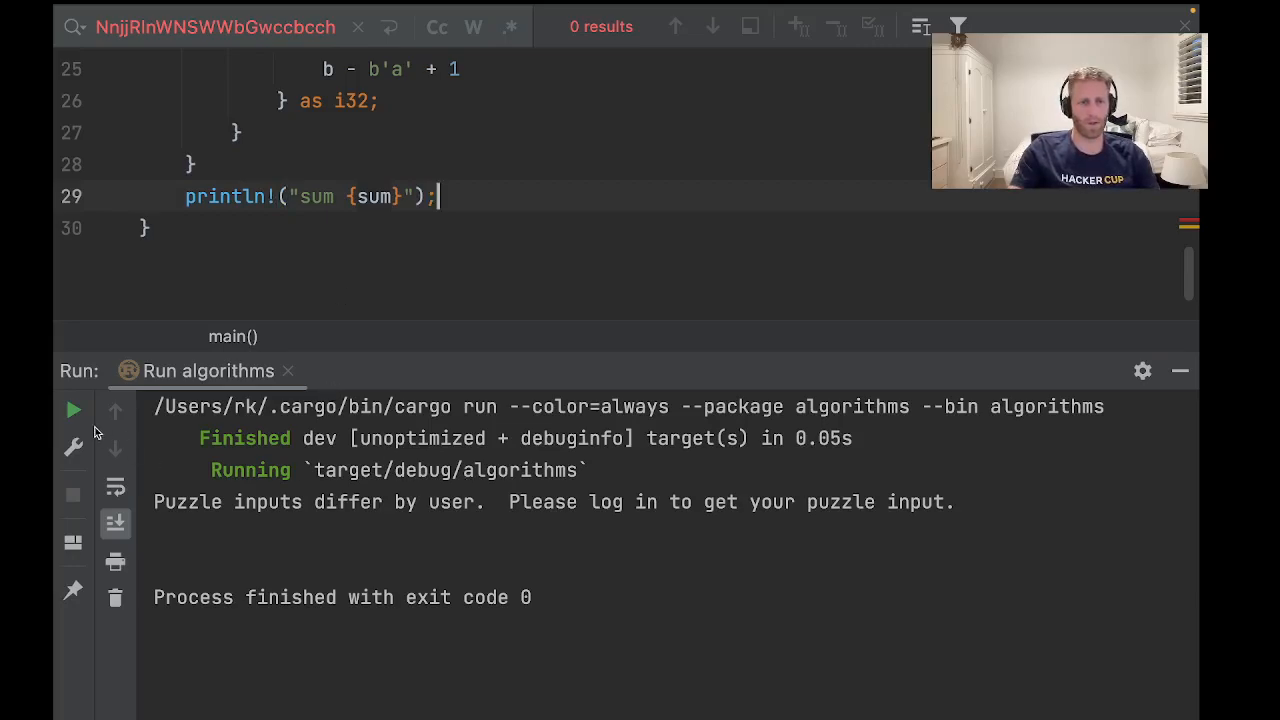
{"action": "mouse_move", "coordinate": [72, 410]}
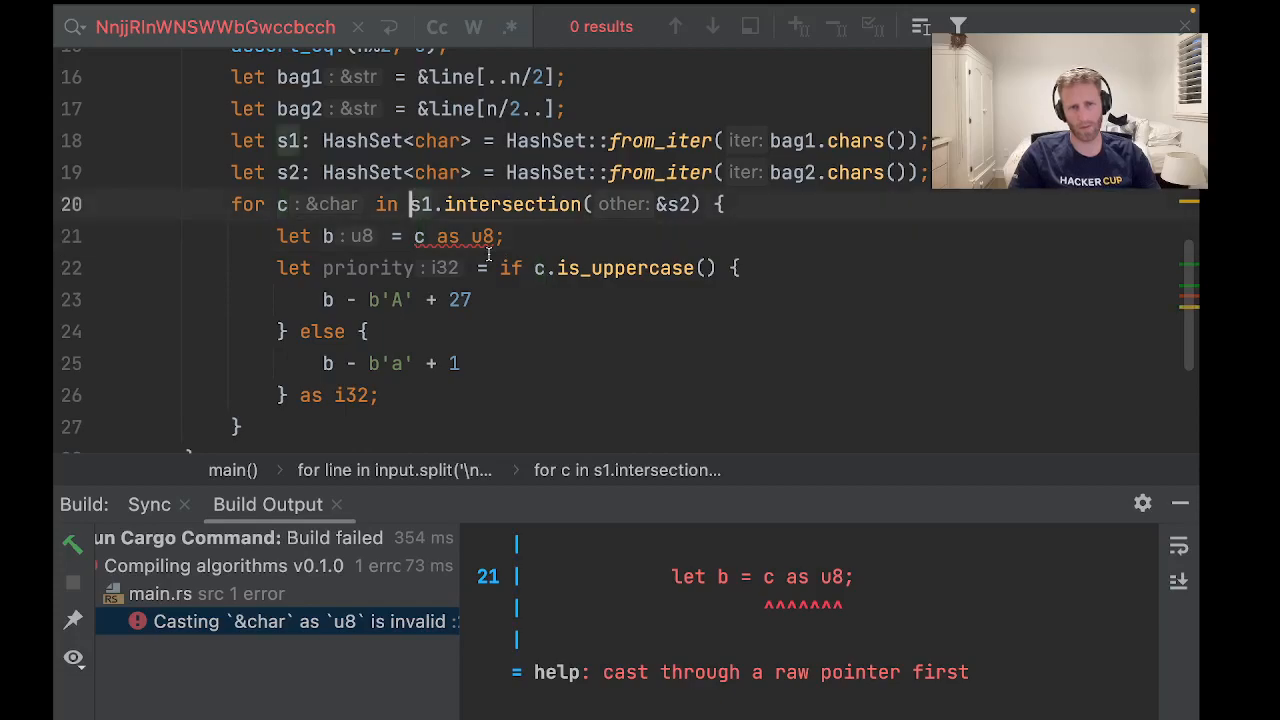
Step: Bind &c, add sum += priority in the intersection loop, and rerun on the example
{"action": "type", "text": "&"}
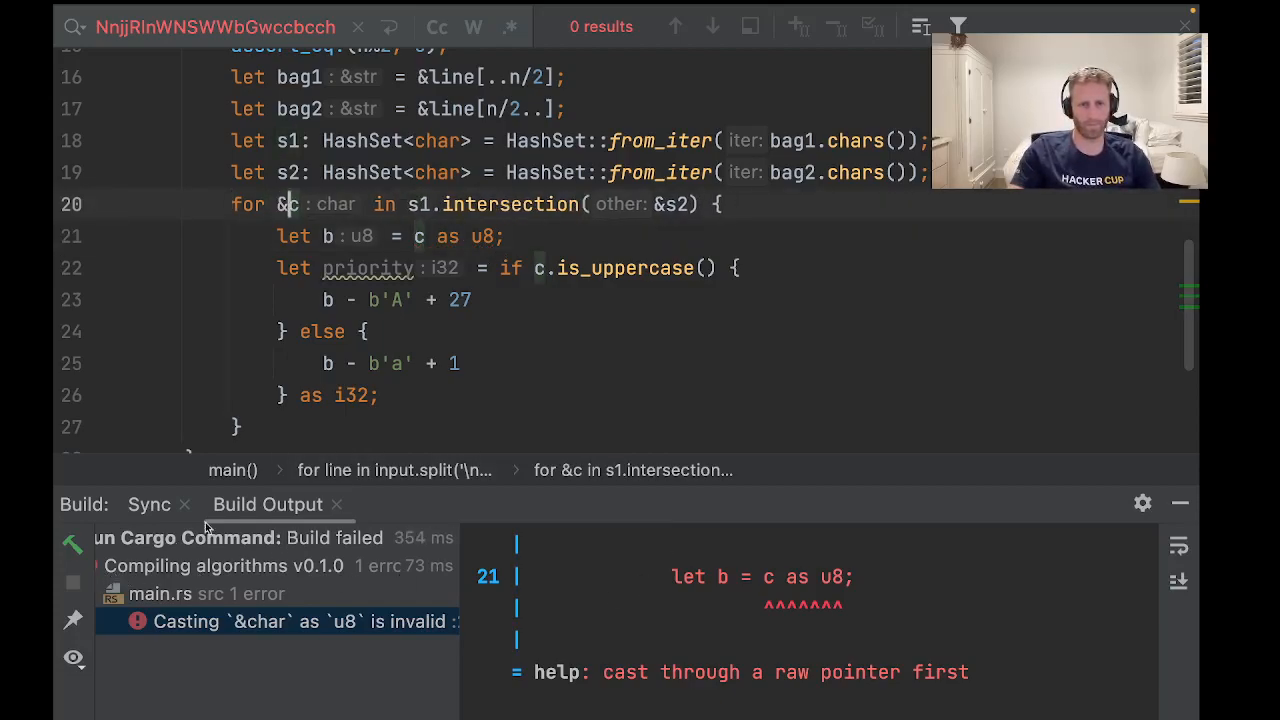
{"action": "scroll", "scroll_direction": "down", "scroll_amount": 3}
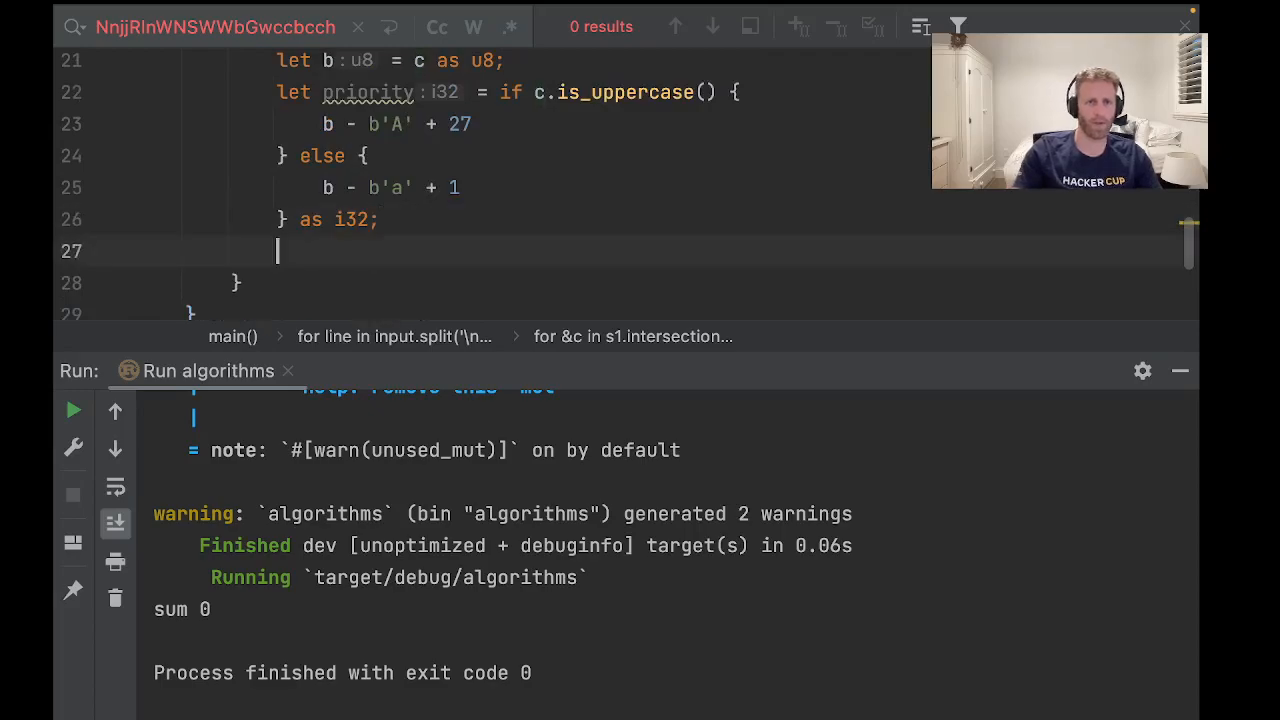
{"action": "type", "text": "sum ++ pri"}
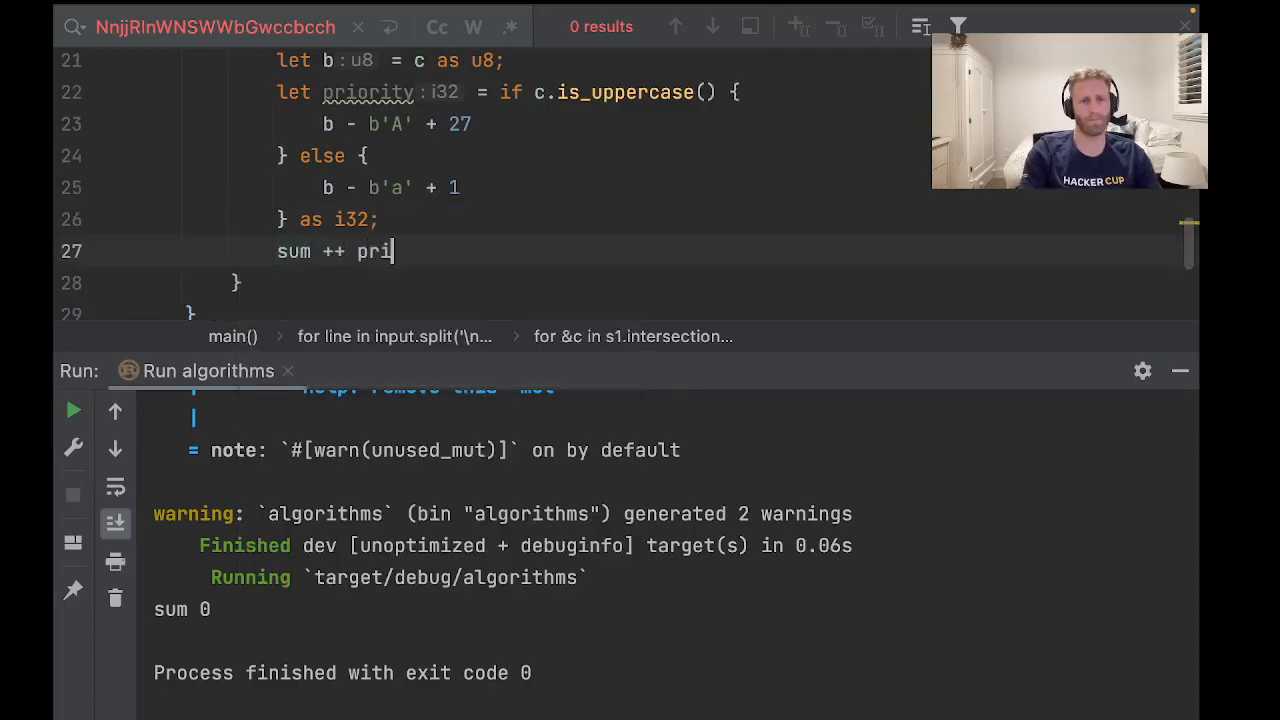
{"action": "type", "text": "ority;"}
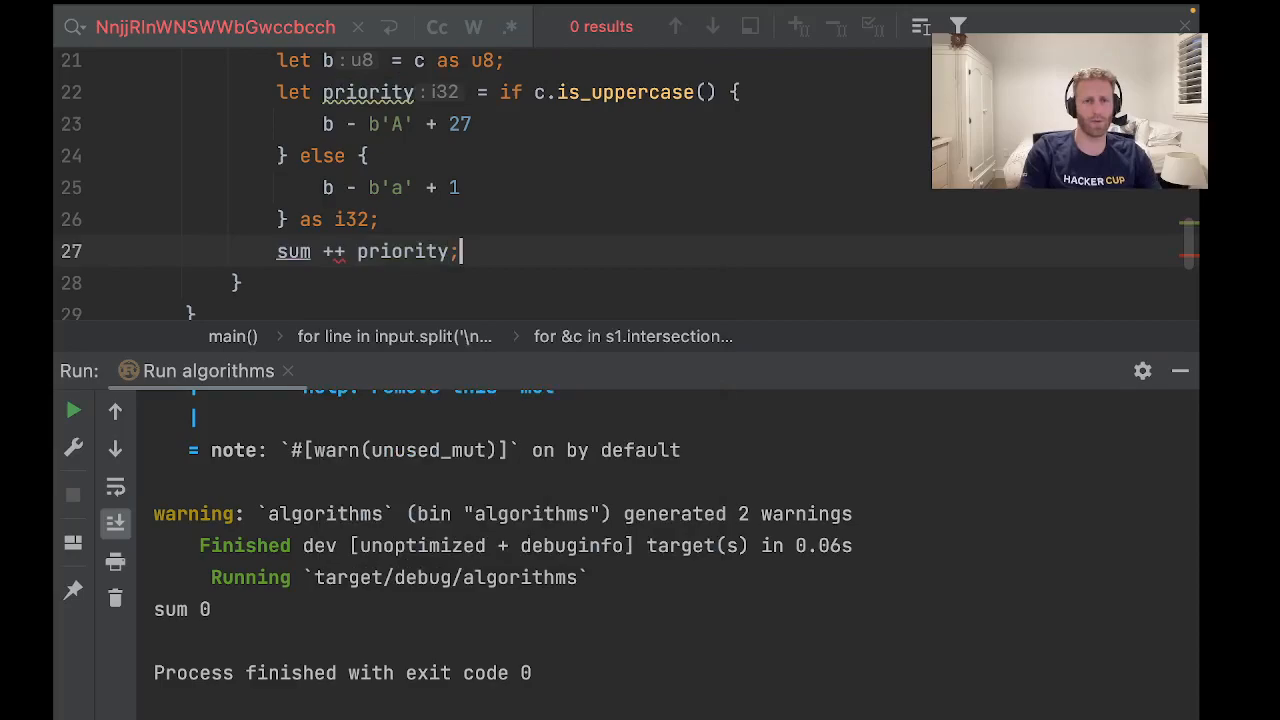
{"action": "left_click", "coordinate": [320, 251]}
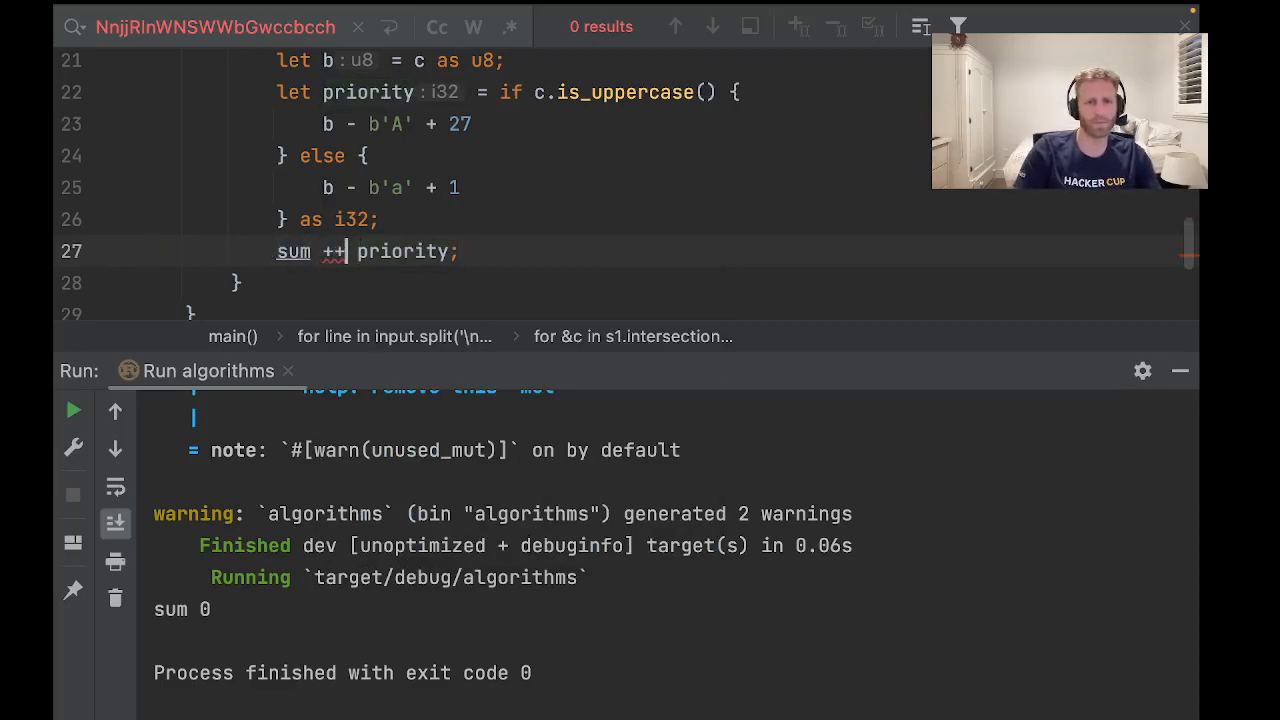
{"action": "type", "text": "="}
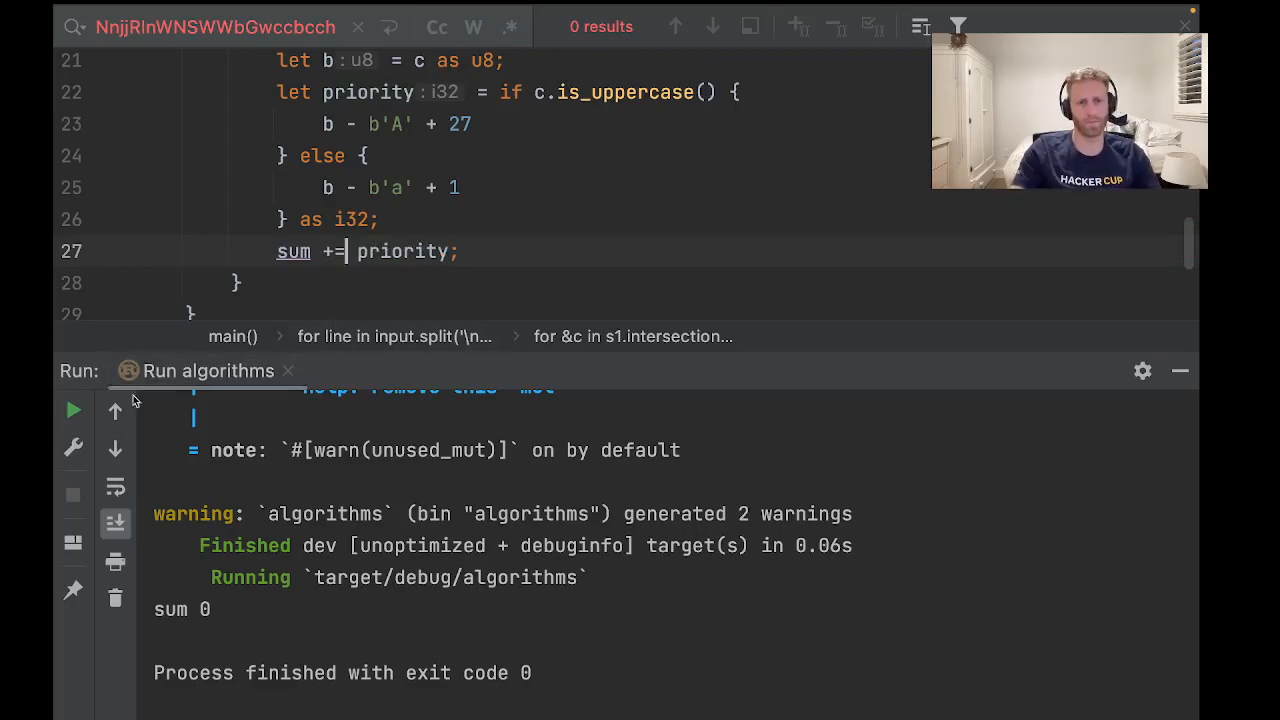
{"action": "left_click", "coordinate": [72, 409]}
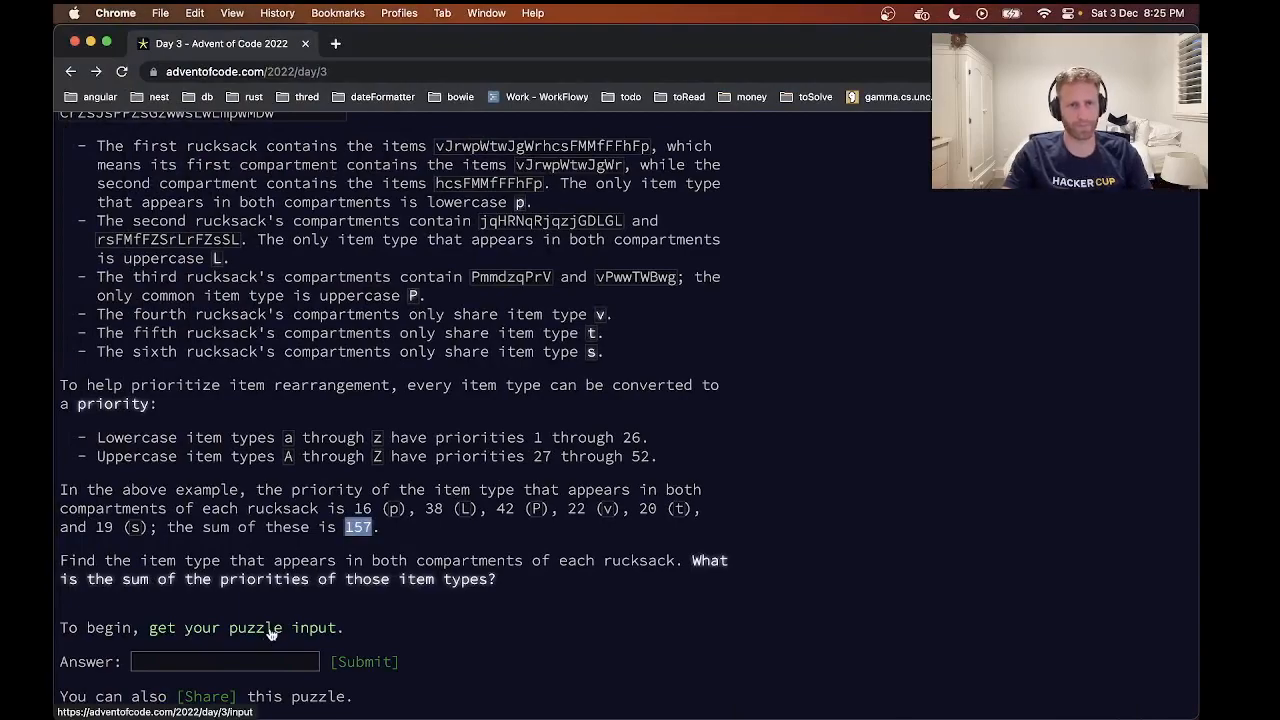
Step: Follow the 'get your puzzle input' link on the Day 3 page
{"action": "left_click", "coordinate": [254, 627]}
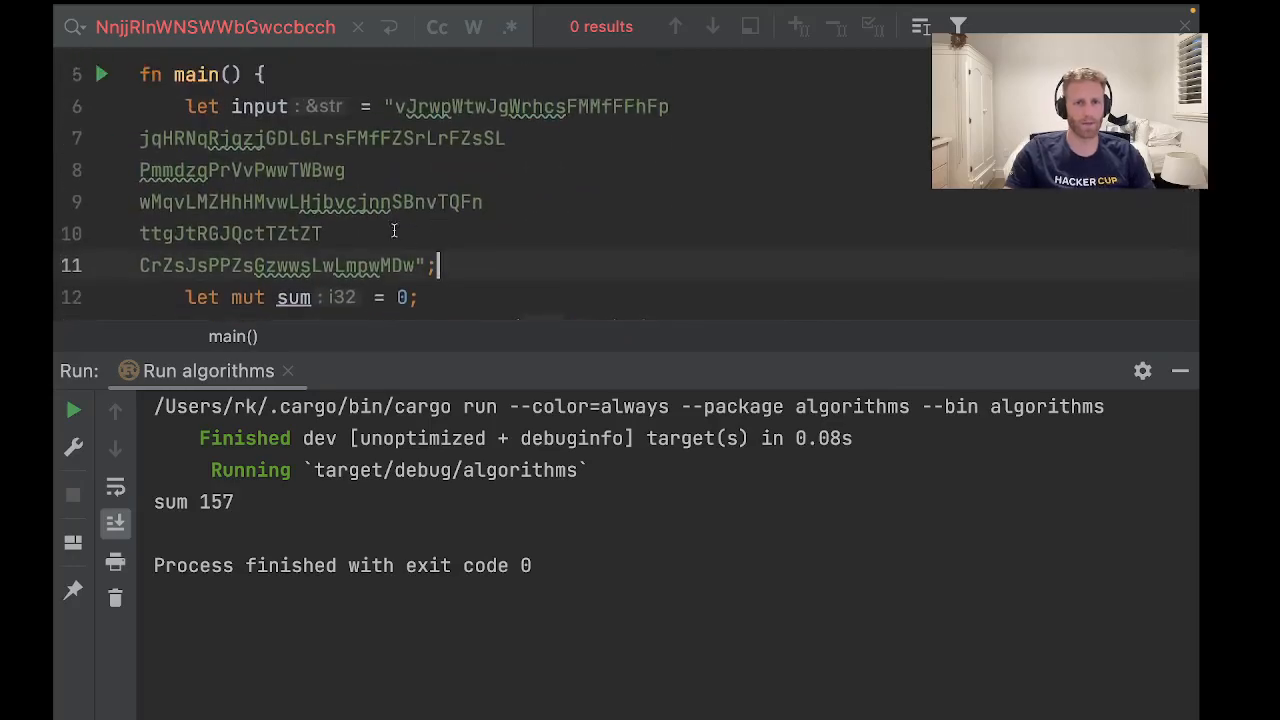
Step: Replace the example input string with the start of a reqwest::blocking call
{"action": "left_click_drag", "start_coordinate": [395, 106], "coordinate": [435, 265]}
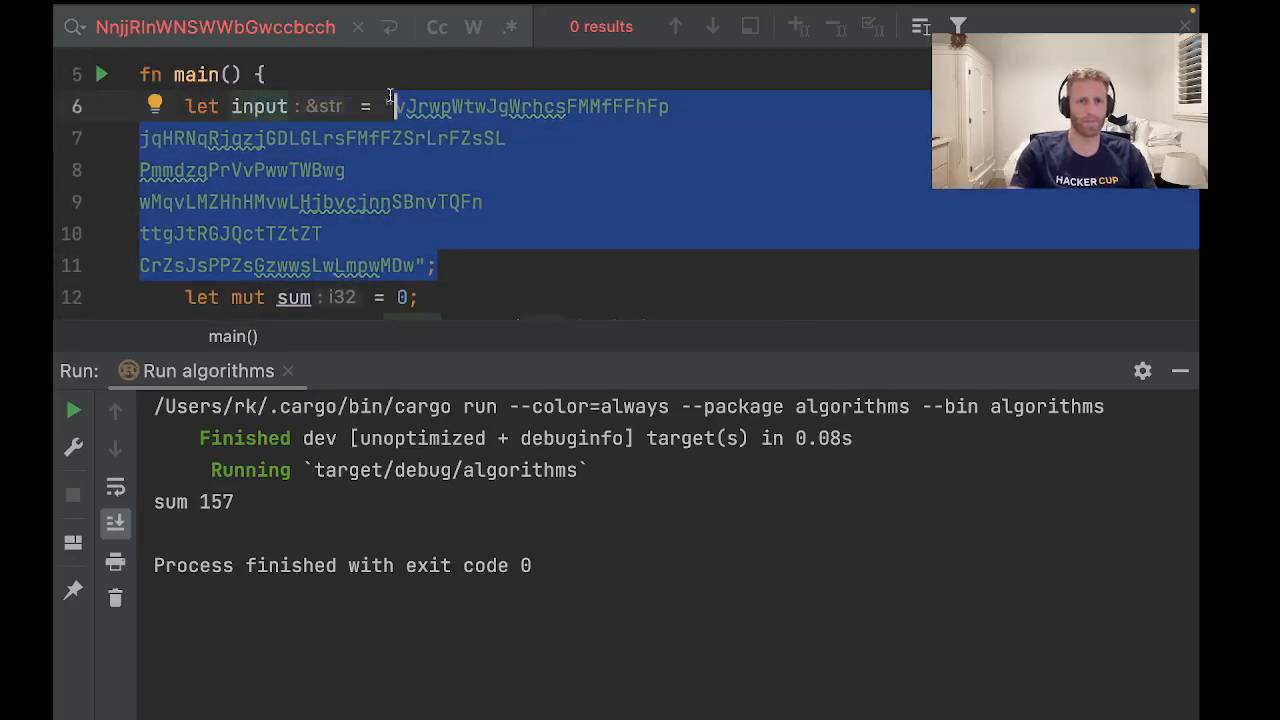
{"action": "type", "text": "req"}
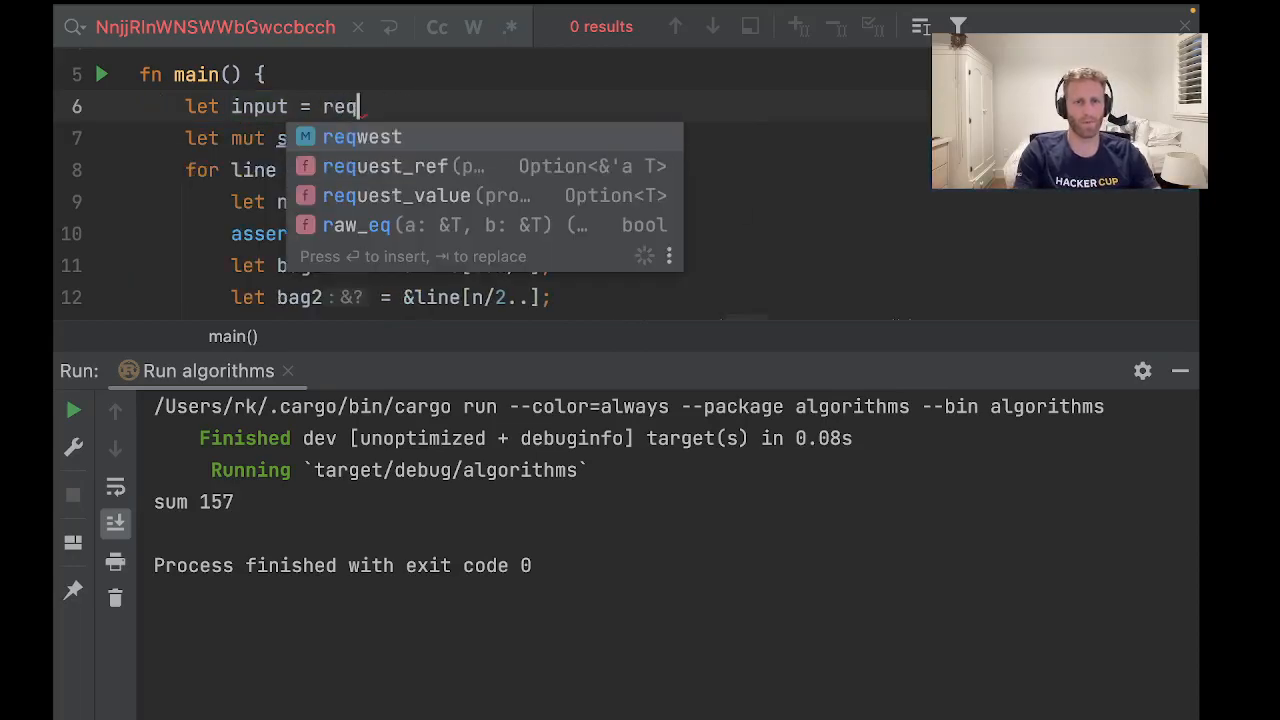
{"action": "type", "text": "west..."}
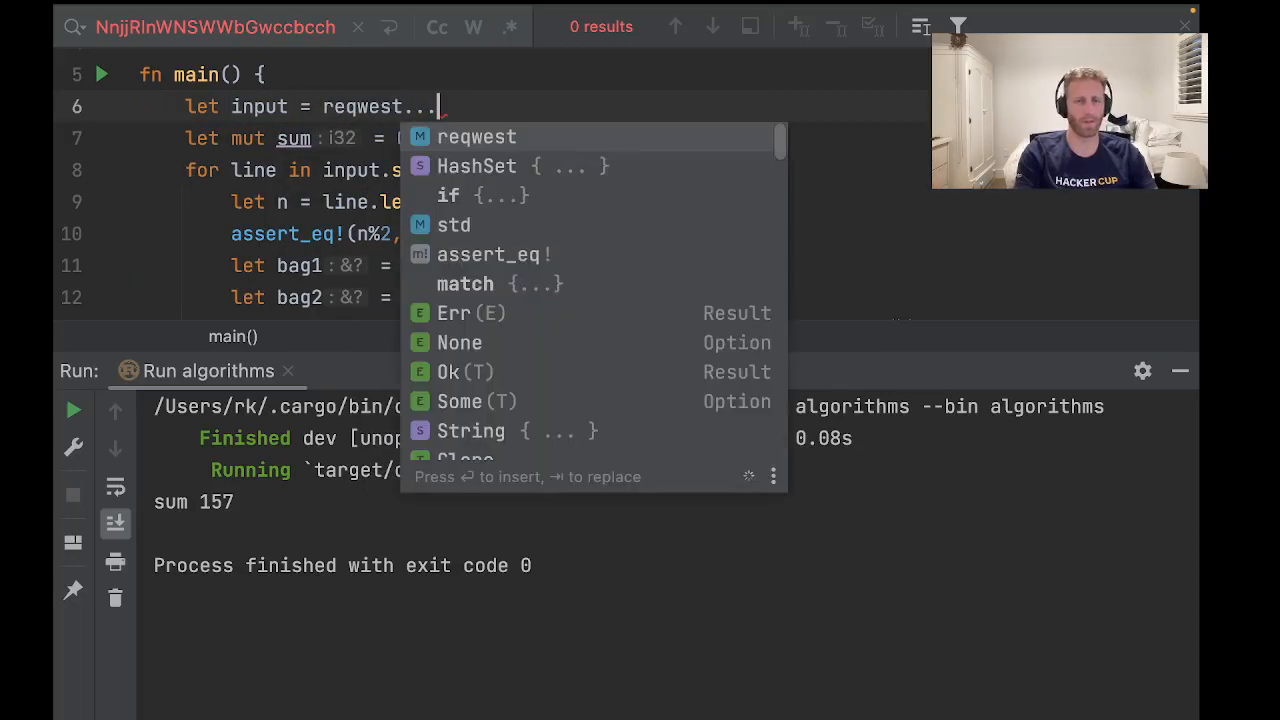
{"action": "type", "text": "blocking.."}
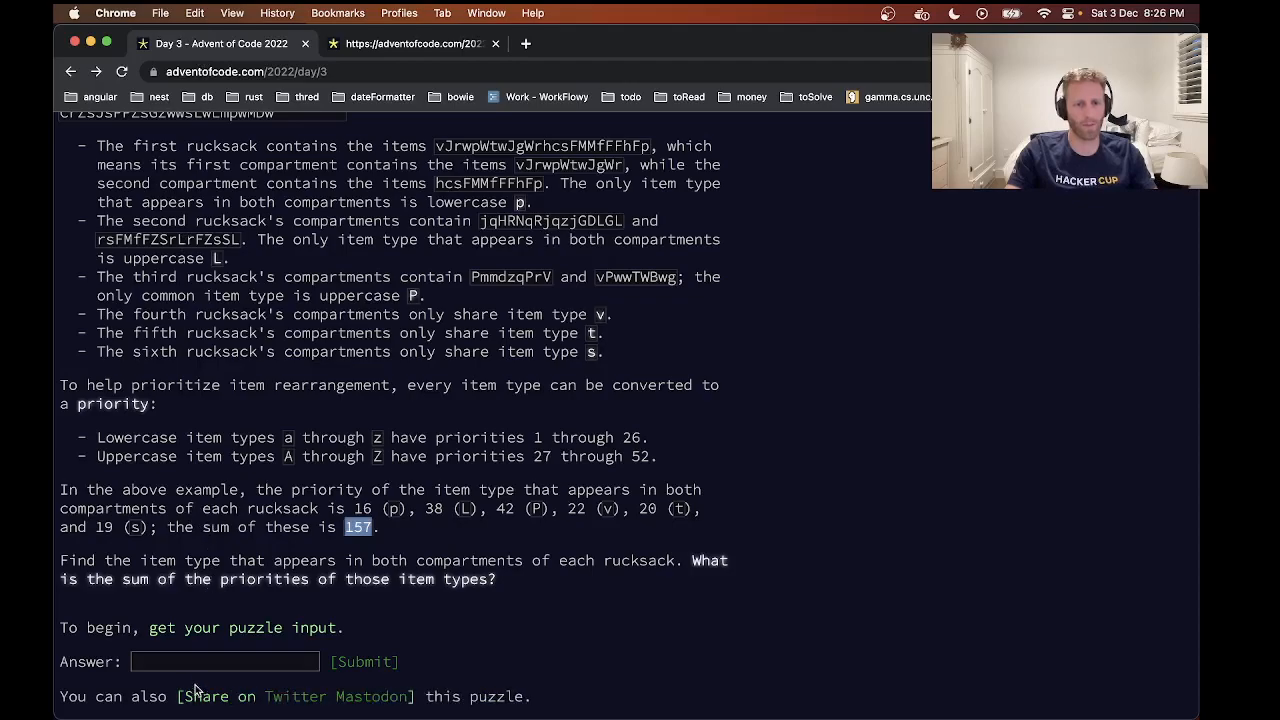
Step: Submit 7691 as the Day 3 Part One answer
{"action": "type", "text": "7691"}
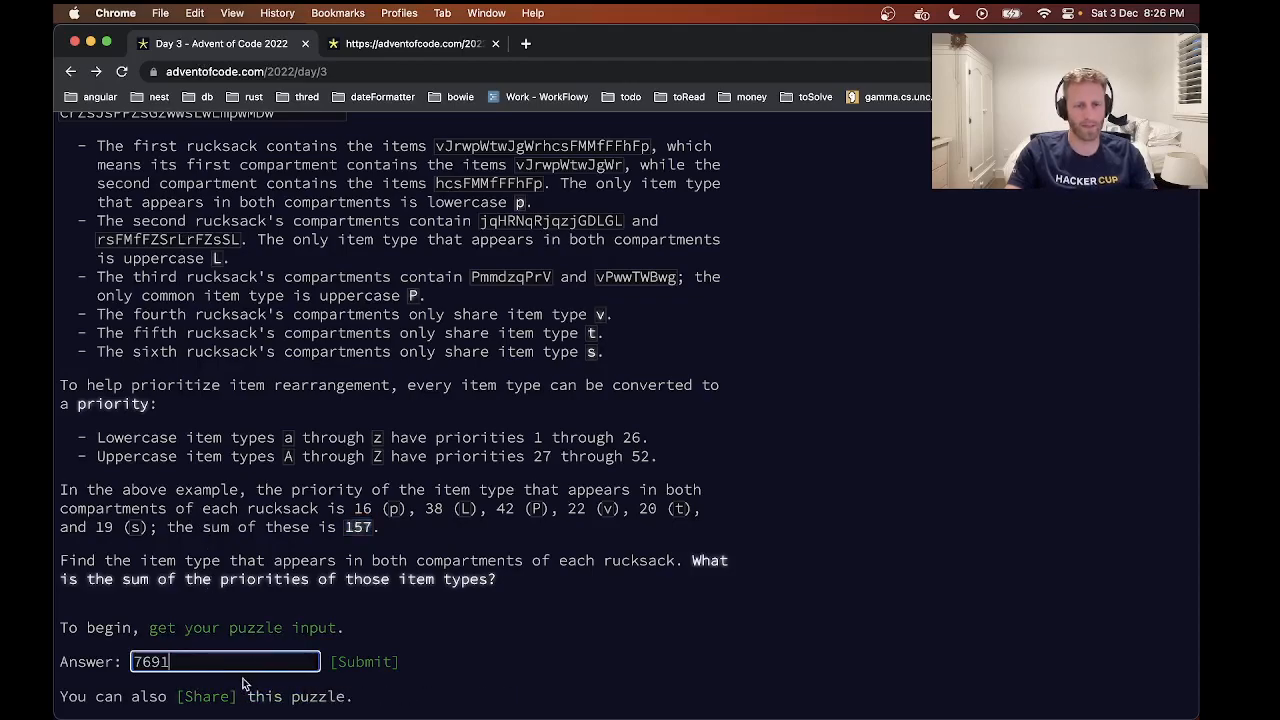
{"action": "left_click", "coordinate": [364, 661]}
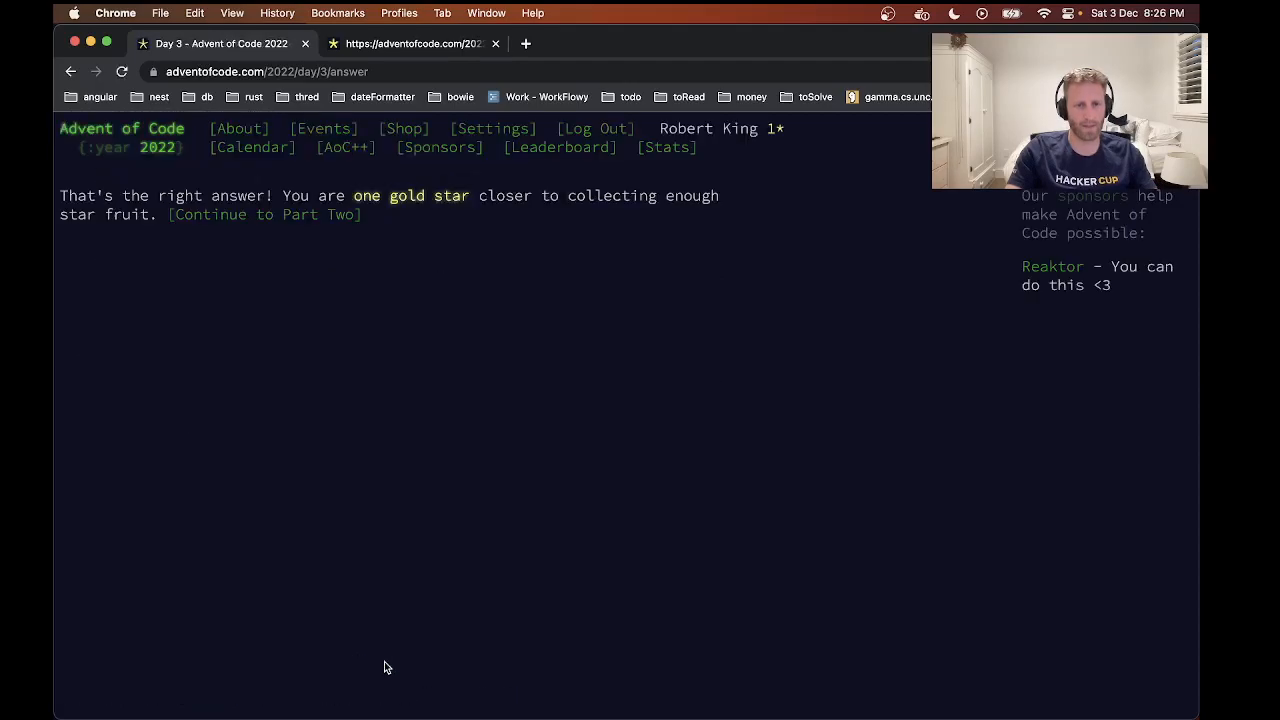
{"action": "mouse_move", "coordinate": [485, 246]}
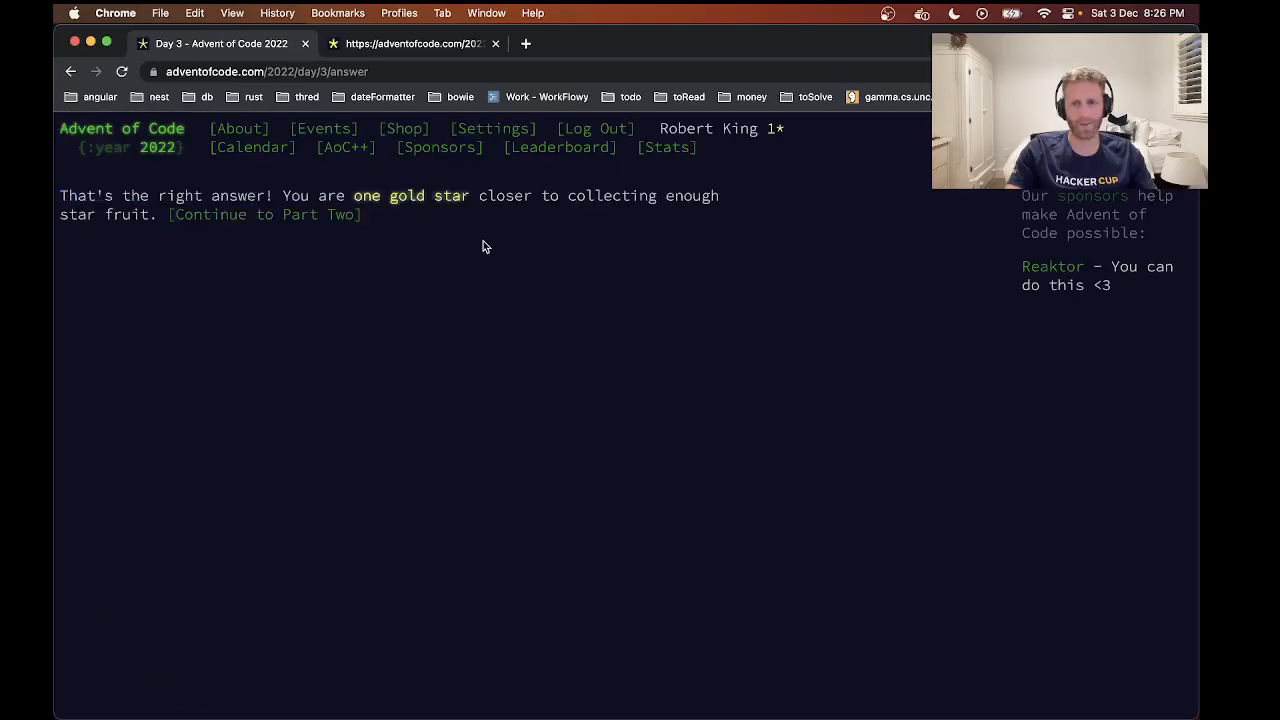
{"action": "mouse_move", "coordinate": [360, 271]}
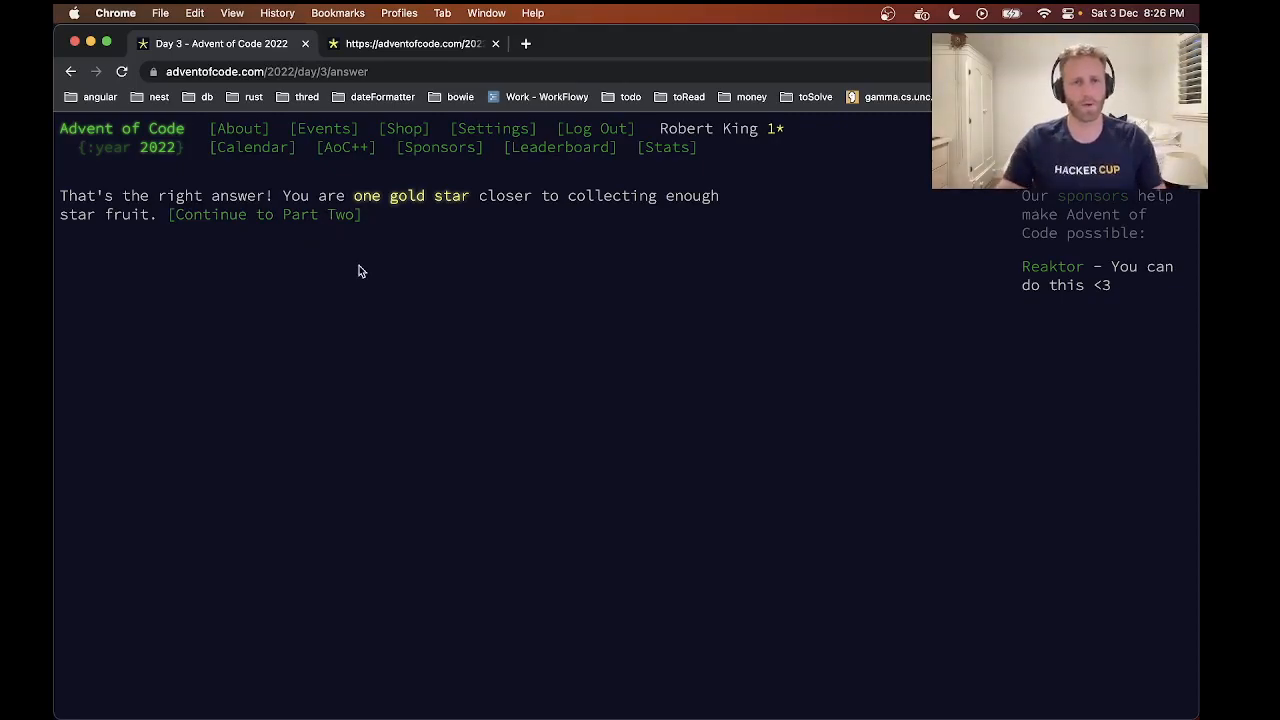
{"action": "mouse_move", "coordinate": [413, 302]}
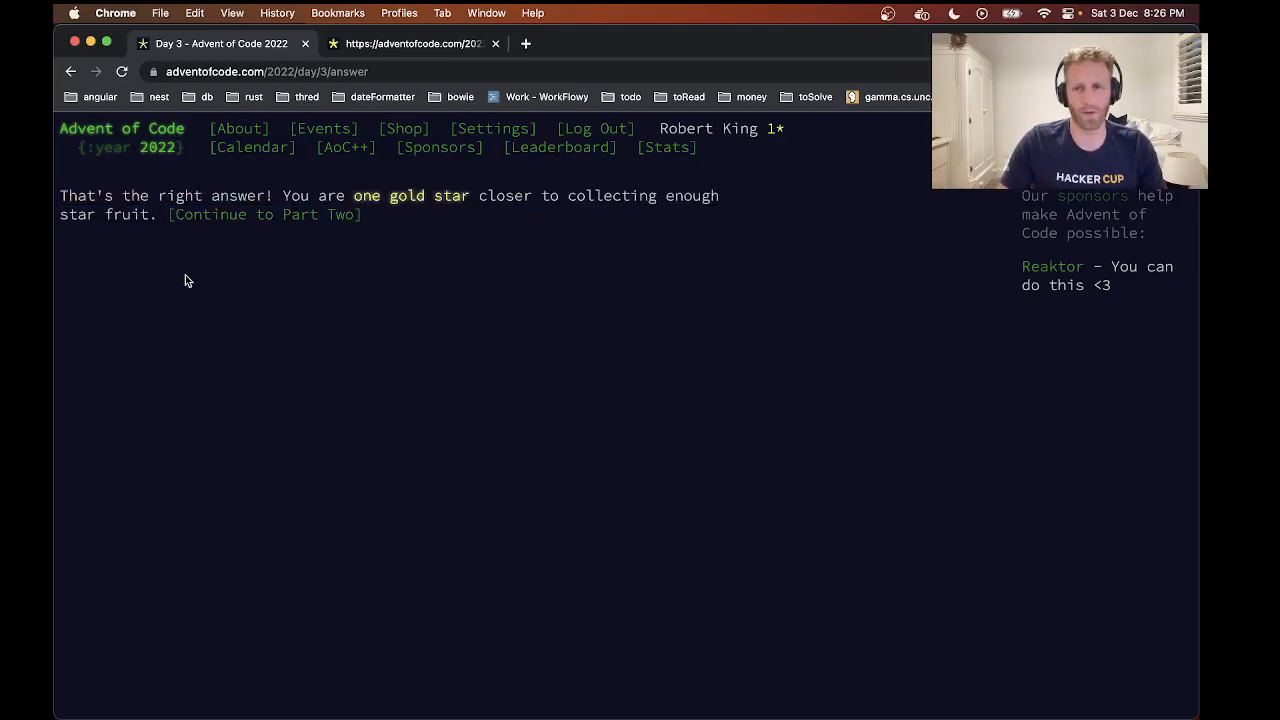
{"action": "mouse_move", "coordinate": [203, 285]}
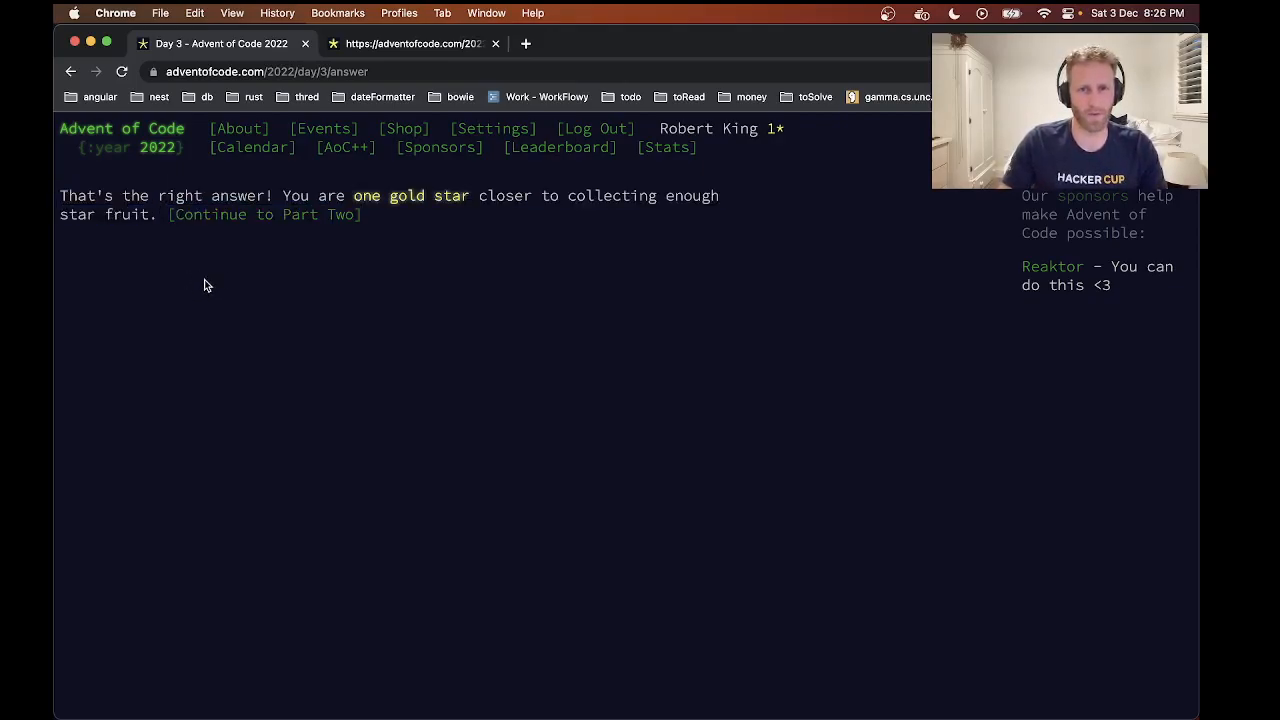
{"action": "mouse_move", "coordinate": [296, 291]}
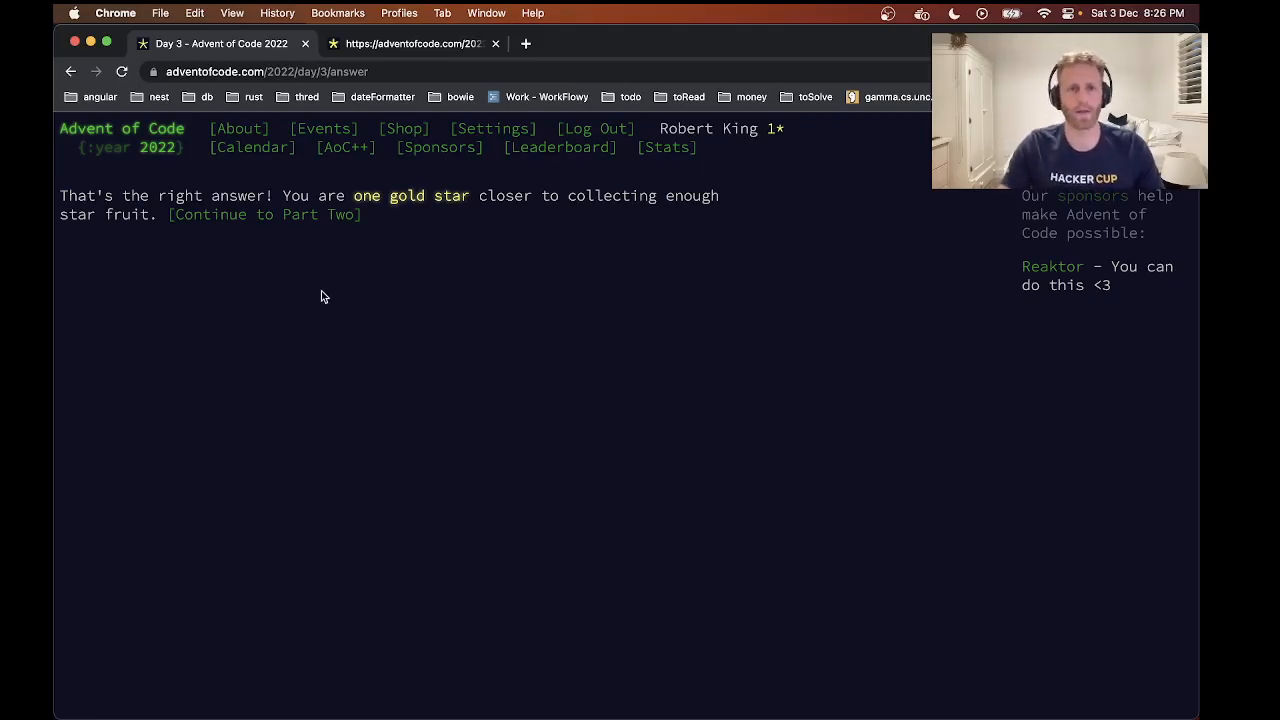
Step: Open the Advent of Code 2022 calendar showing the Day 3 star
{"action": "left_click", "coordinate": [252, 147]}
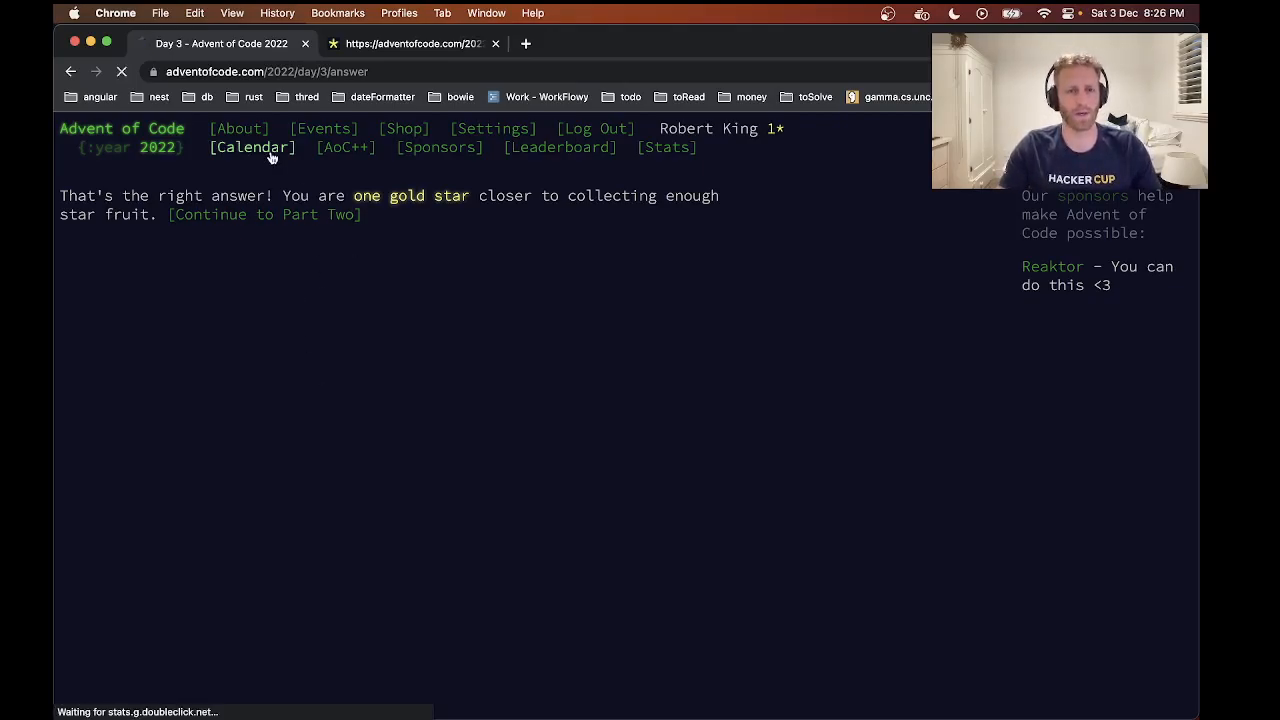
{"action": "left_click", "coordinate": [252, 147]}
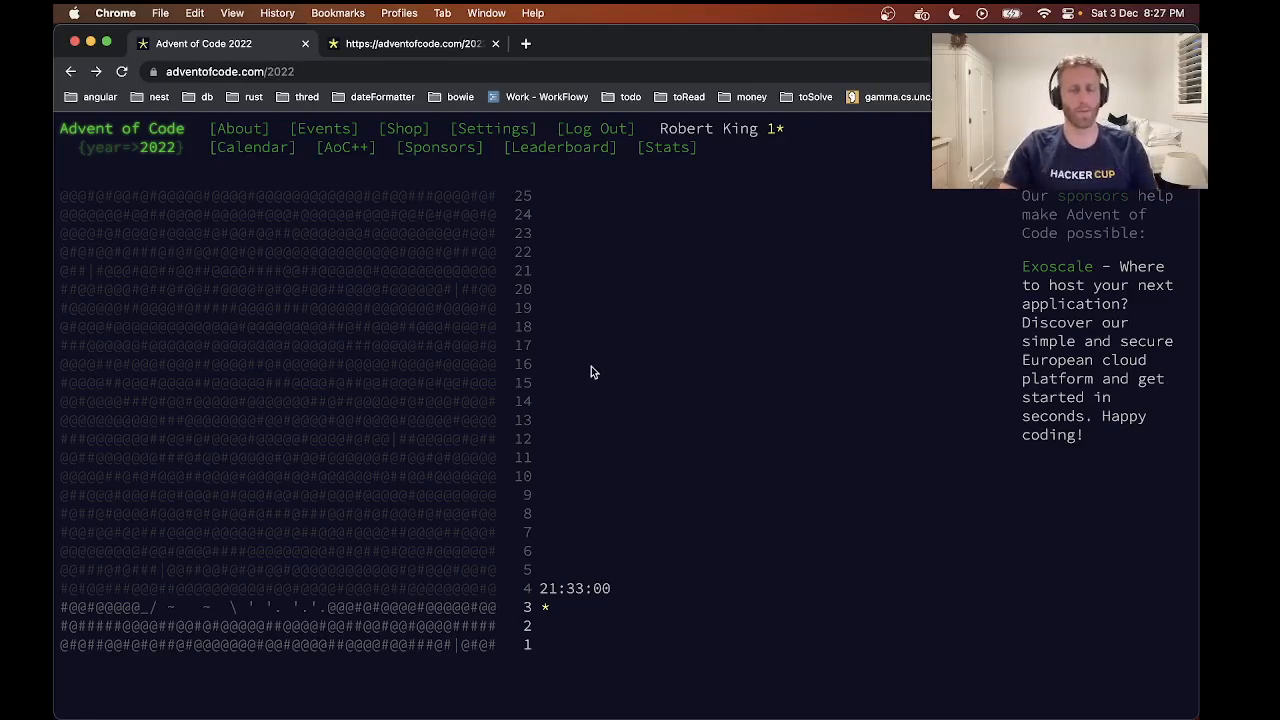
{"action": "mouse_move", "coordinate": [555, 350]}
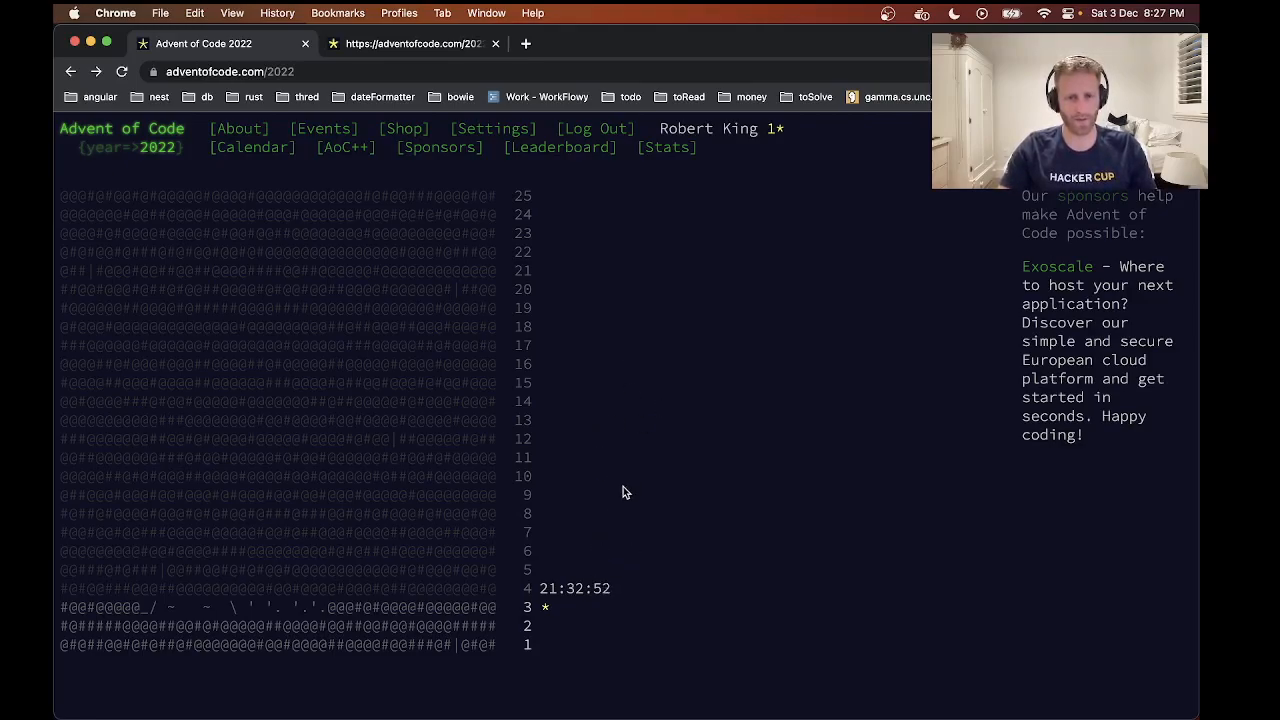
{"action": "mouse_move", "coordinate": [620, 485]}
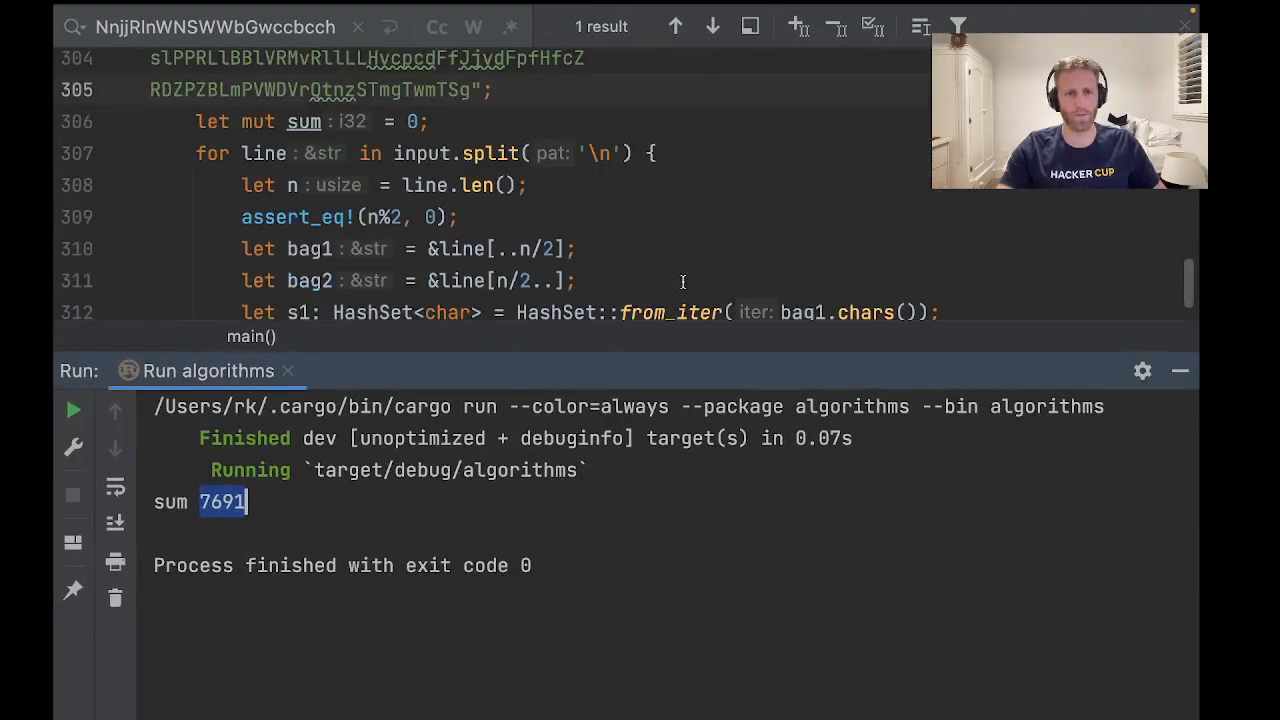
Step: Scroll through main() below the pasted input, with the run output showing sum 7691
{"action": "scroll", "scroll_direction": "down", "scroll_amount": 3}
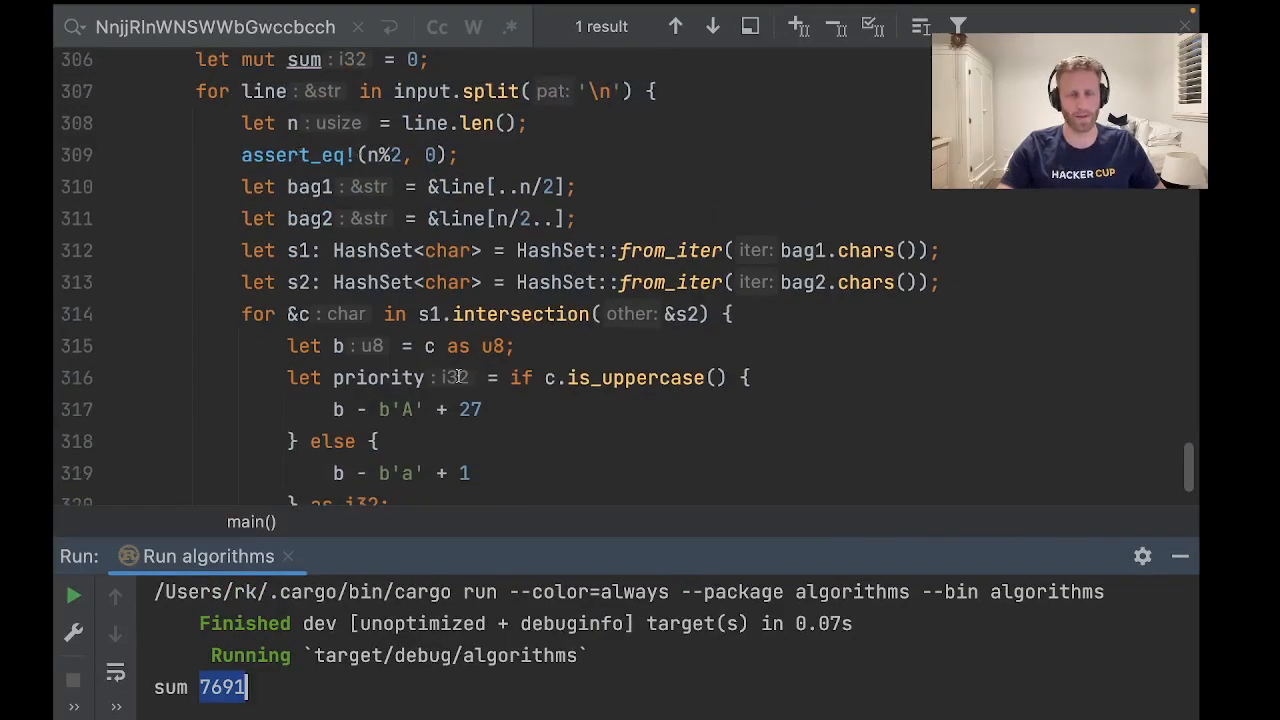
{"action": "scroll", "scroll_direction": "down", "scroll_amount": 3}
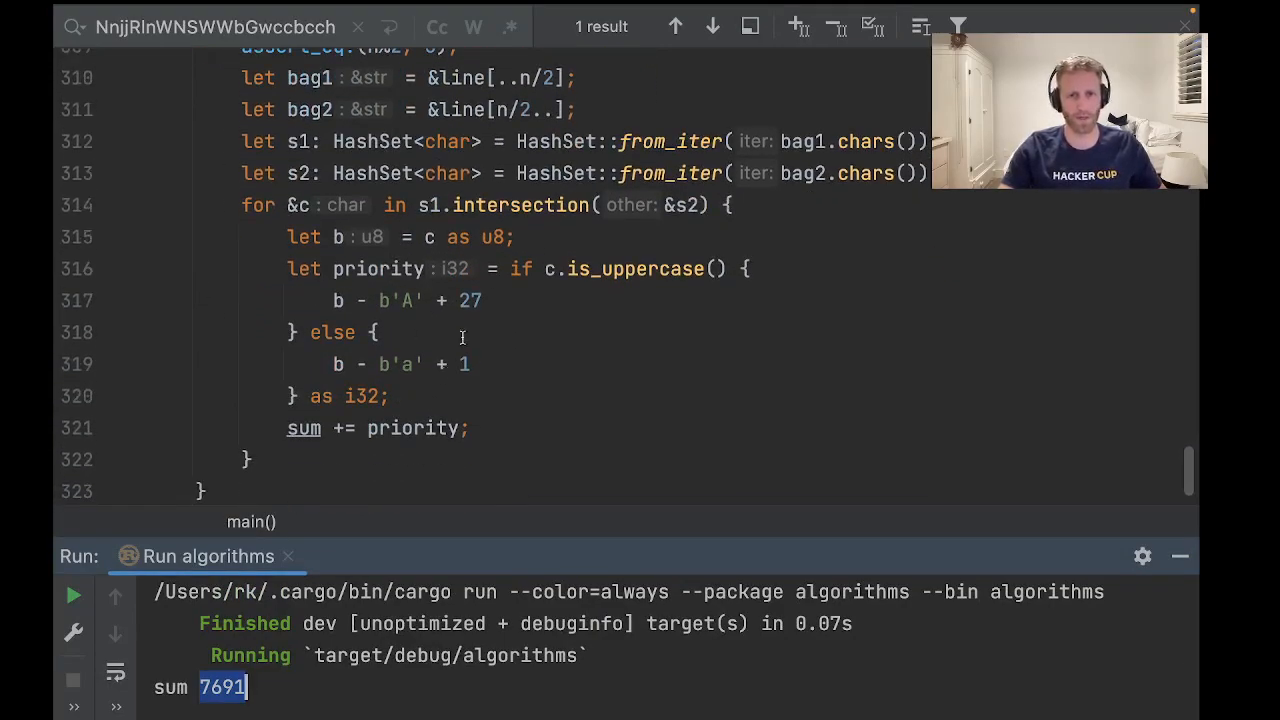